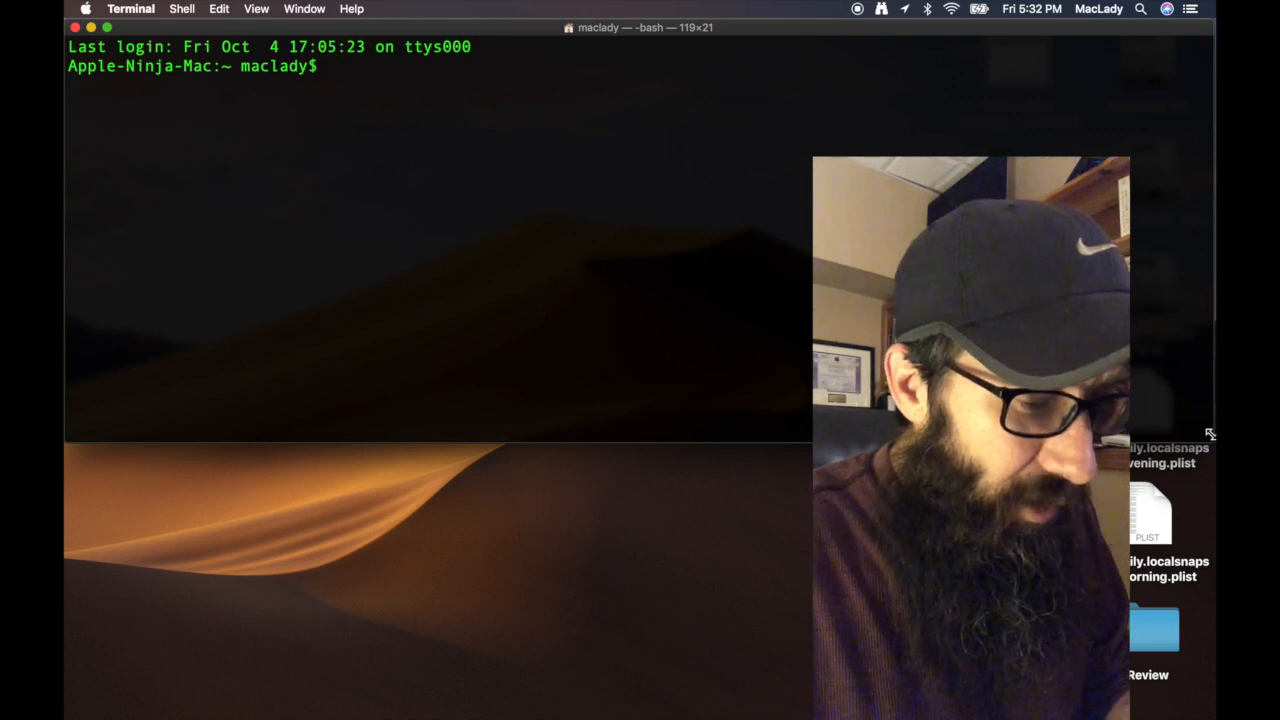
Read the tmutil manual, then run 'tmutil listlocalsnapshots /' to list the root volume's snapshots
text(tmutil)
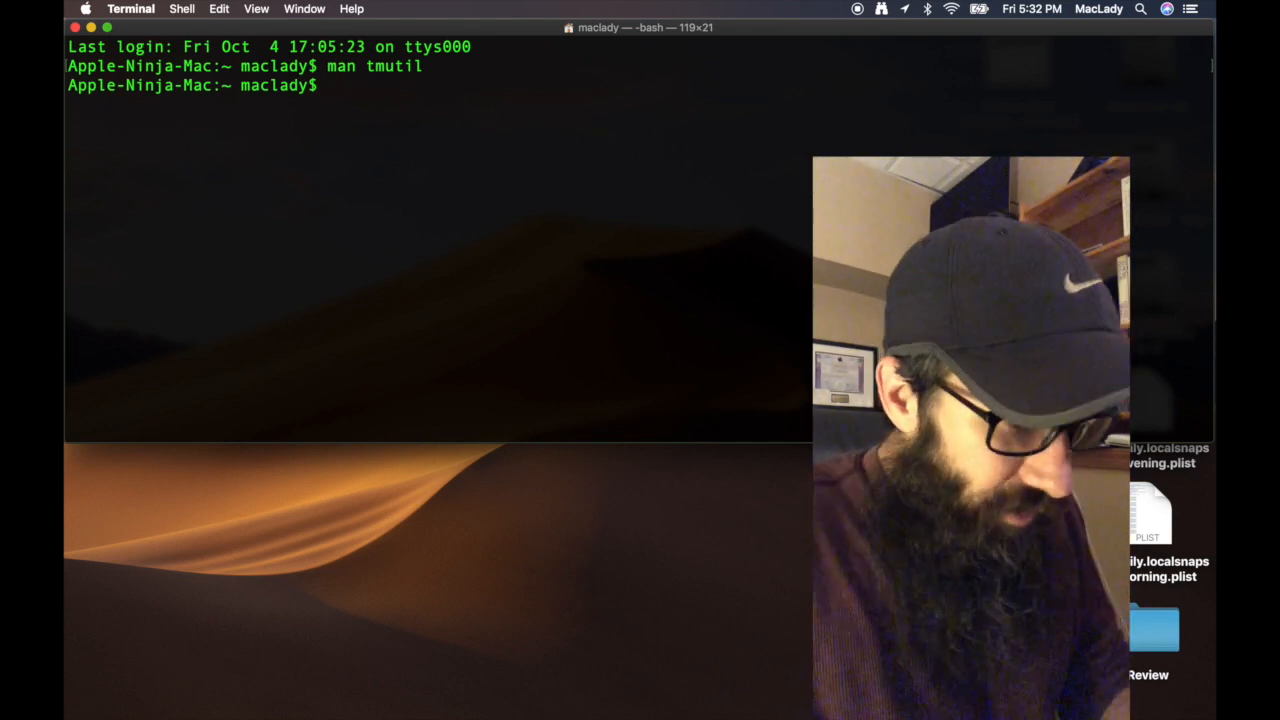
text(tmutil)
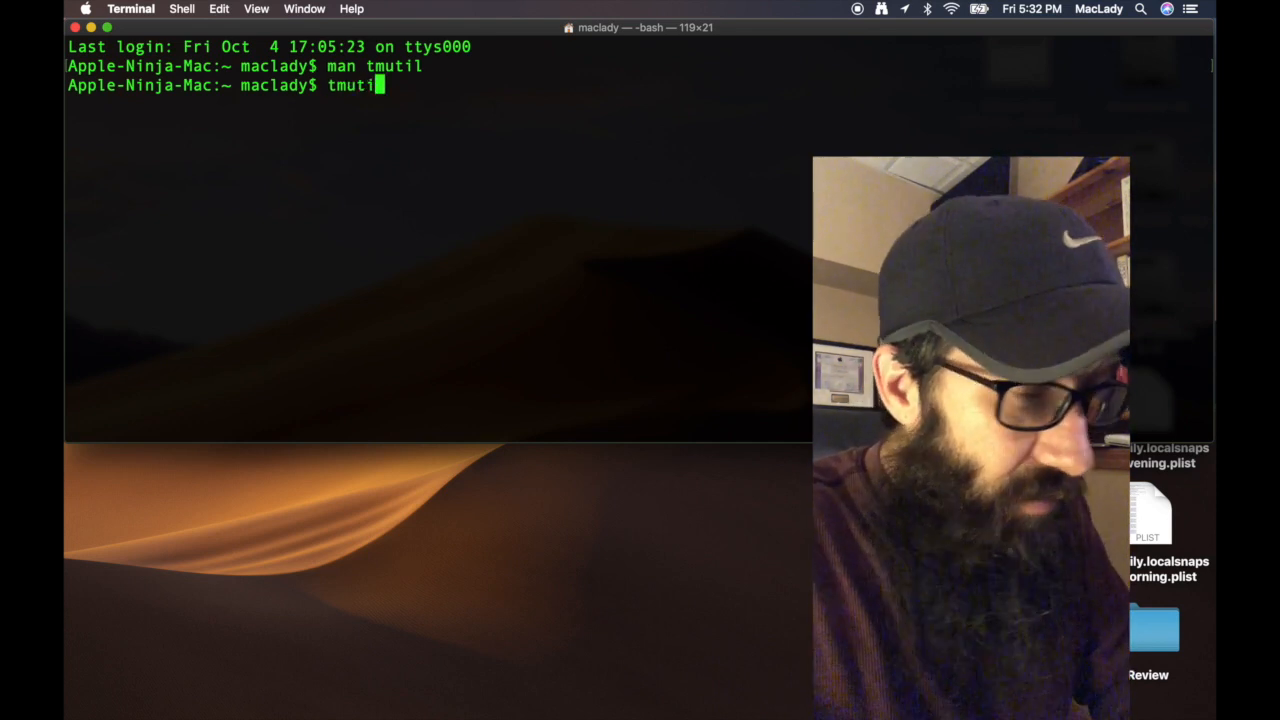
text(listlocalsnapsh)
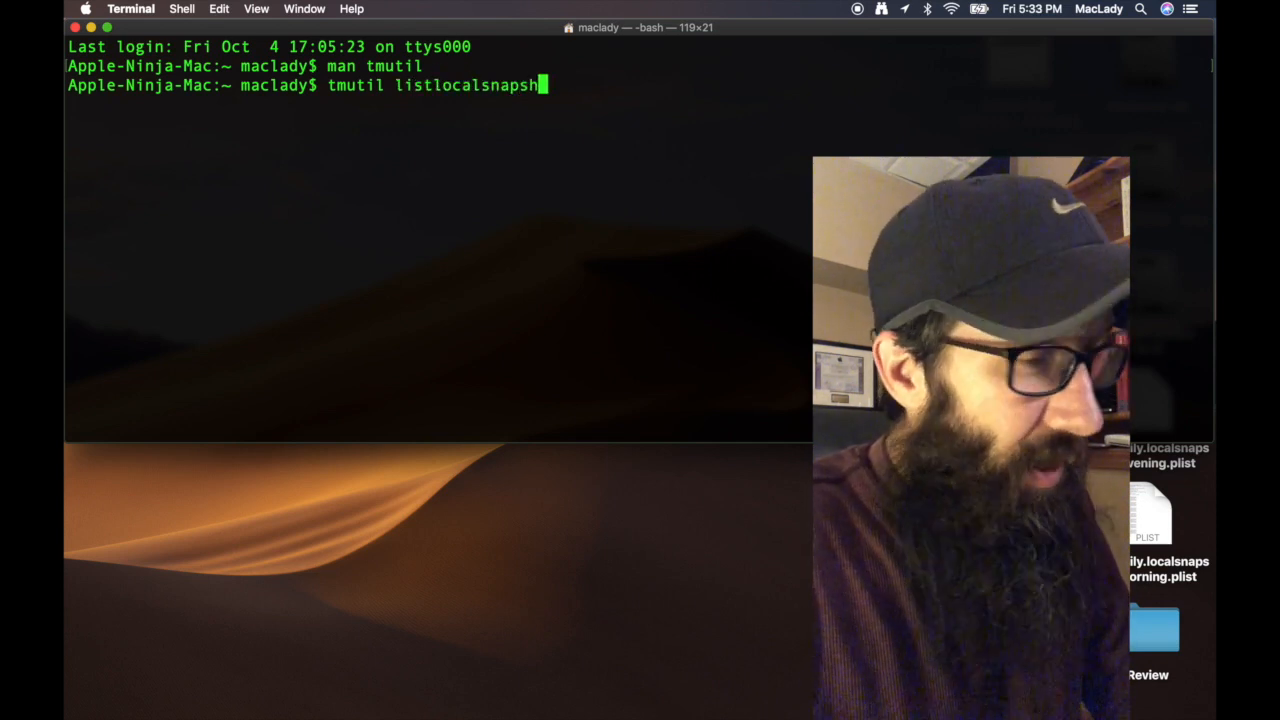
key(Return)
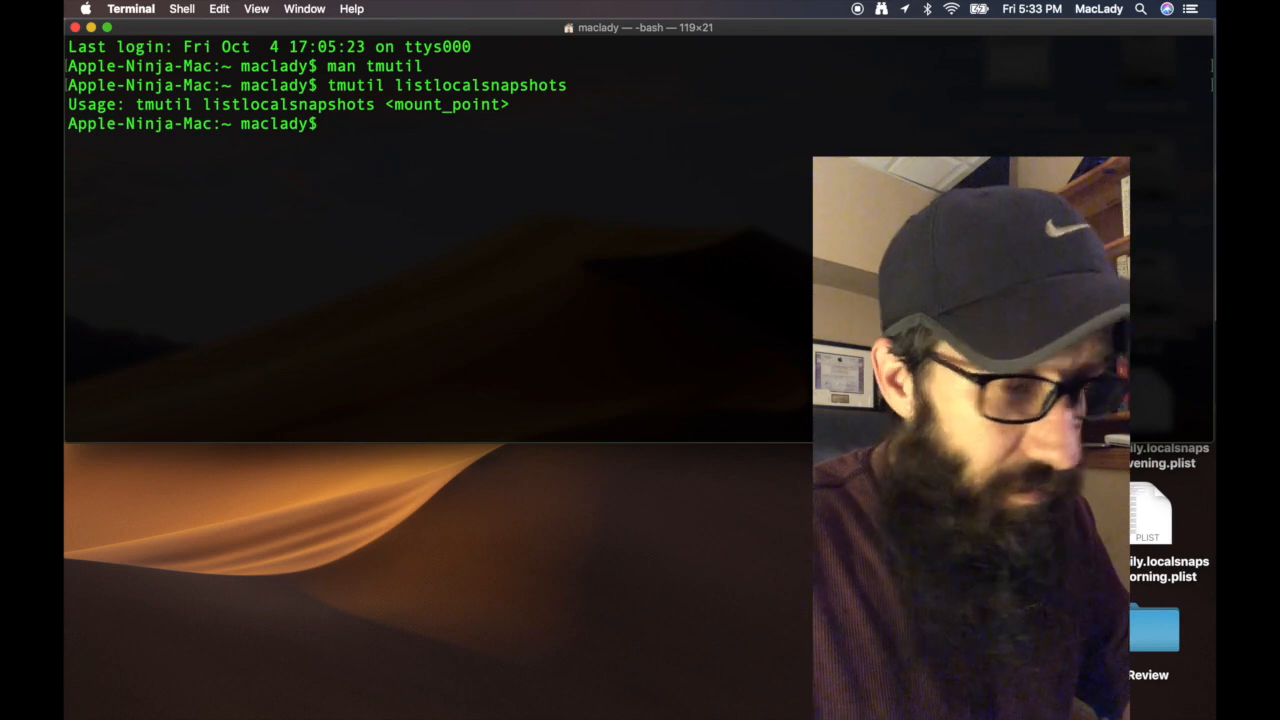
text(tmutil listlocalsnapshots)
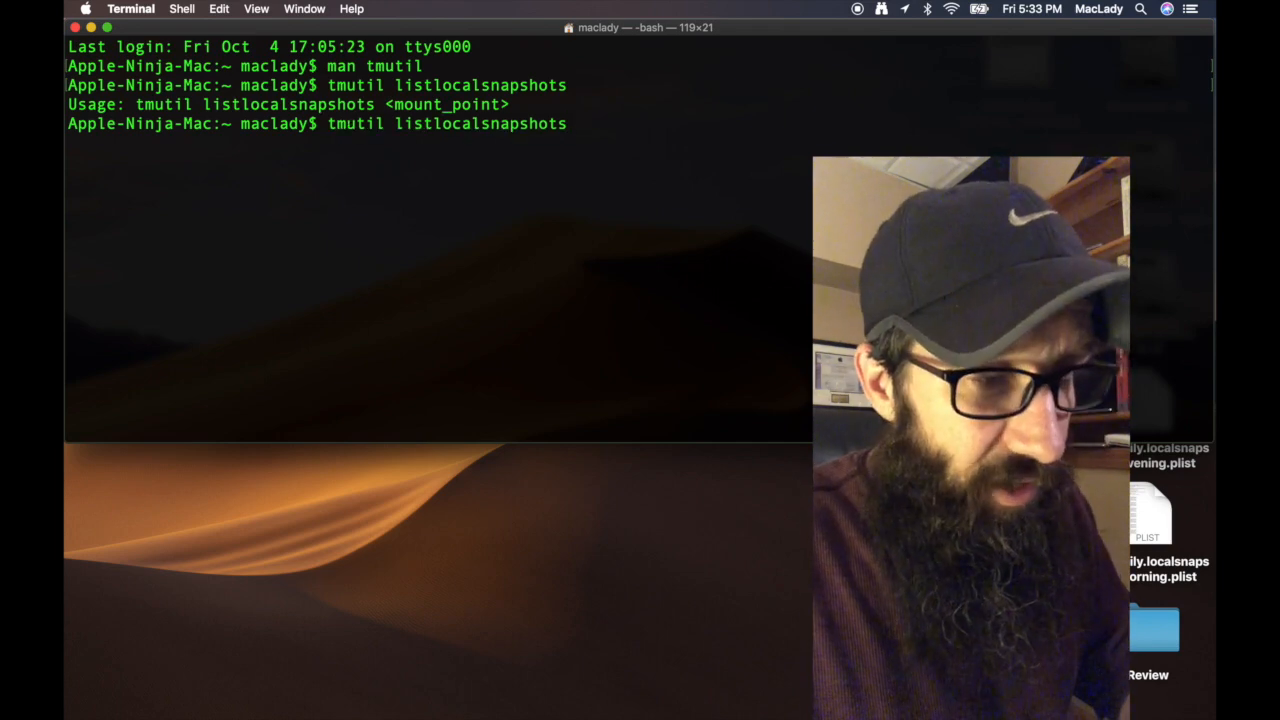
text(/)
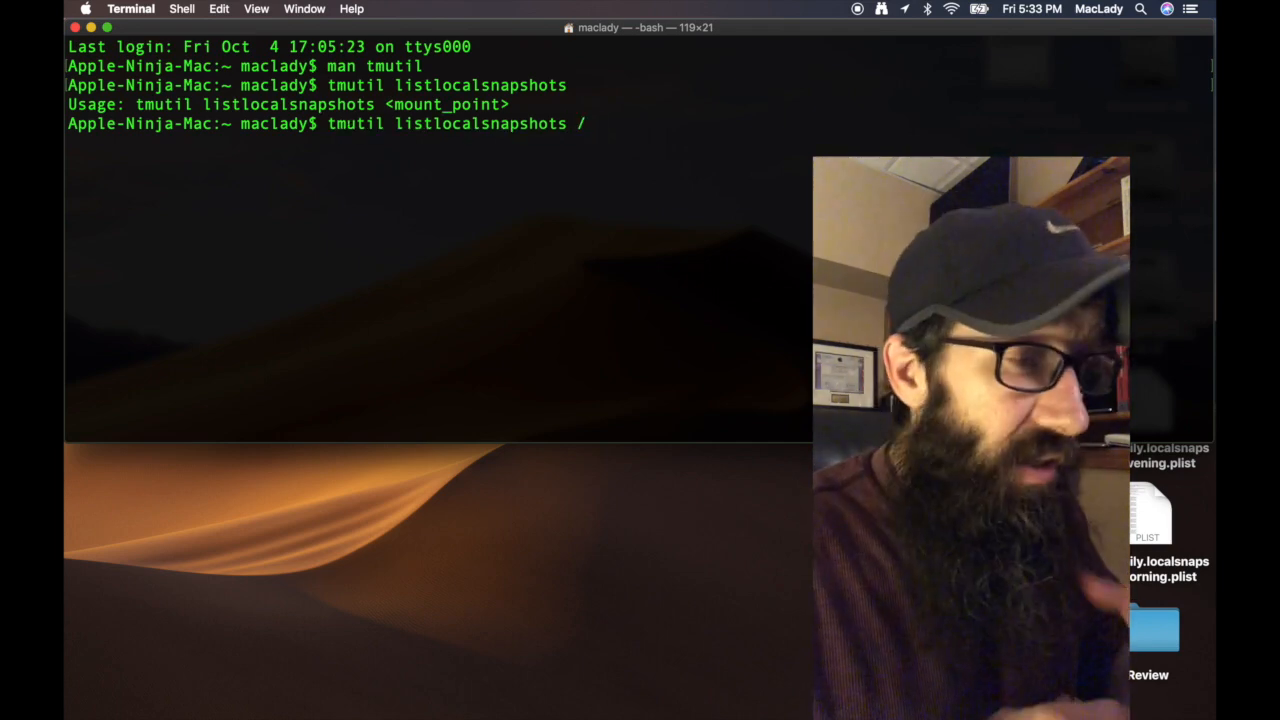
key(Return)
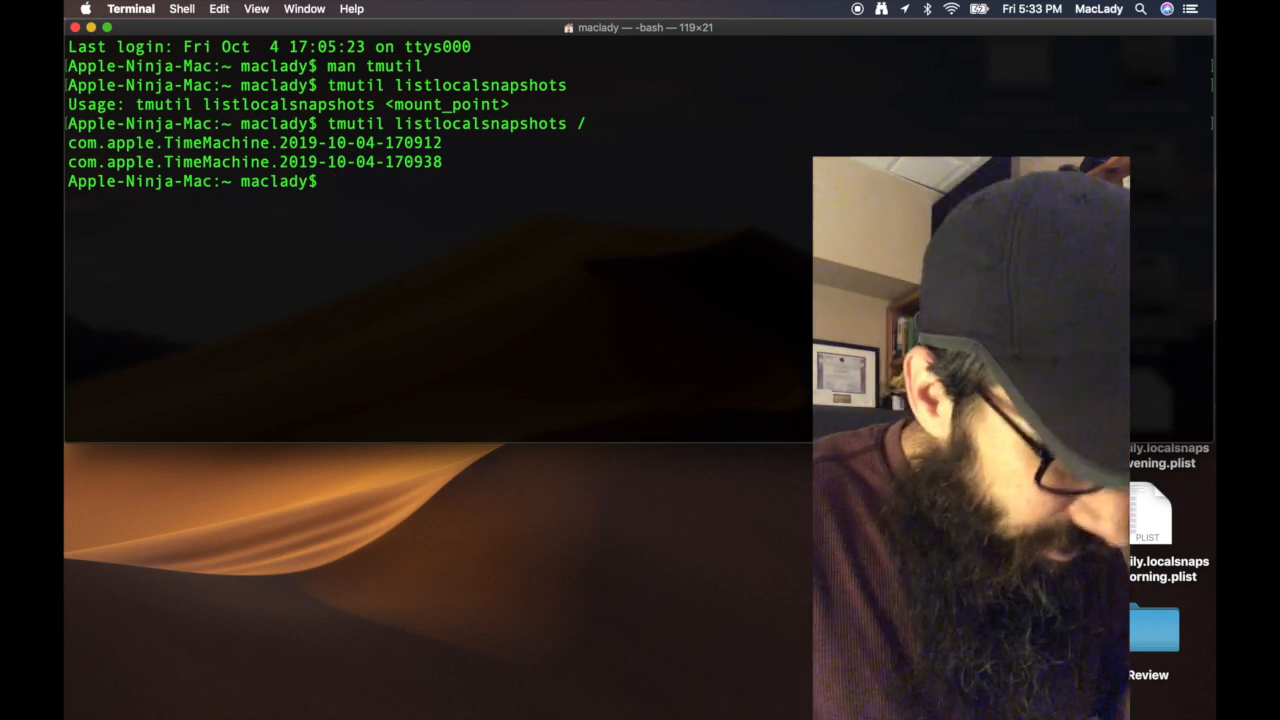
text(tmtu)
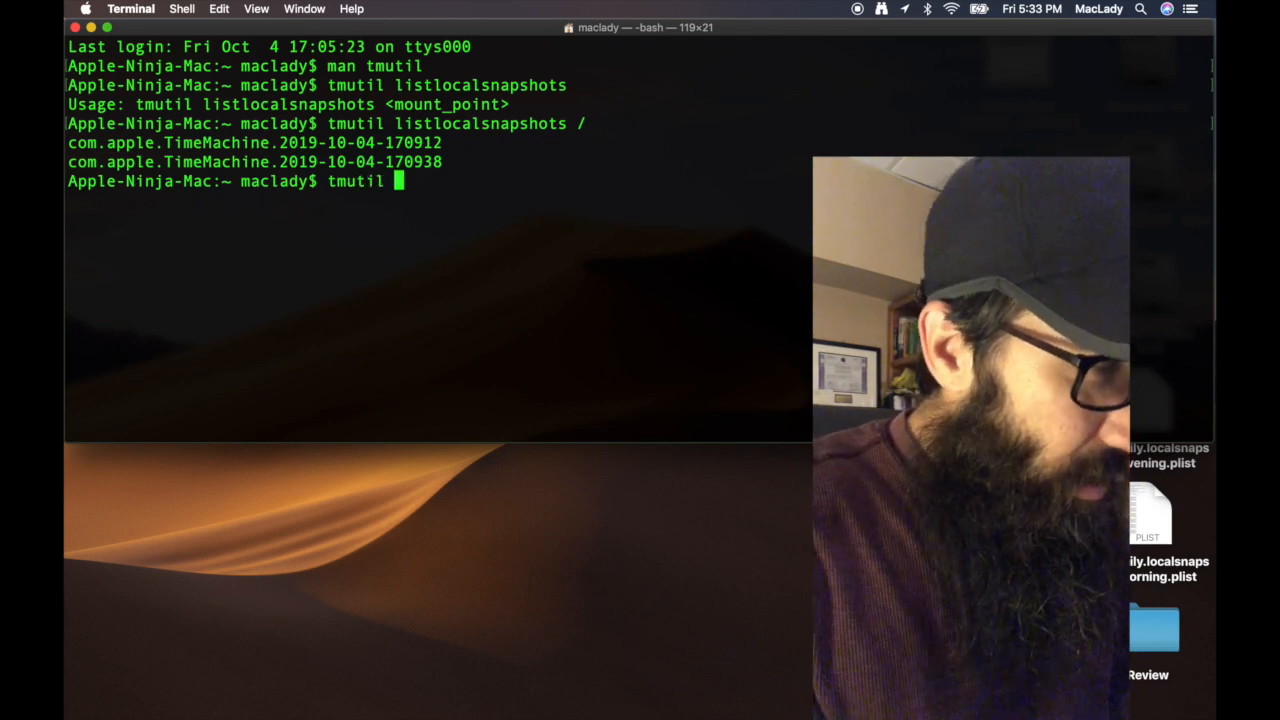
text(d)
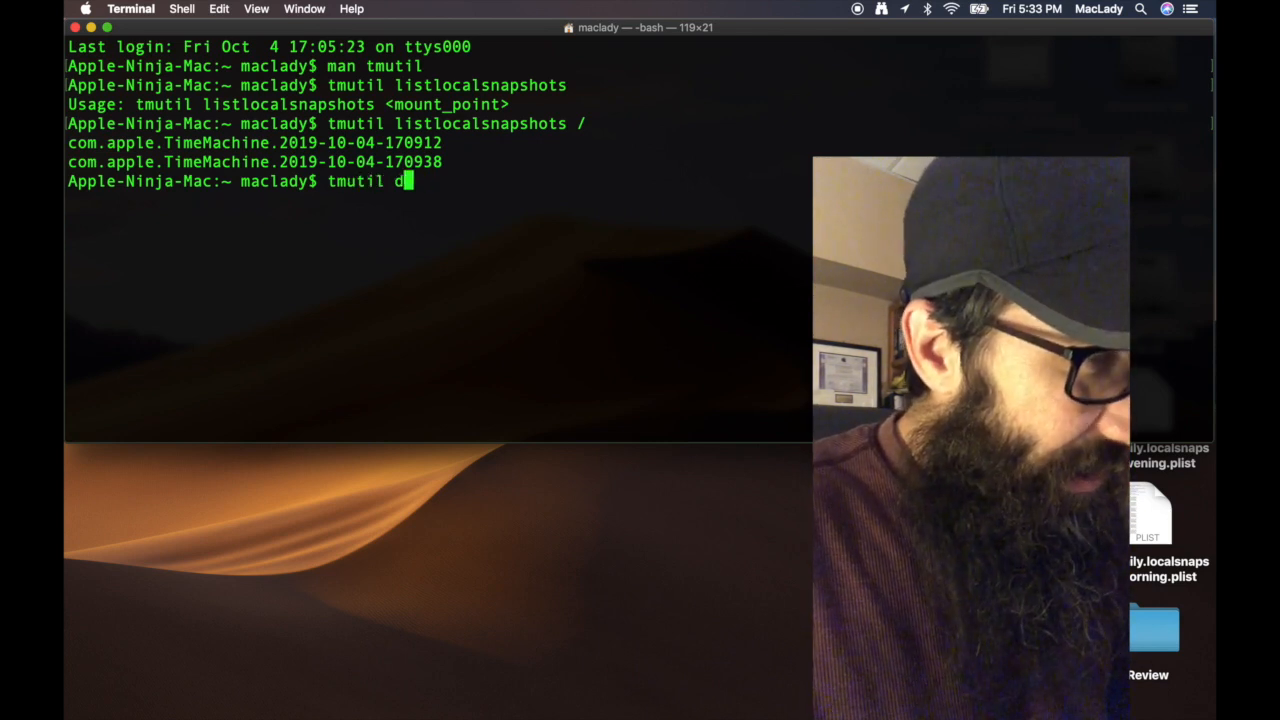
text(elte)
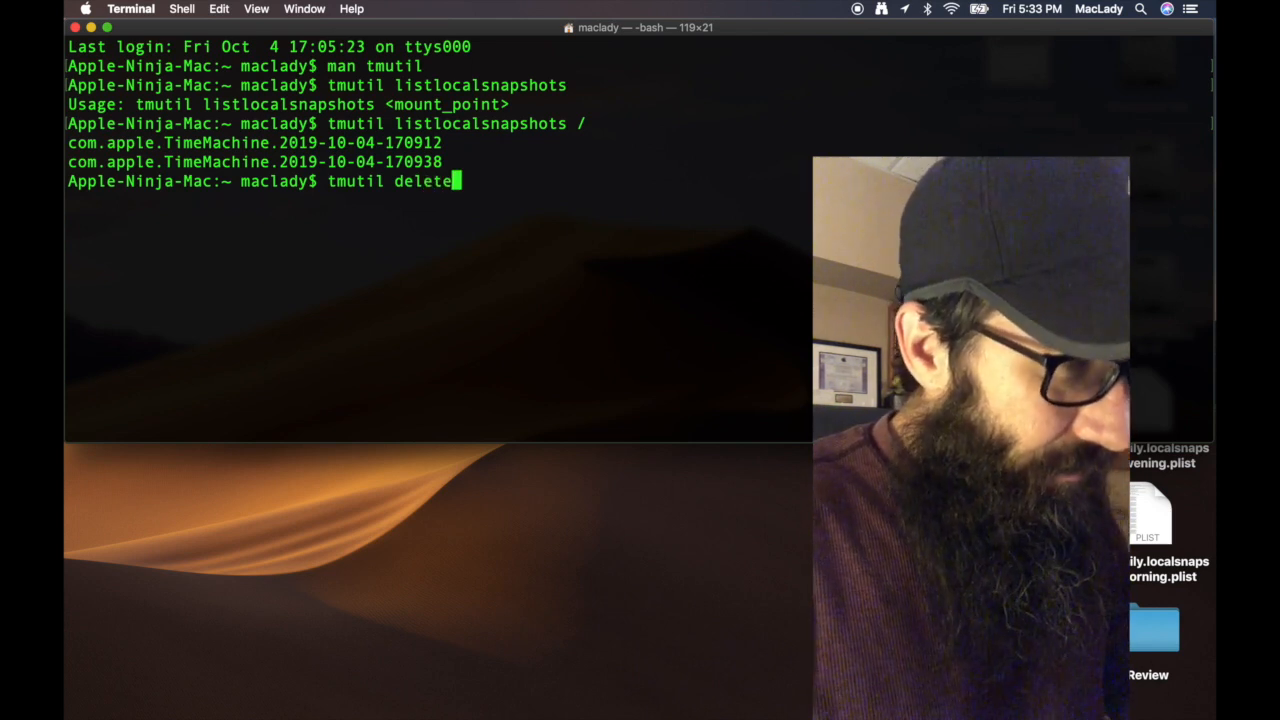
text(localsna)
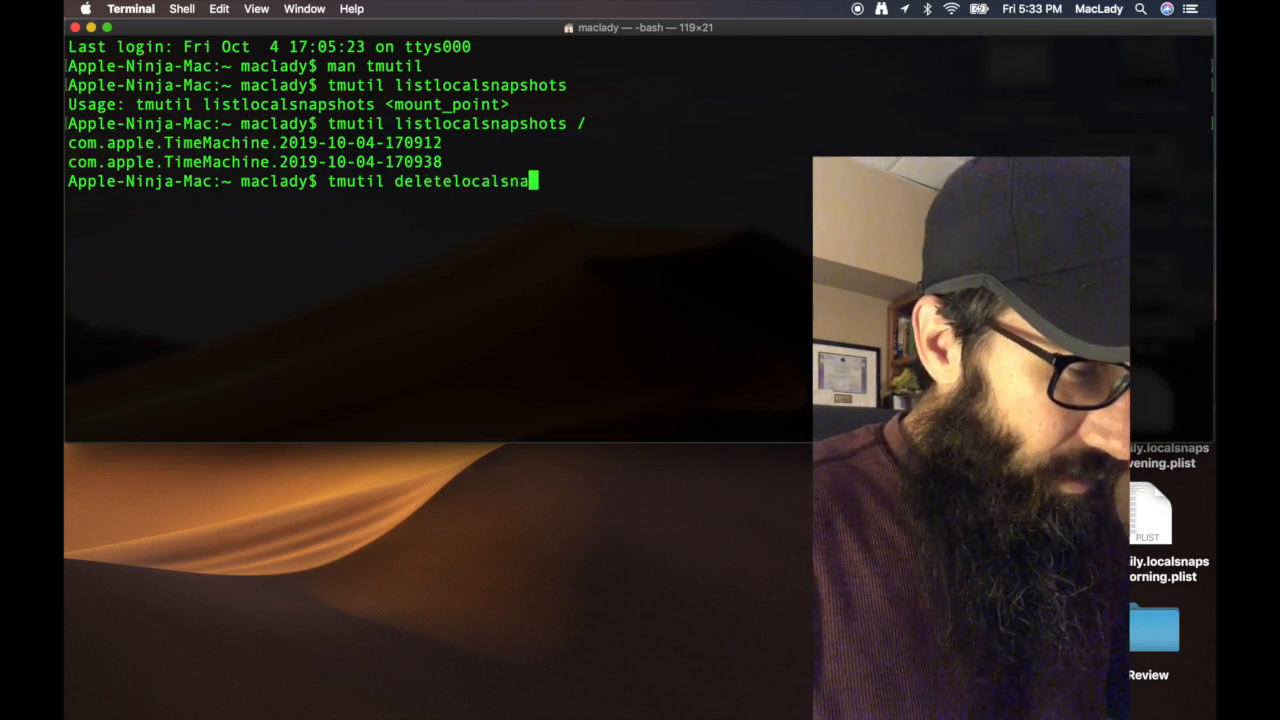
text(shots)
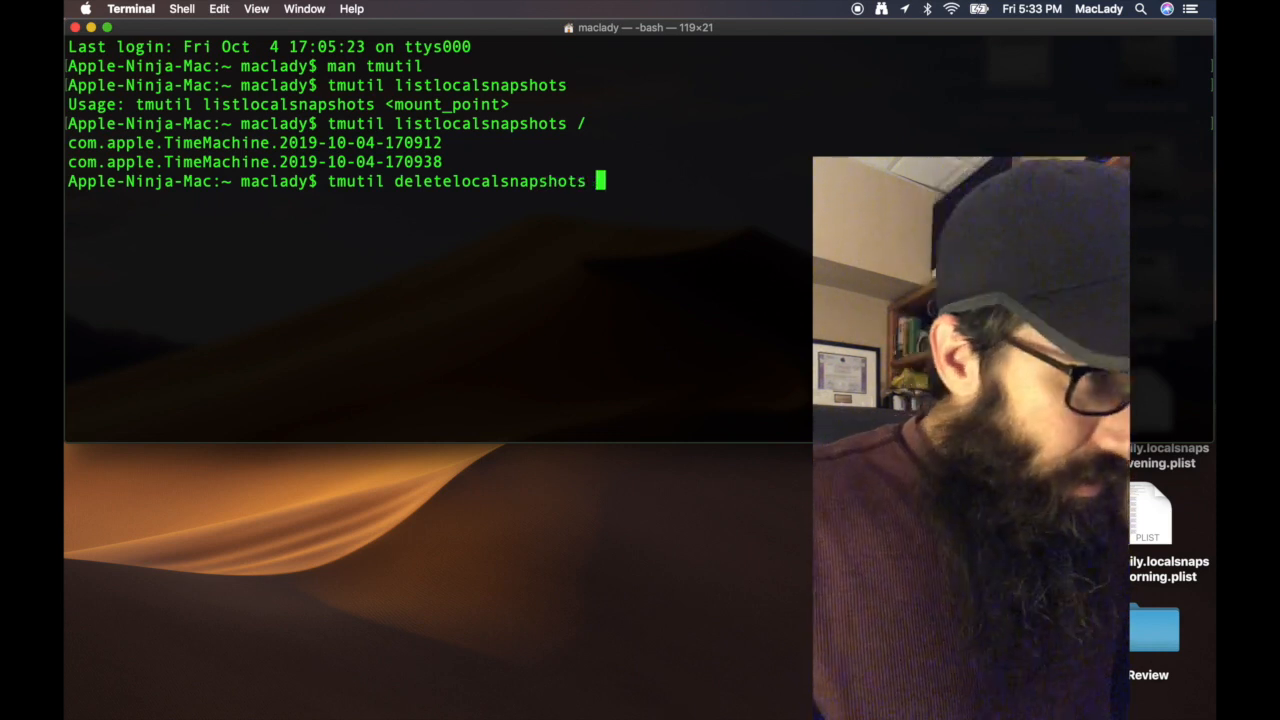
double_click(416, 142)
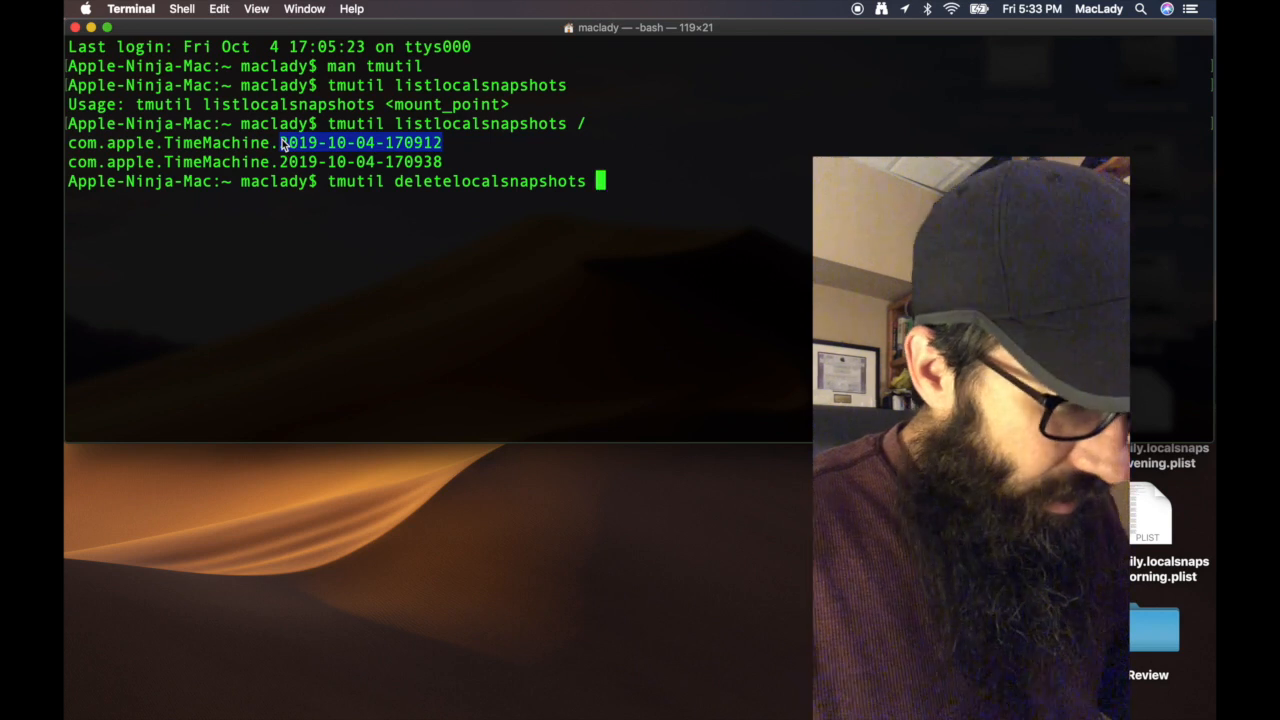
text(2019-10-04-170912)
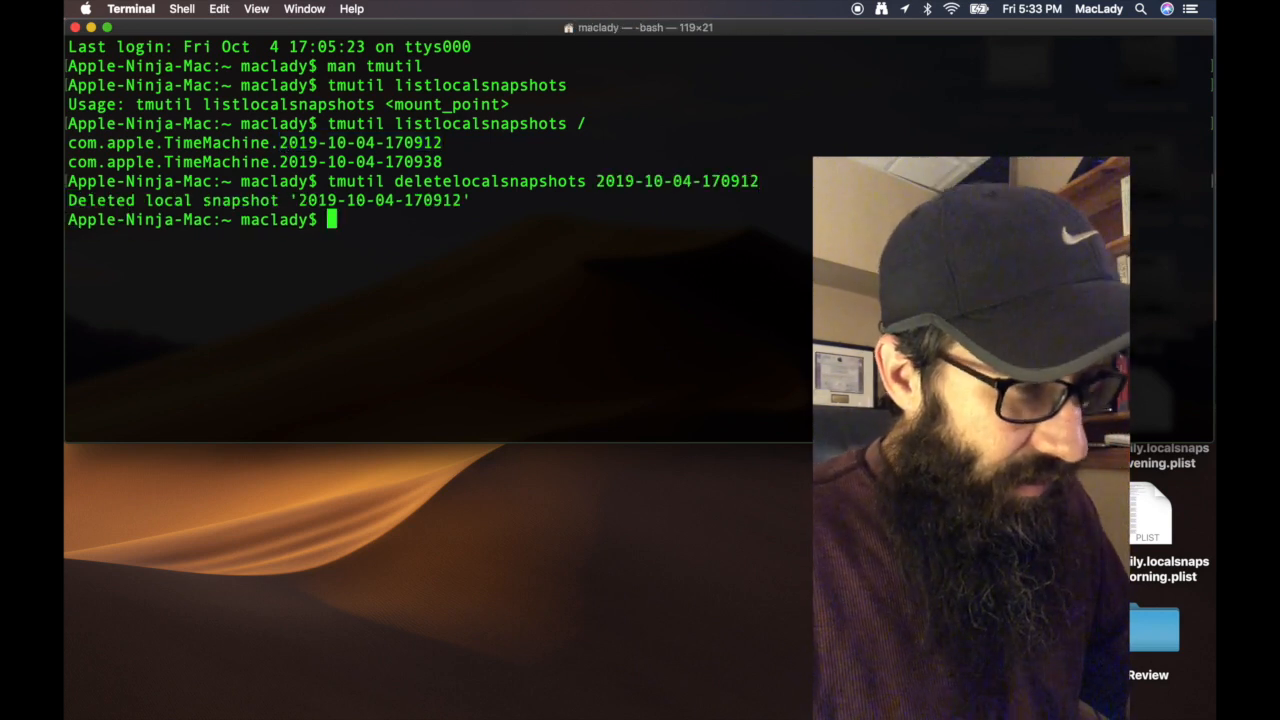
text(tmutil deletelocalsnapshots 2019-10-04-17091)
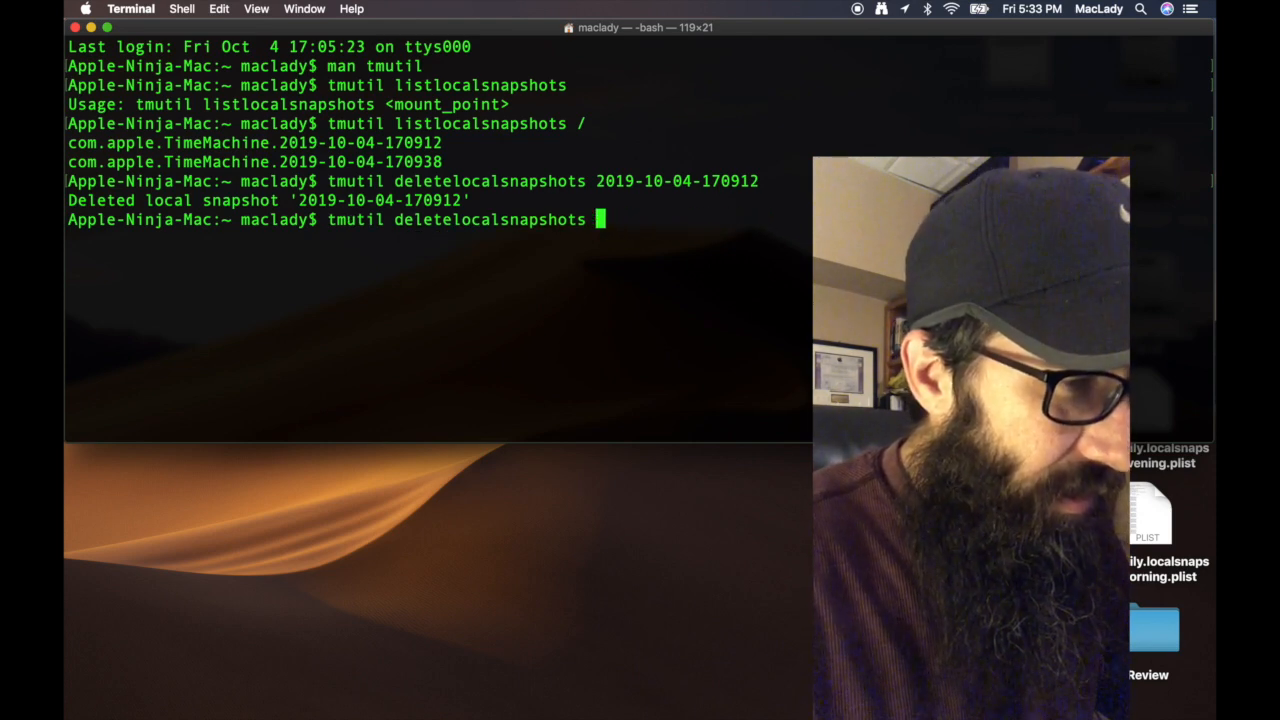
double_click(360, 160)
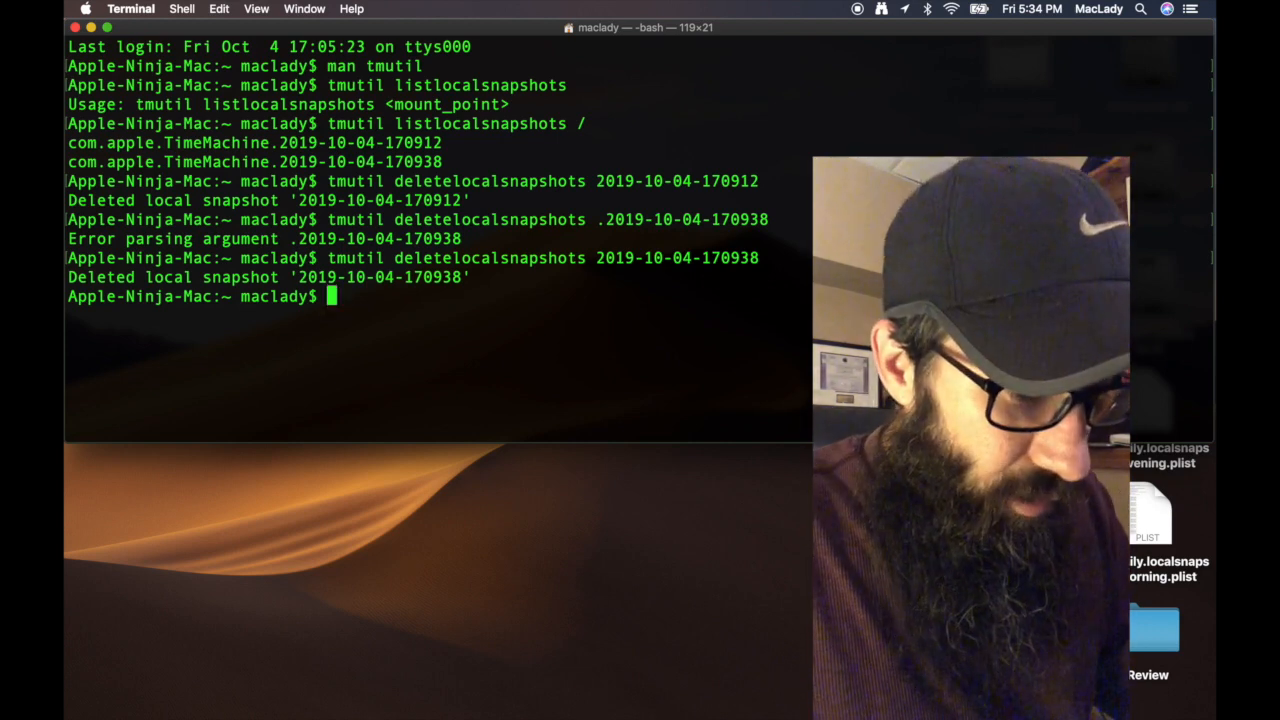
text(tmutil)
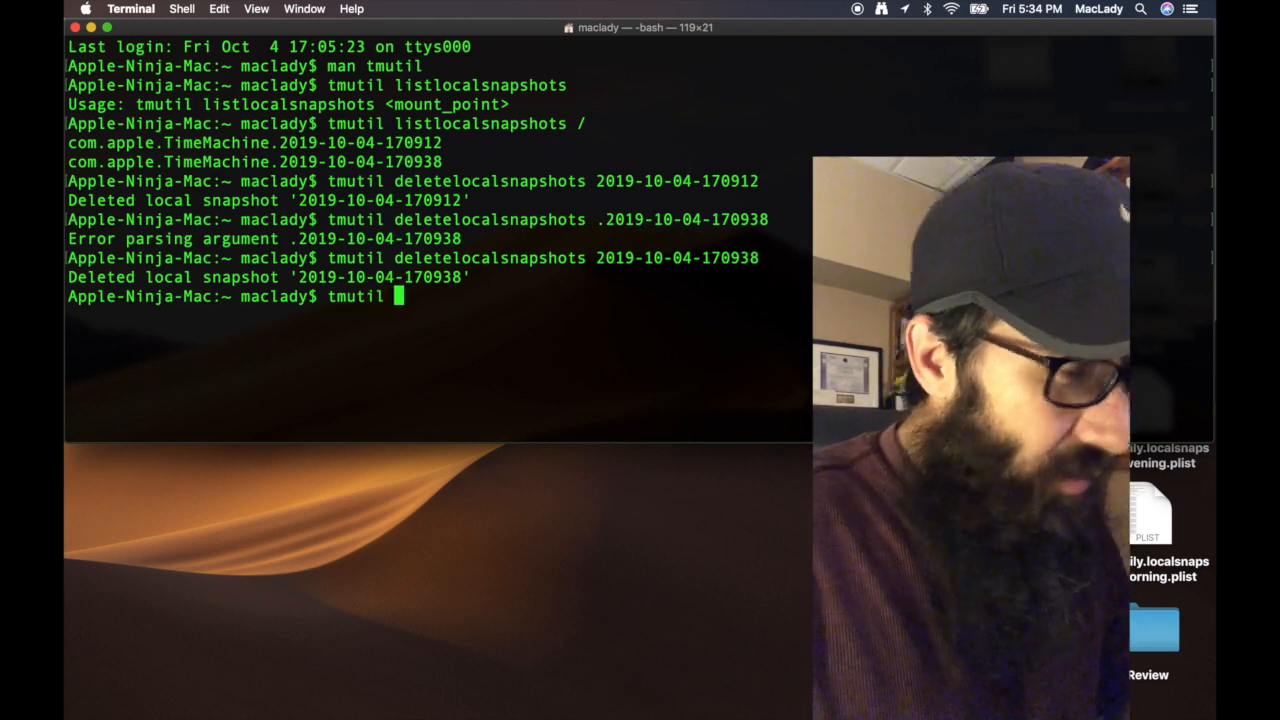
text(localsnapshjo)
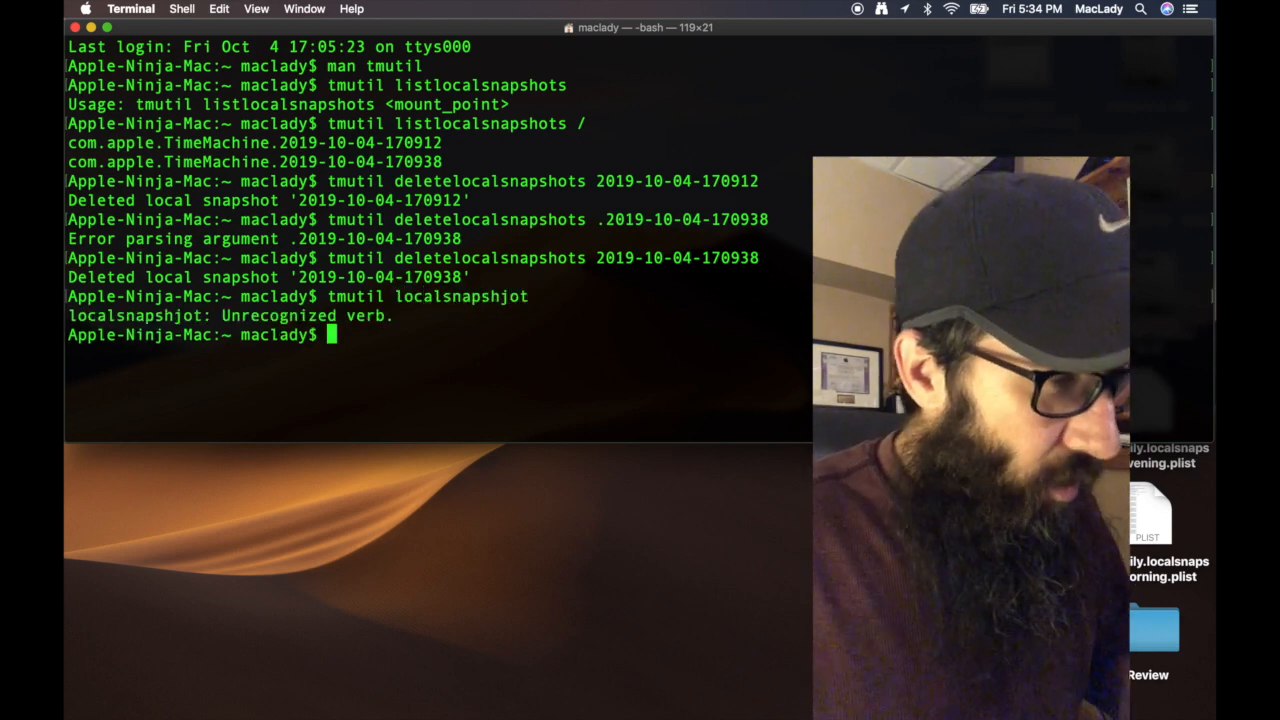
text(tmutil localsnapsht)
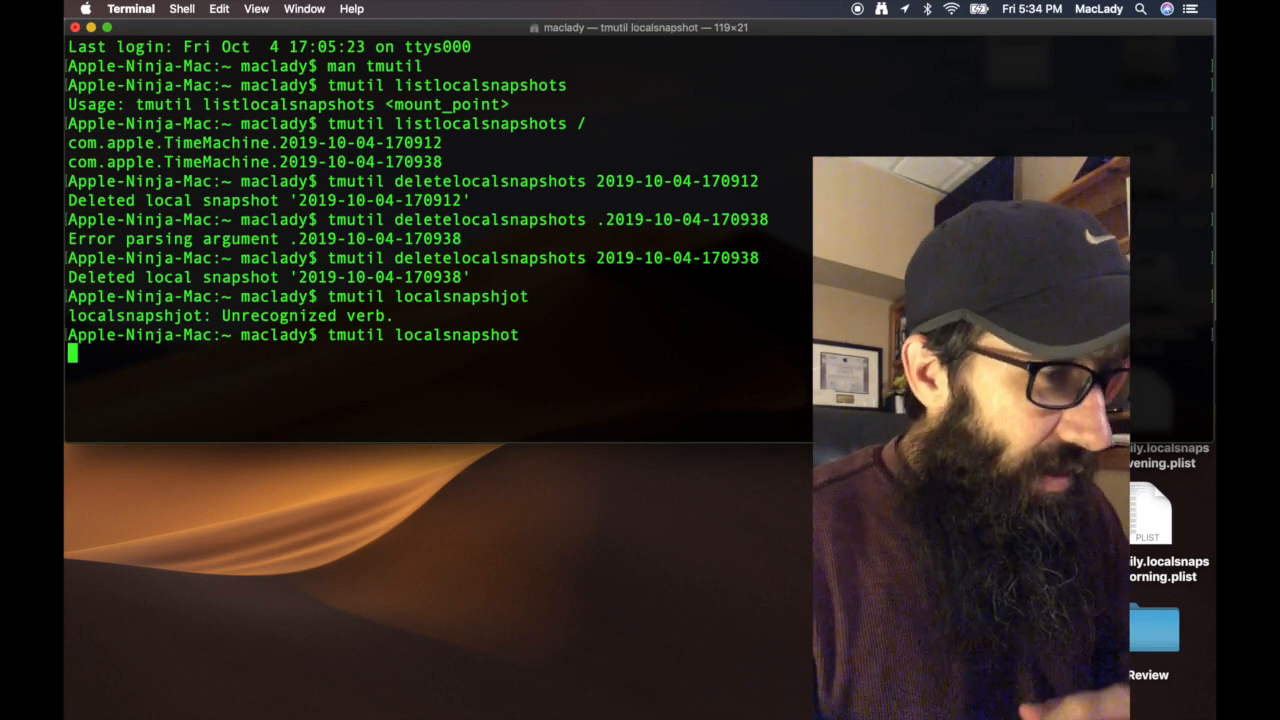
key(enter)
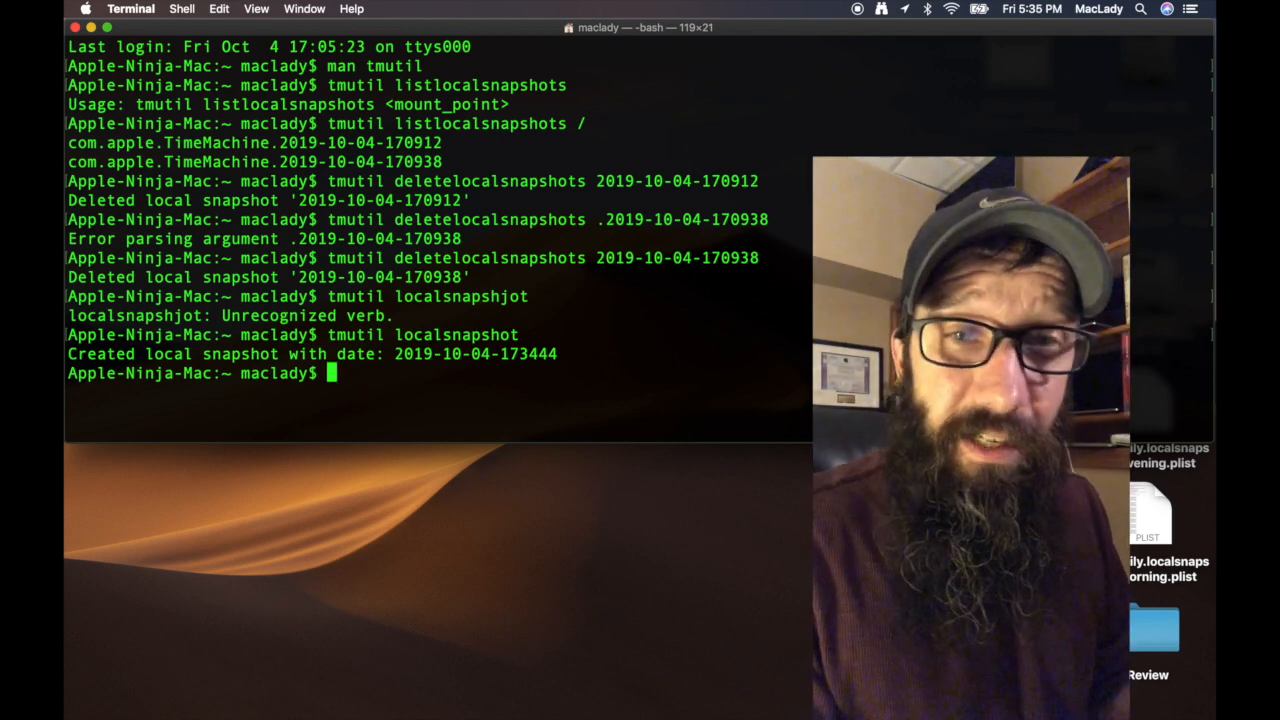
List updates with 'softwareupdate -l', then run 'sudo softwareupdate -i Safari13.0.1MojaveAuto-13.0.1'
text(softwareupdate -l)
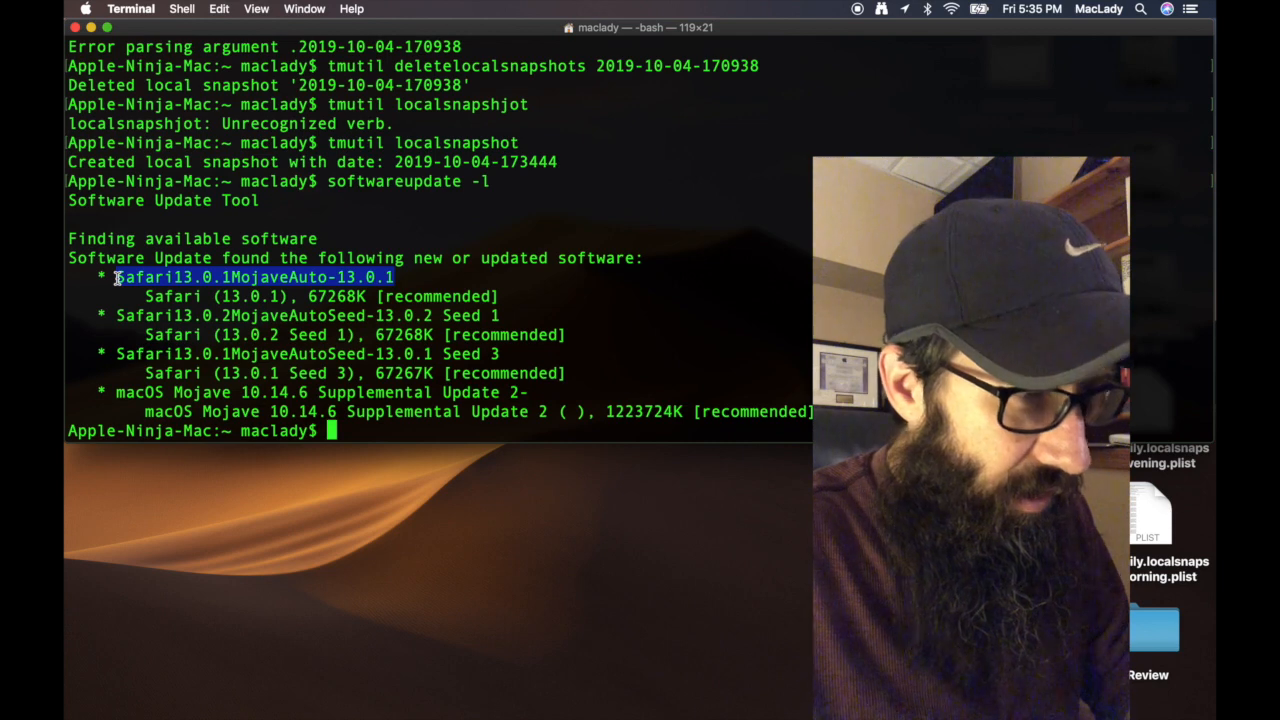
text(sudo)
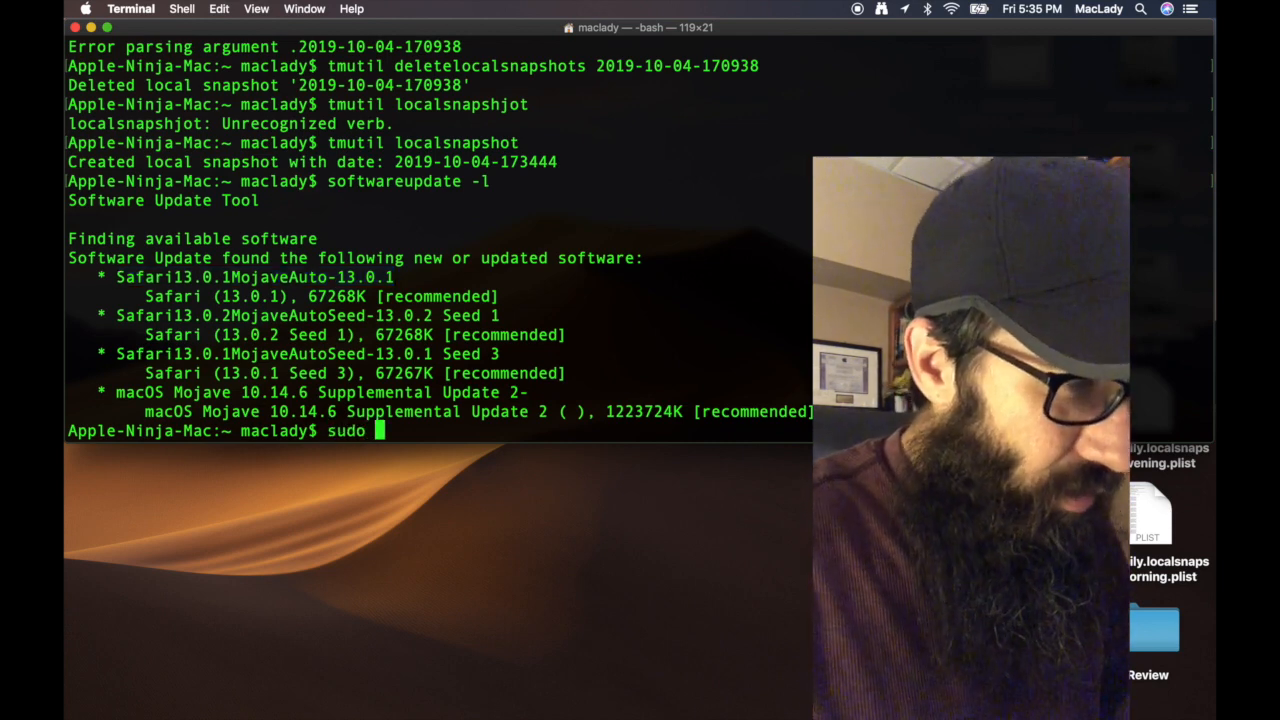
text(softwar)
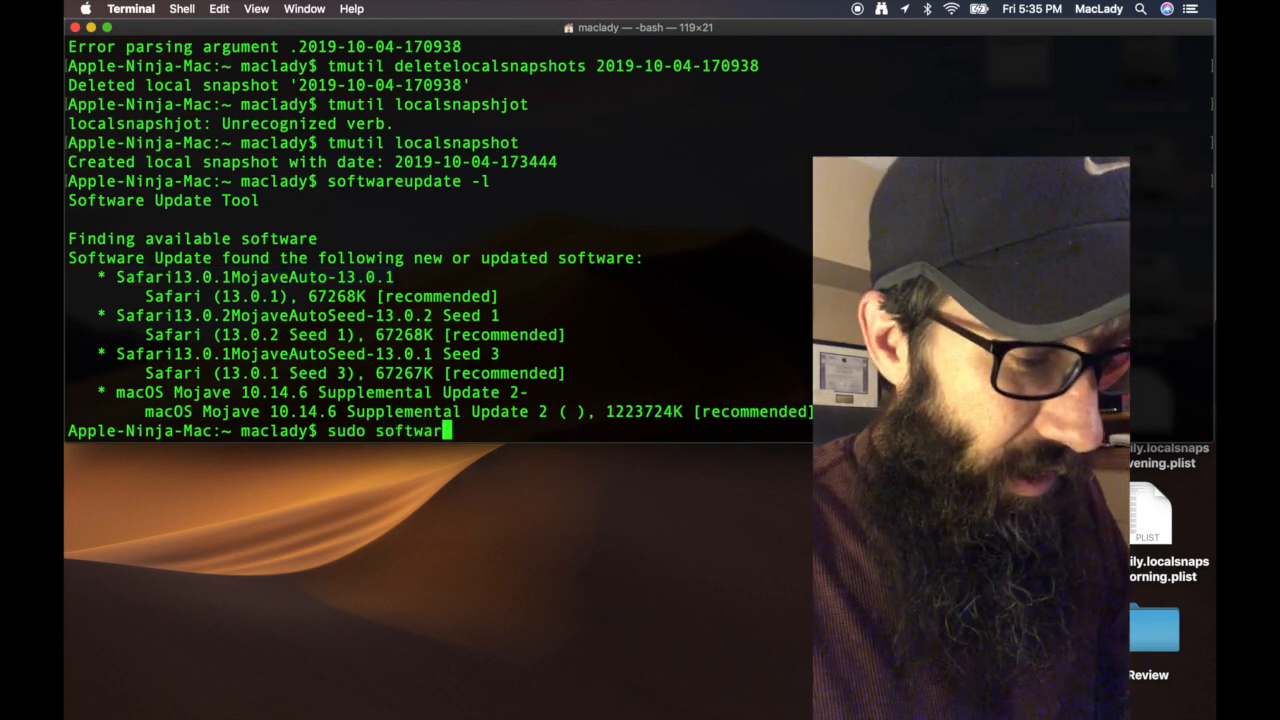
text(eupdate)
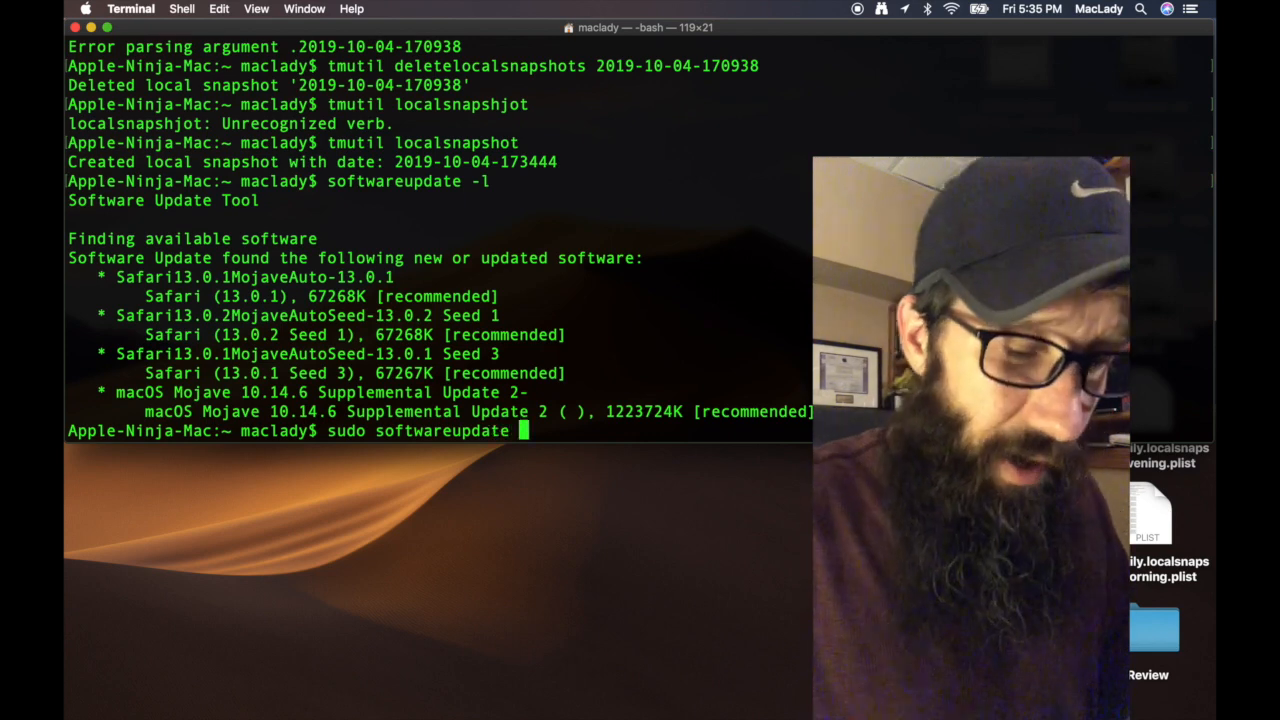
text(-i Safari13.0.1MojaveAuto-13.0.1)
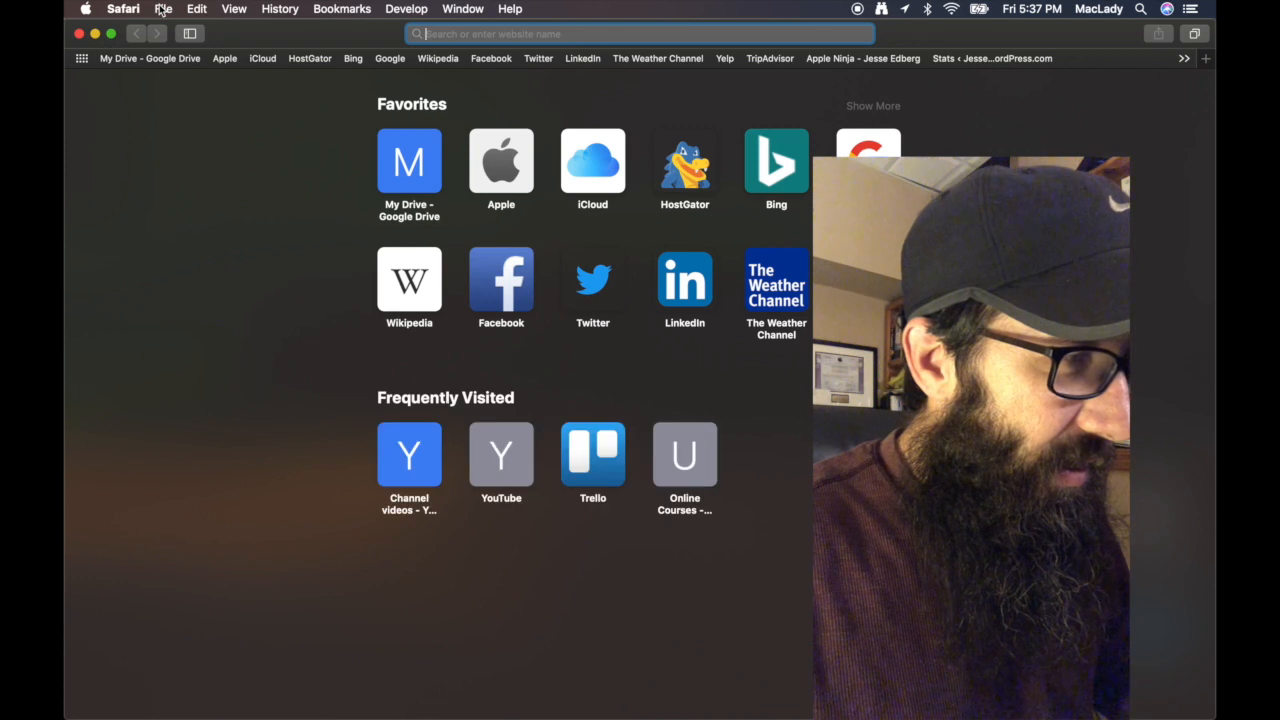
Quit Safari from its application menu, returning to the desktop
click(122, 8)
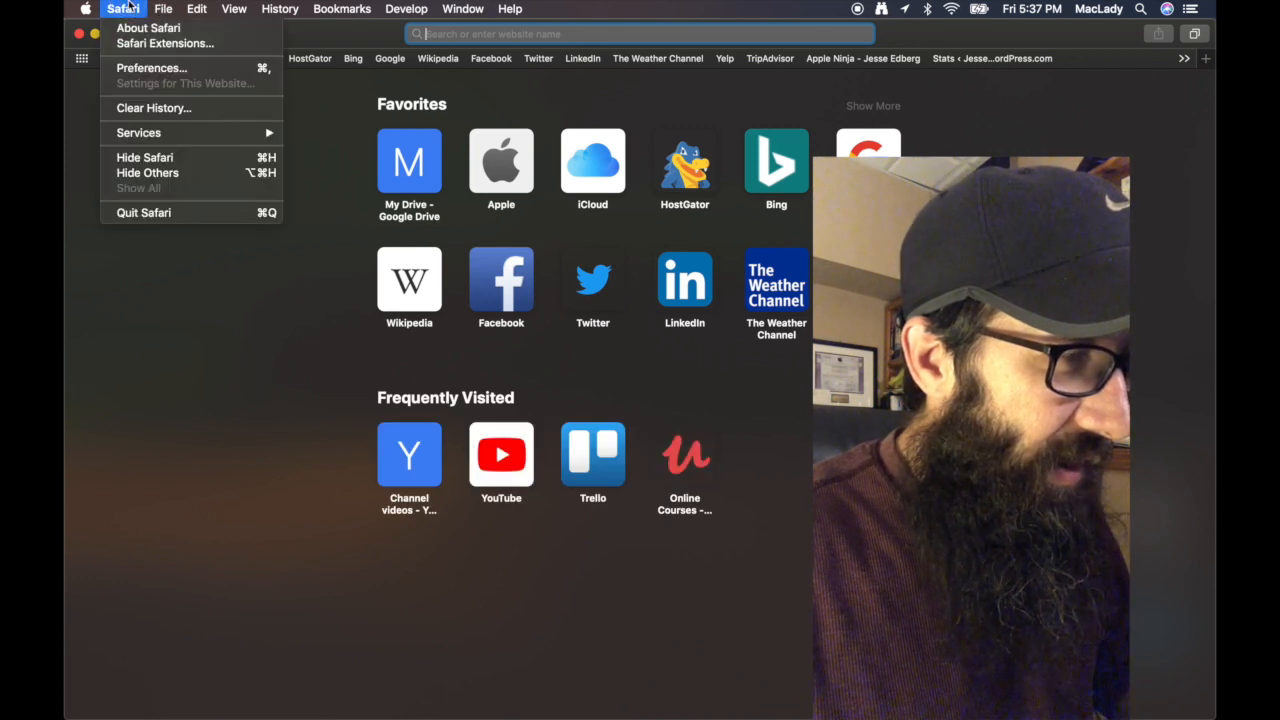
click(148, 28)
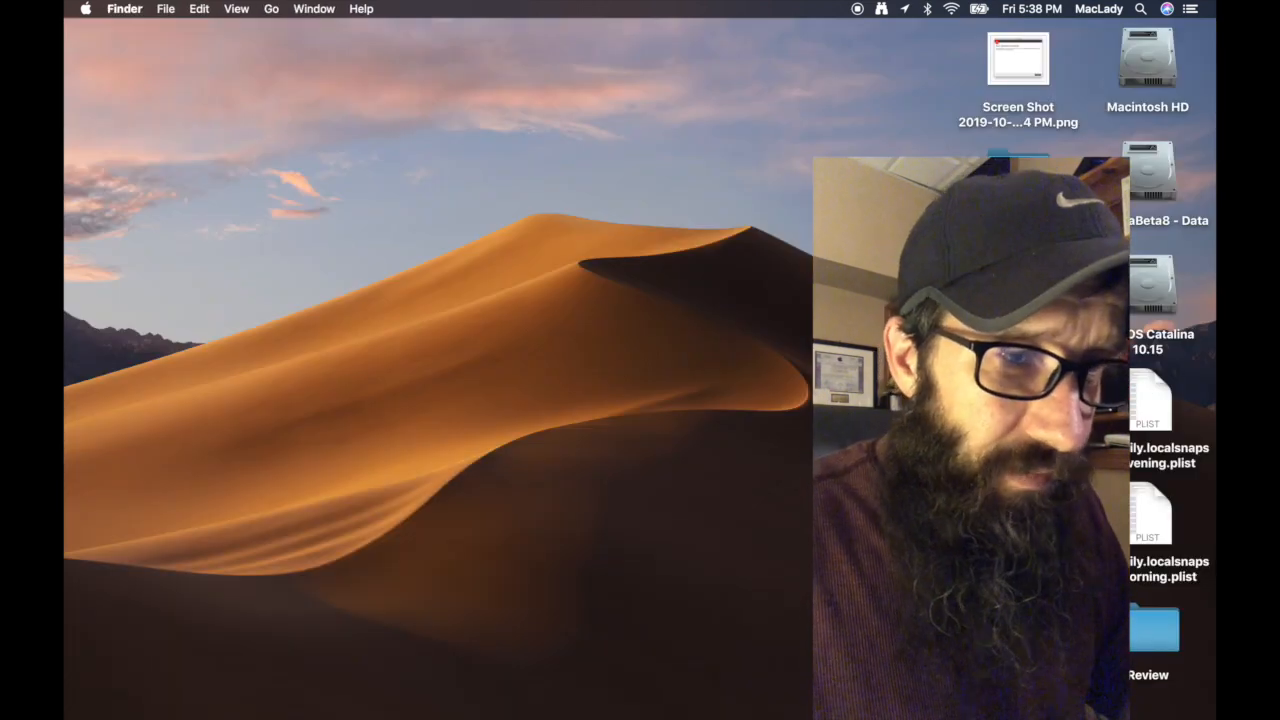
Inspect the Trash, then empty it from the Dock and confirm permanent erasure
click(1018, 70)
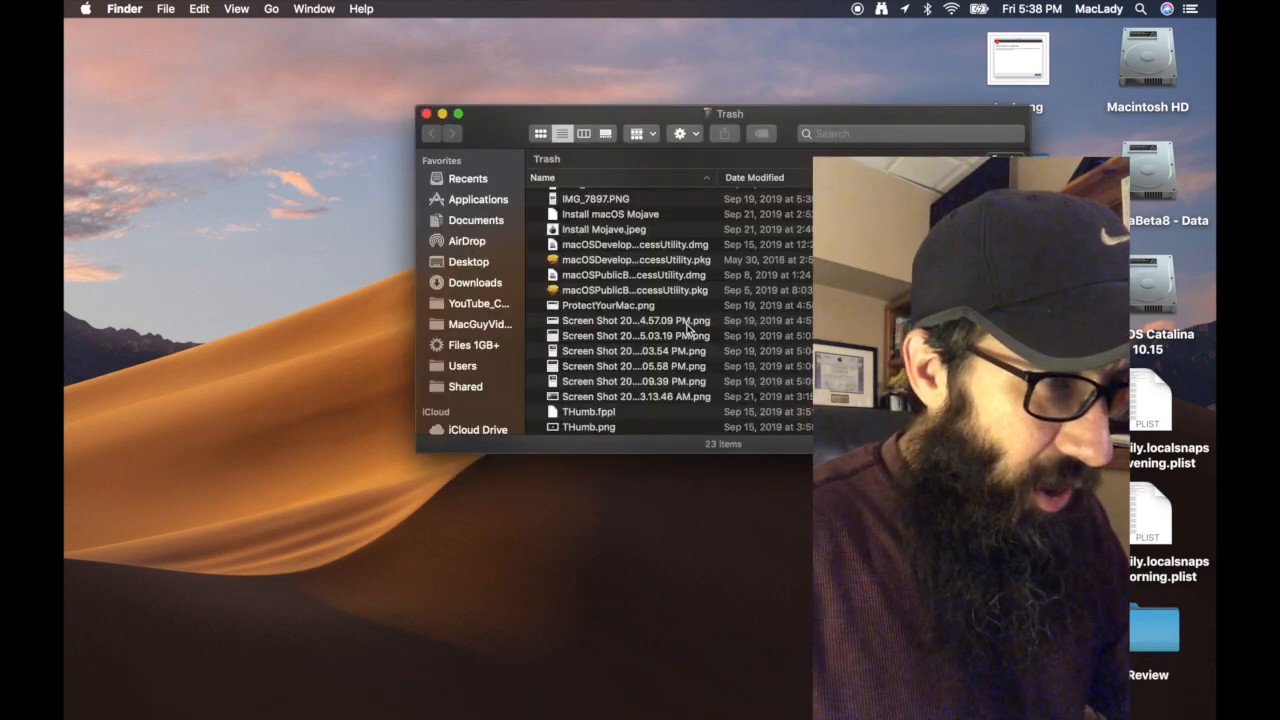
click(424, 112)
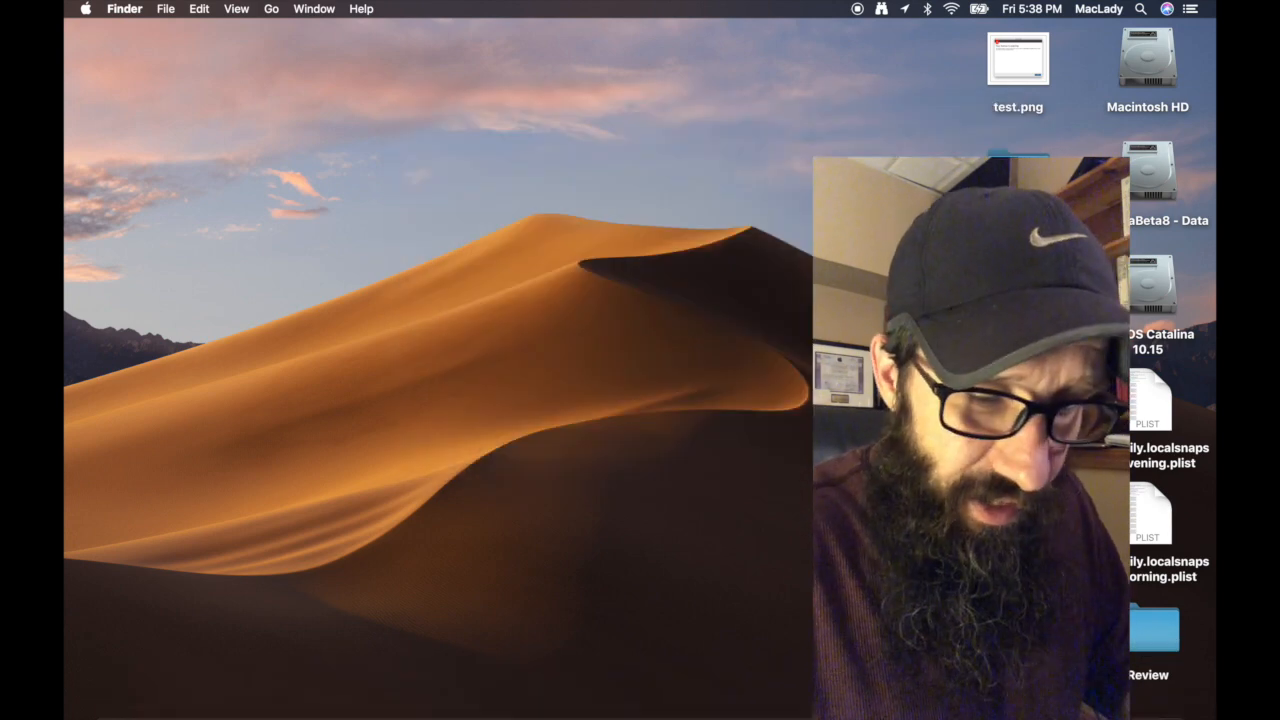
right_click(1160, 690)
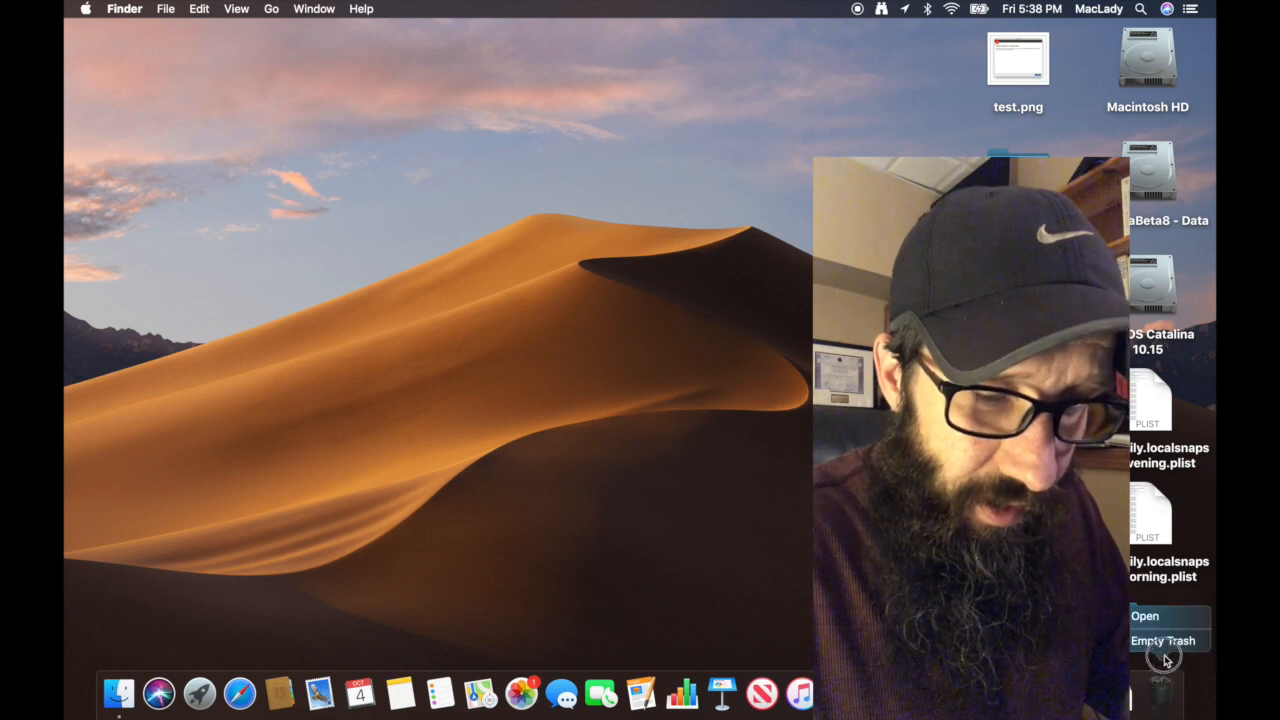
click(1162, 640)
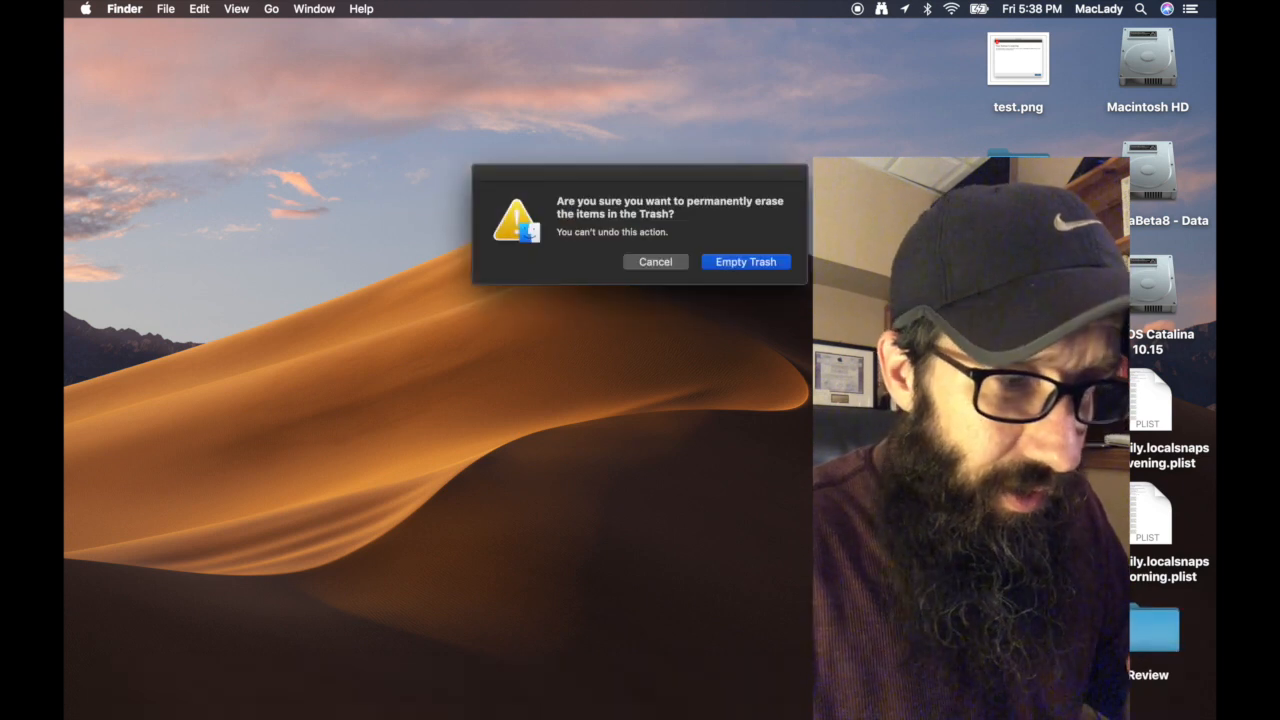
click(744, 260)
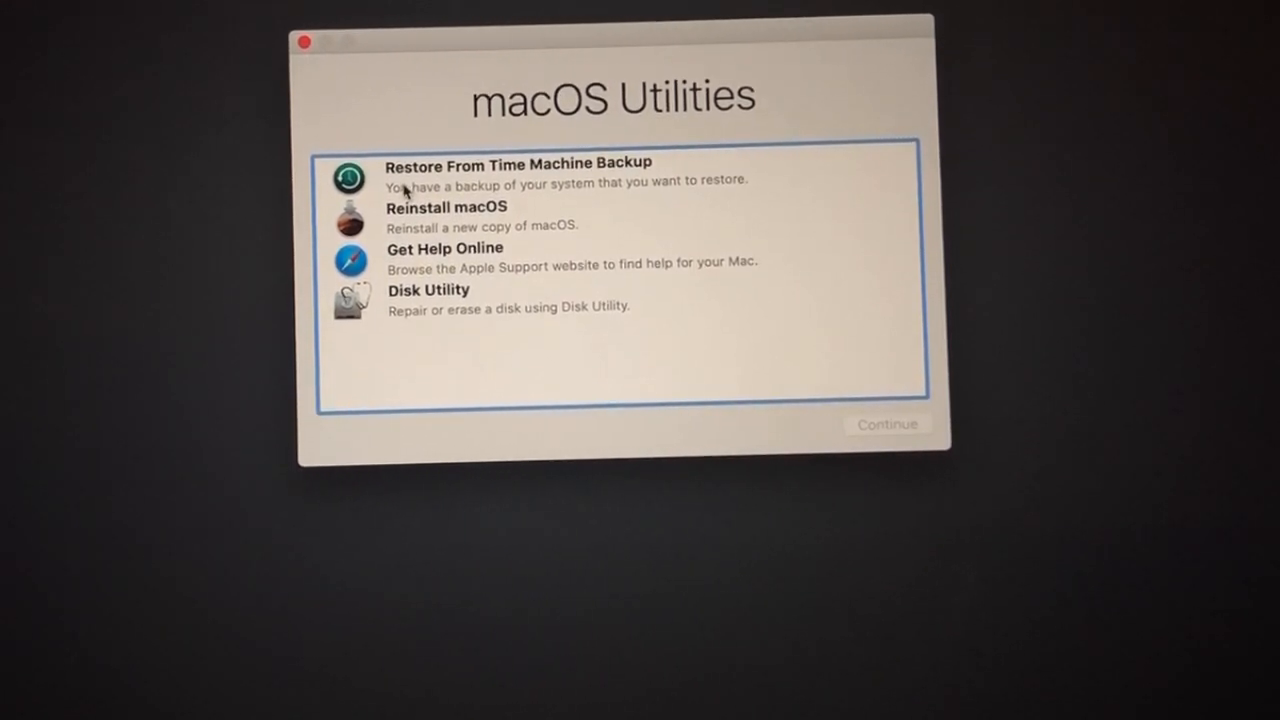
Choose Restore From Time Machine Backup and continue past the restore information
click(516, 164)
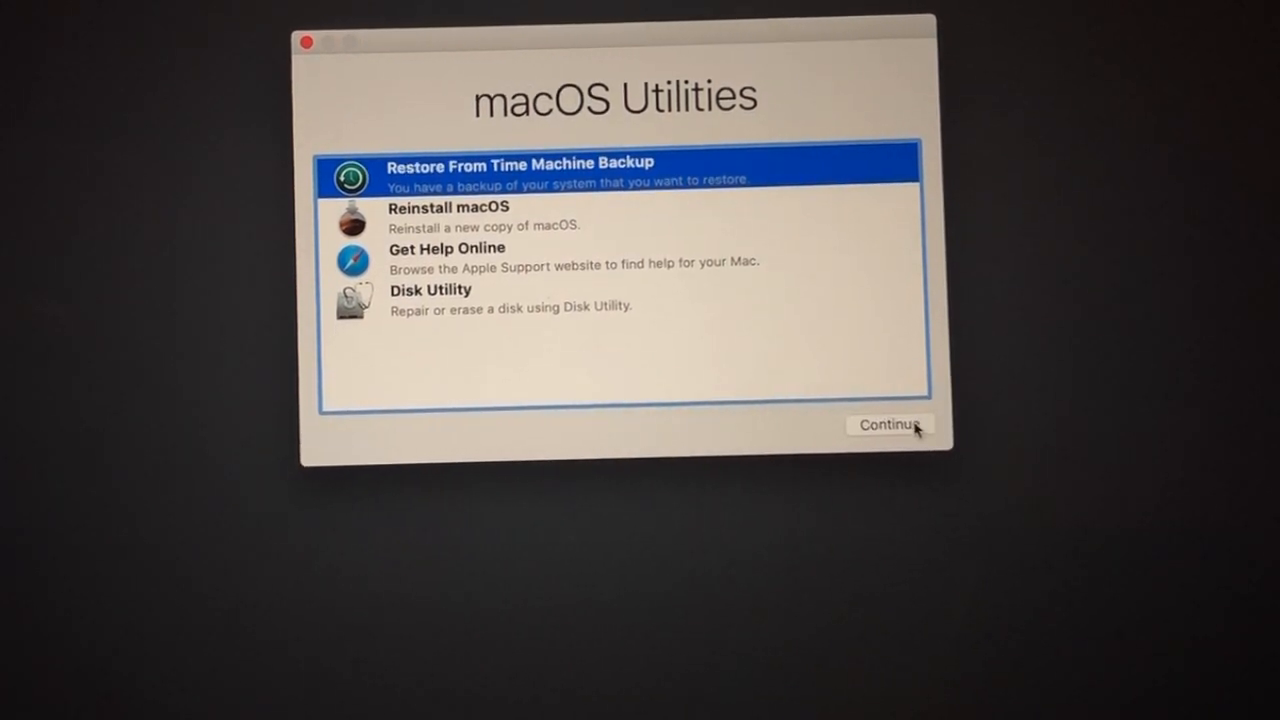
click(888, 424)
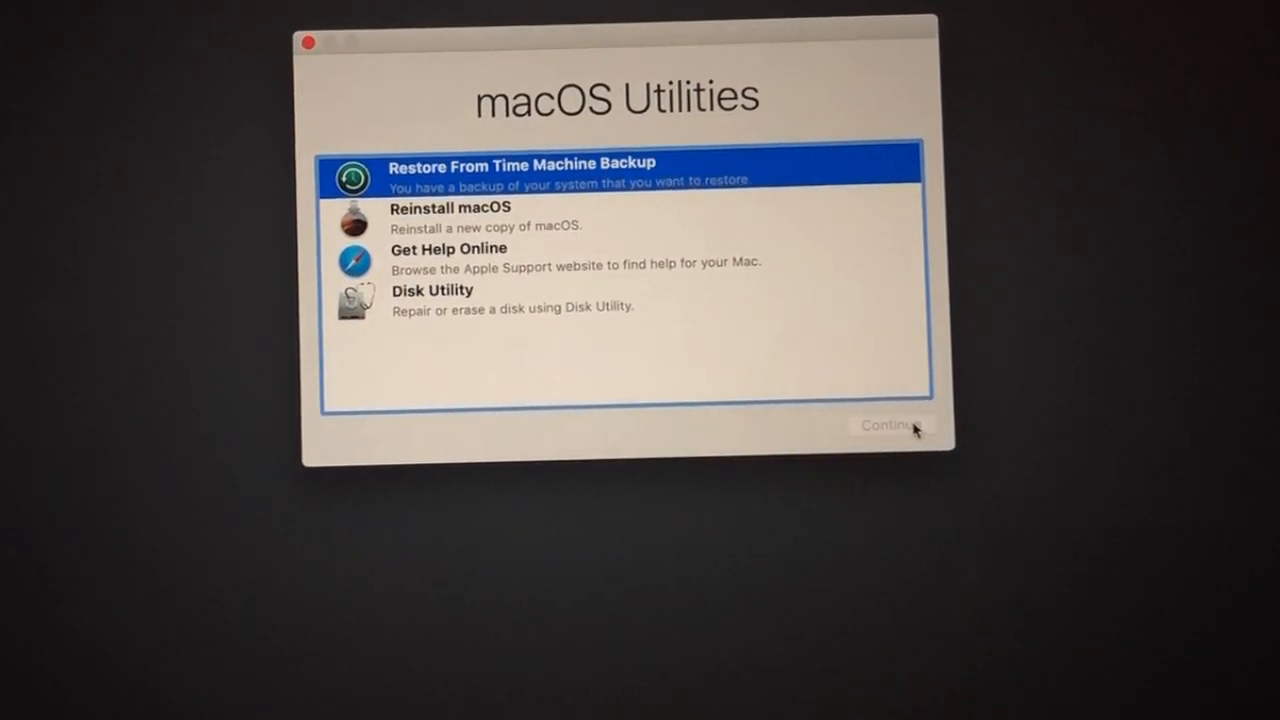
click(888, 424)
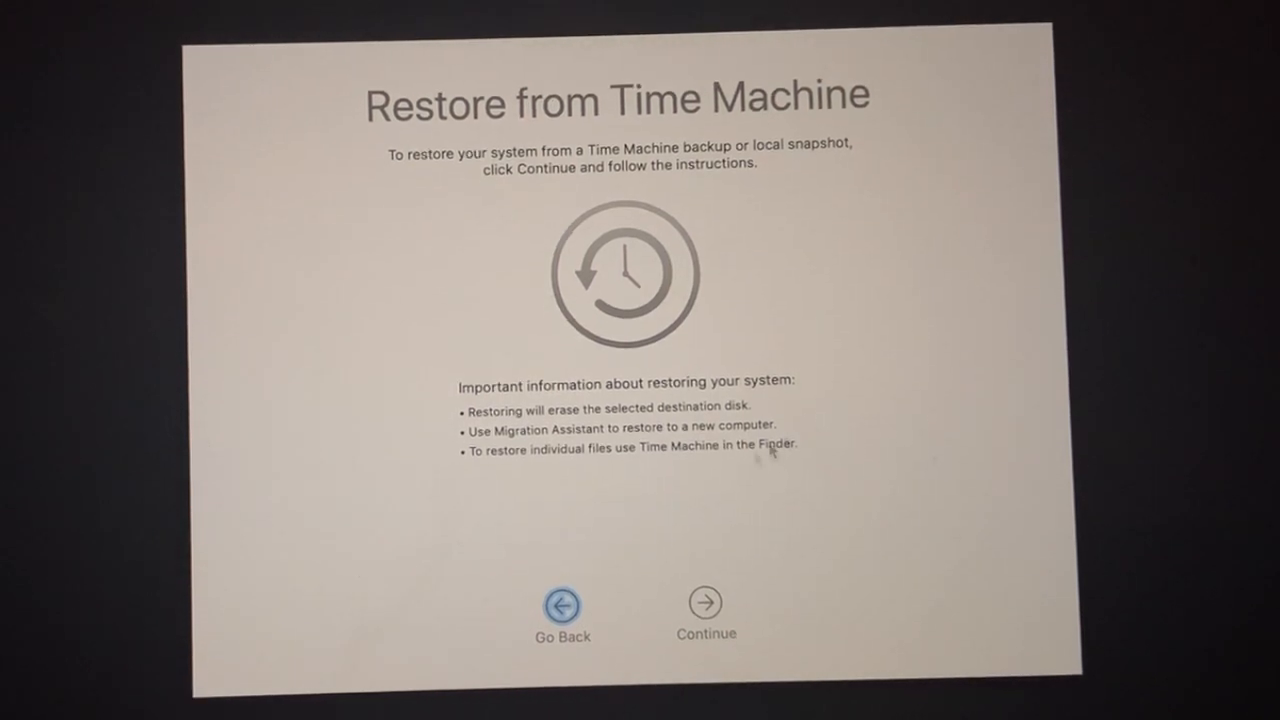
click(706, 600)
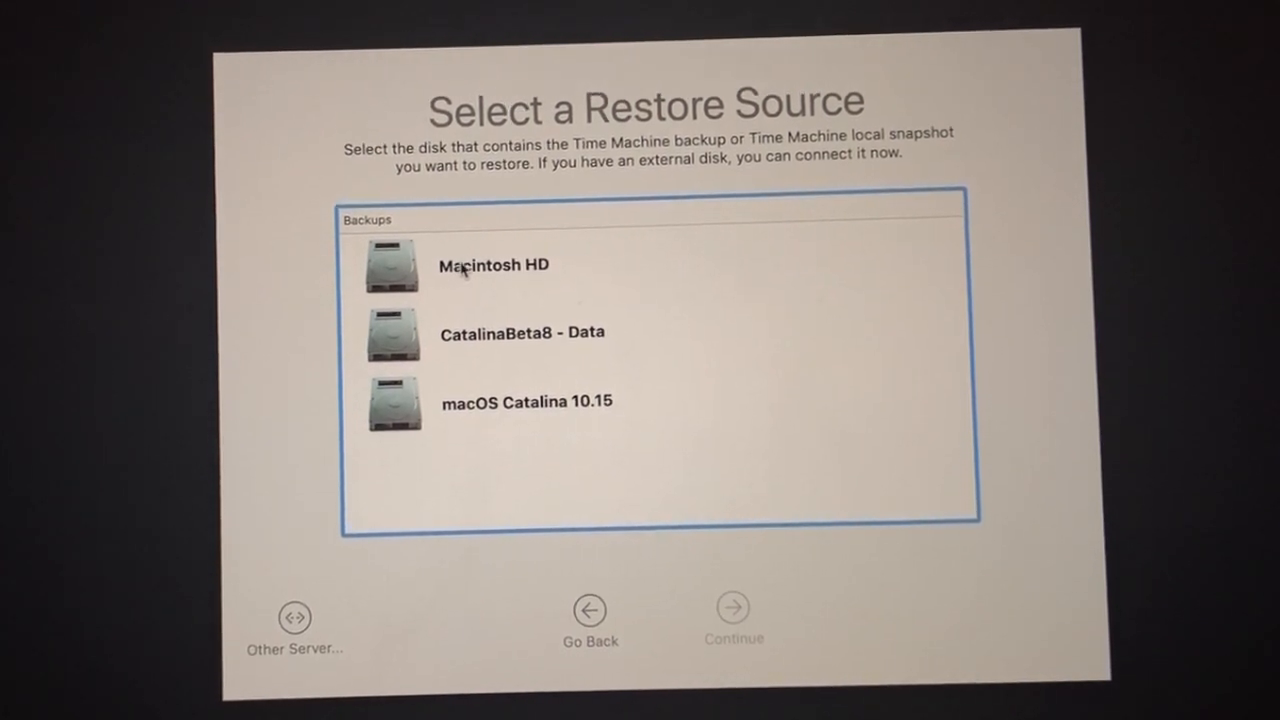
Select Macintosh HD, pick the October 4, 2019 5:34:44 PM snapshot and confirm the restore
click(496, 264)
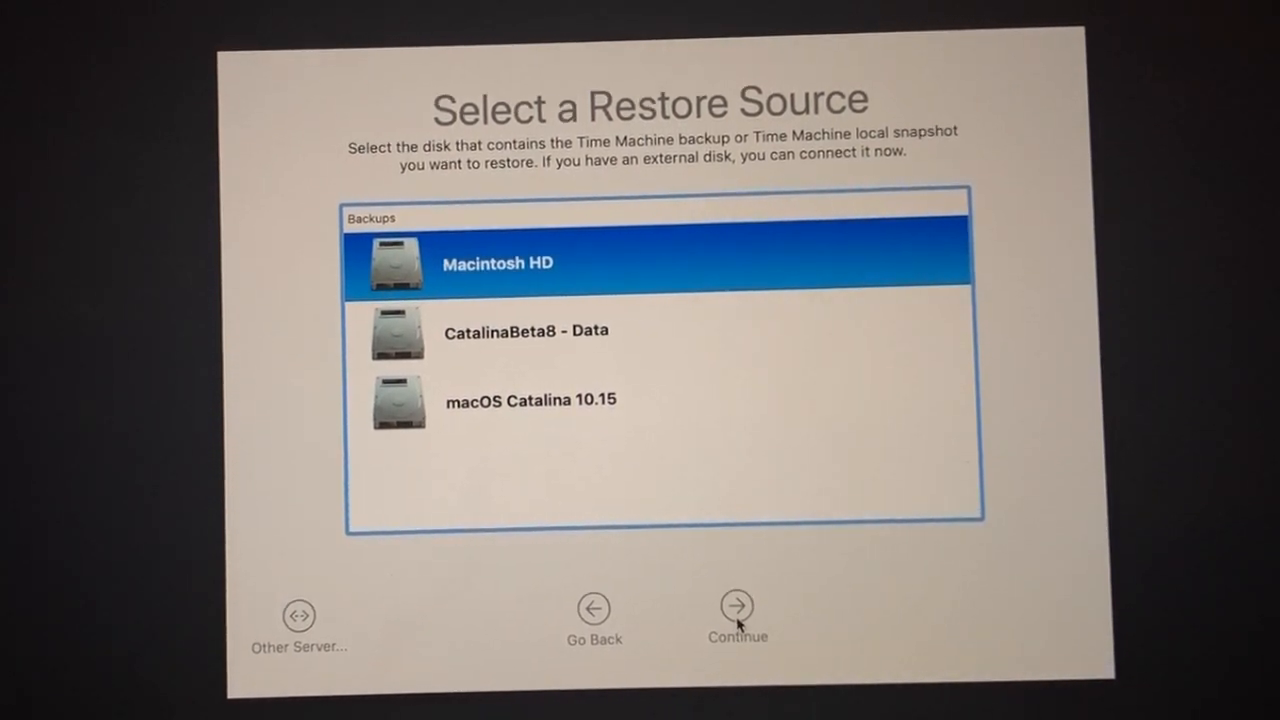
click(738, 604)
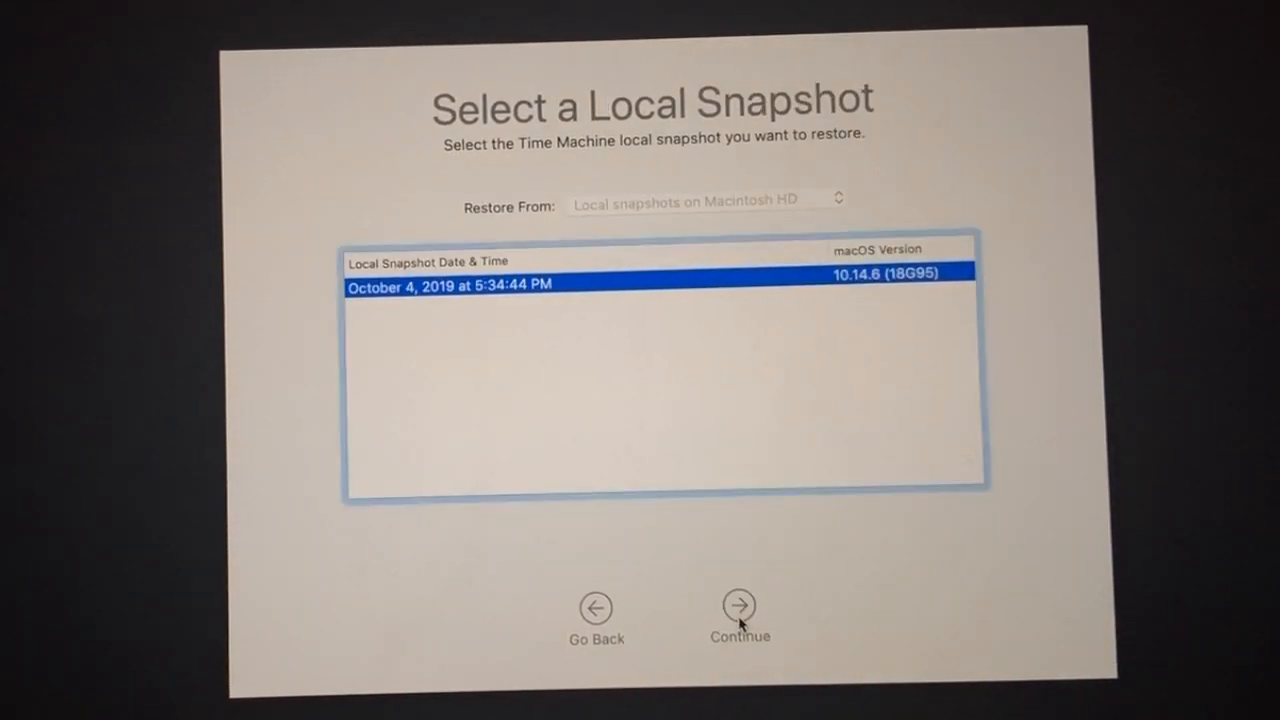
mouse_move(480, 372)
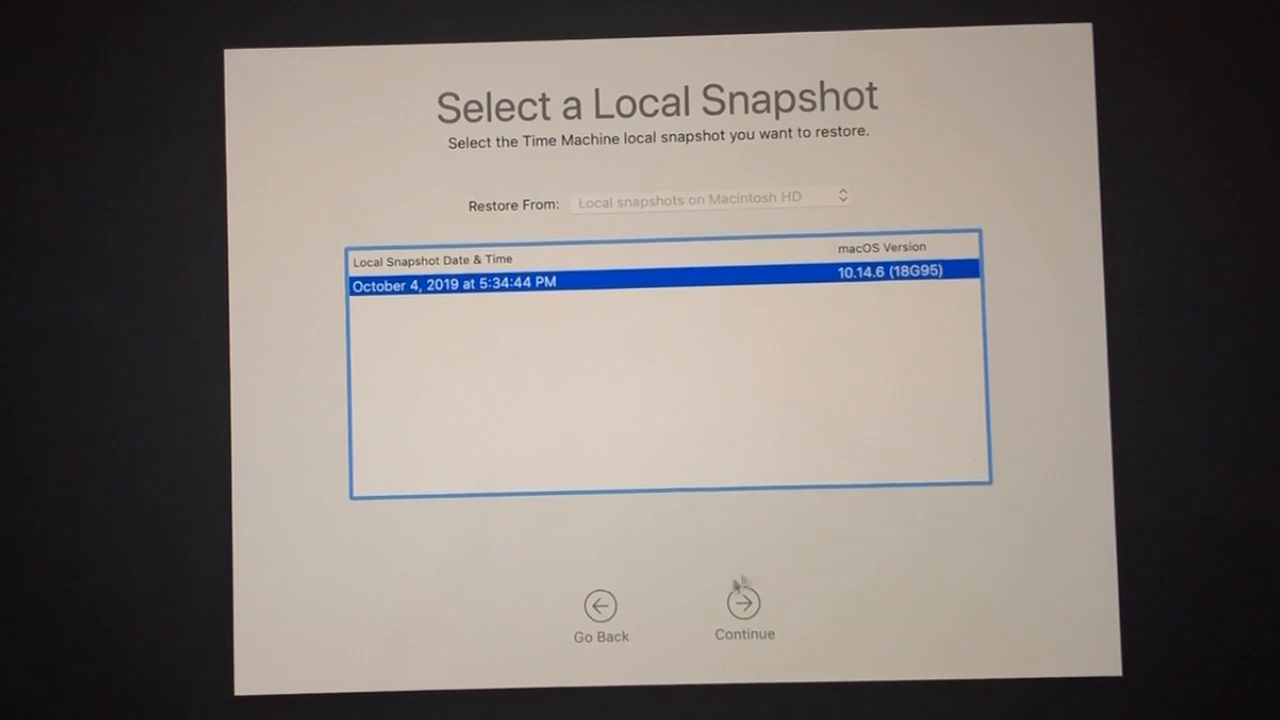
click(744, 604)
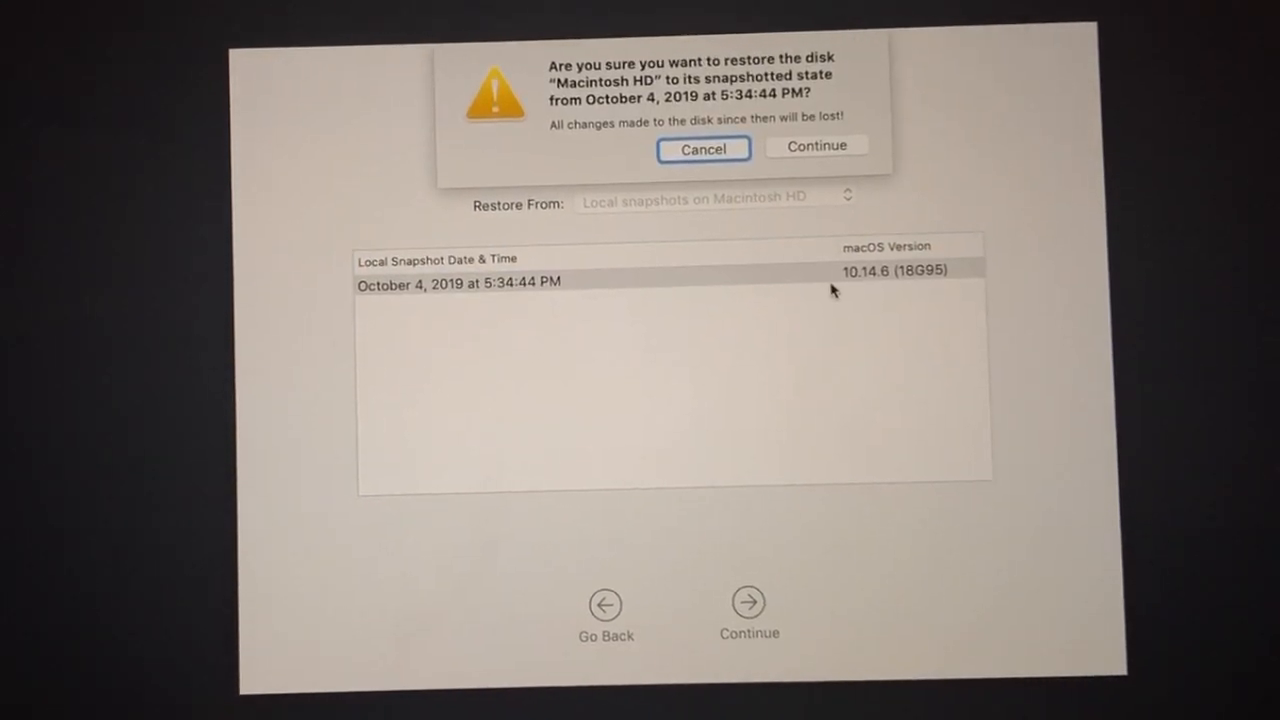
click(816, 144)
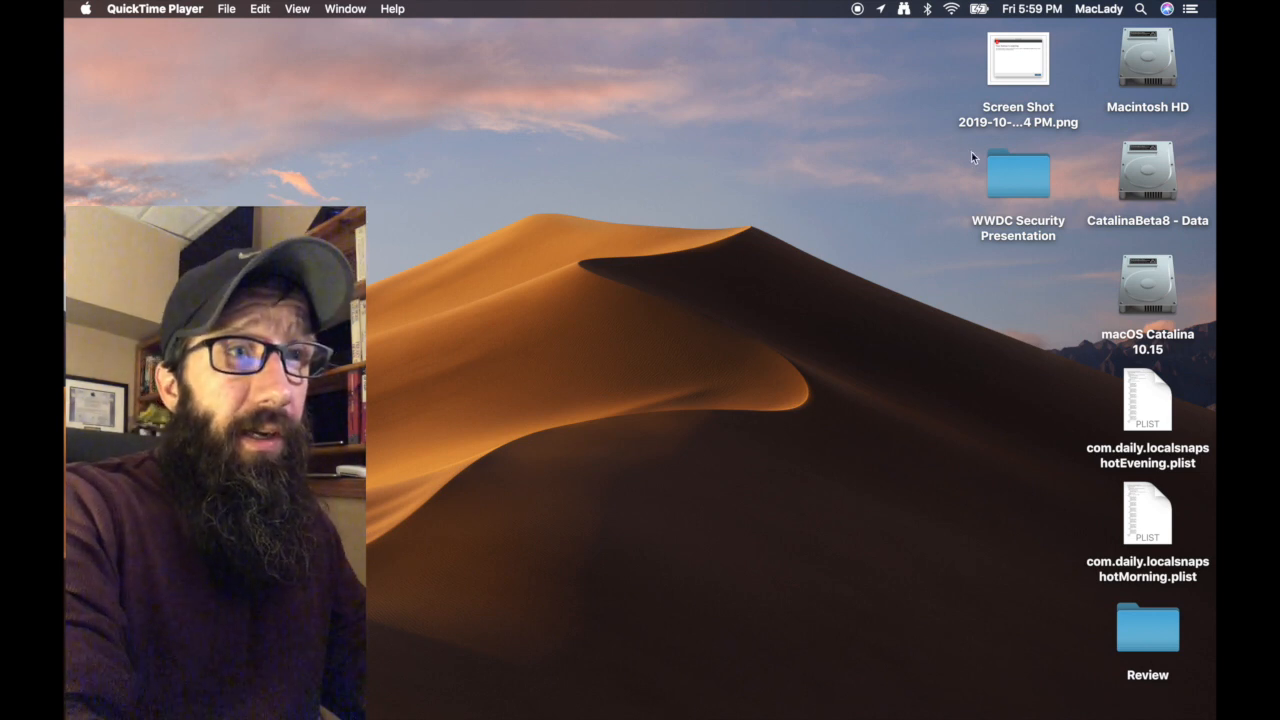
Check the Trash's restored 28 items, then view About Safari showing version 12.1.2
click(1018, 58)
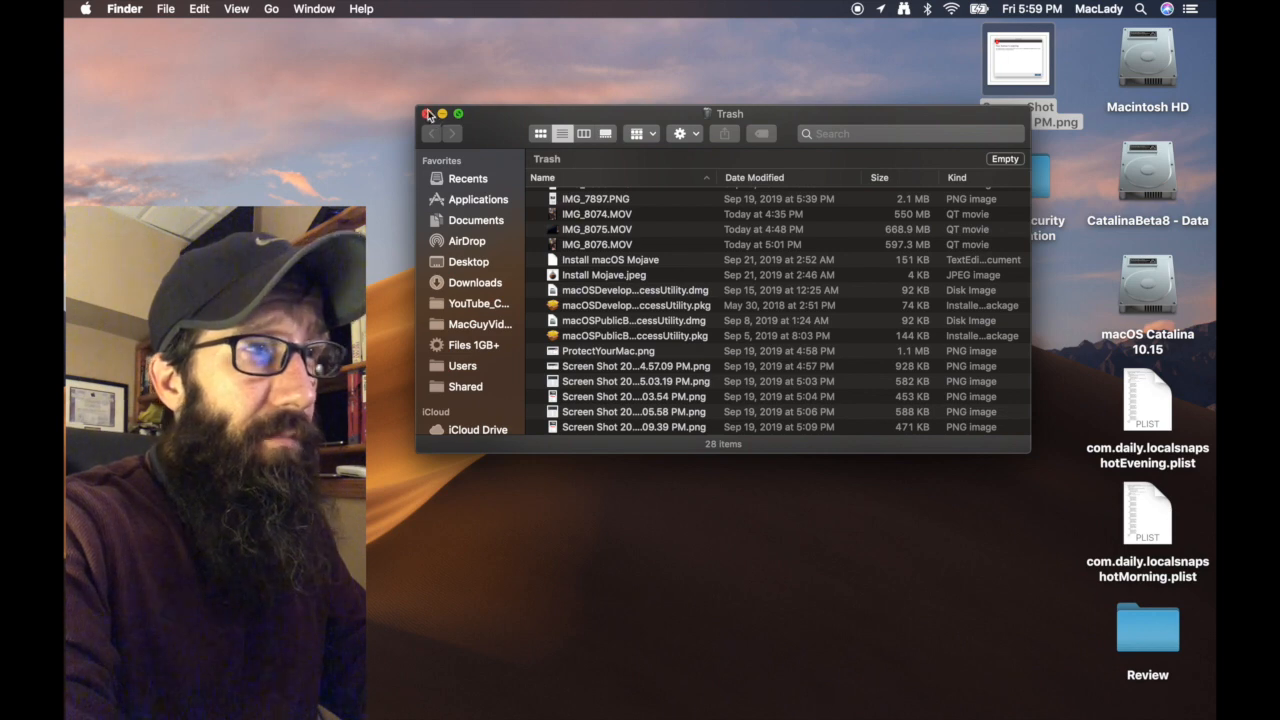
click(428, 112)
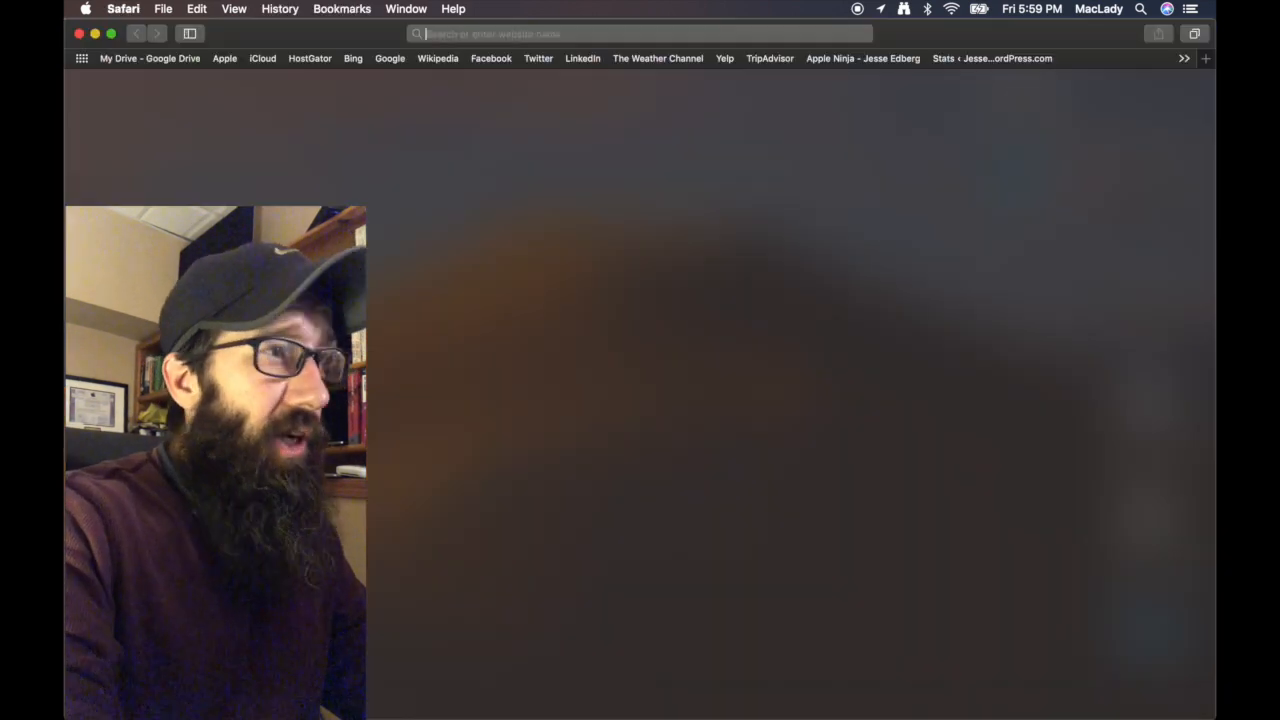
click(124, 8)
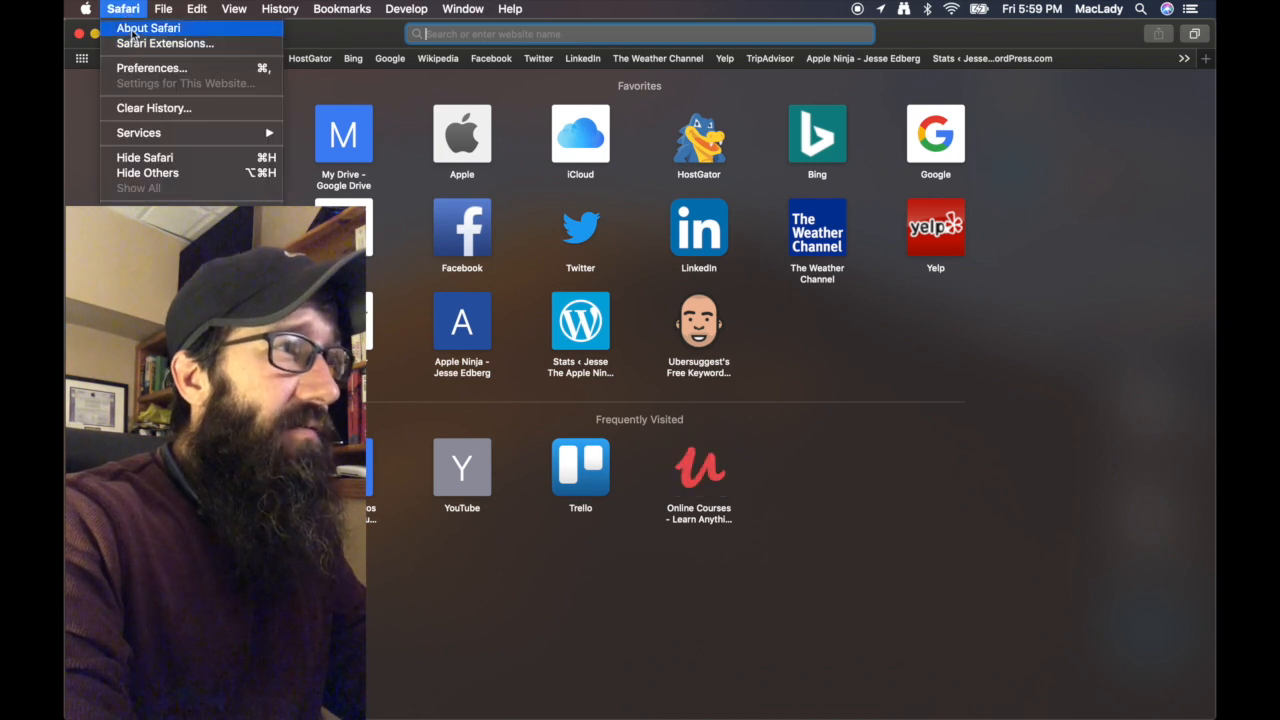
click(148, 28)
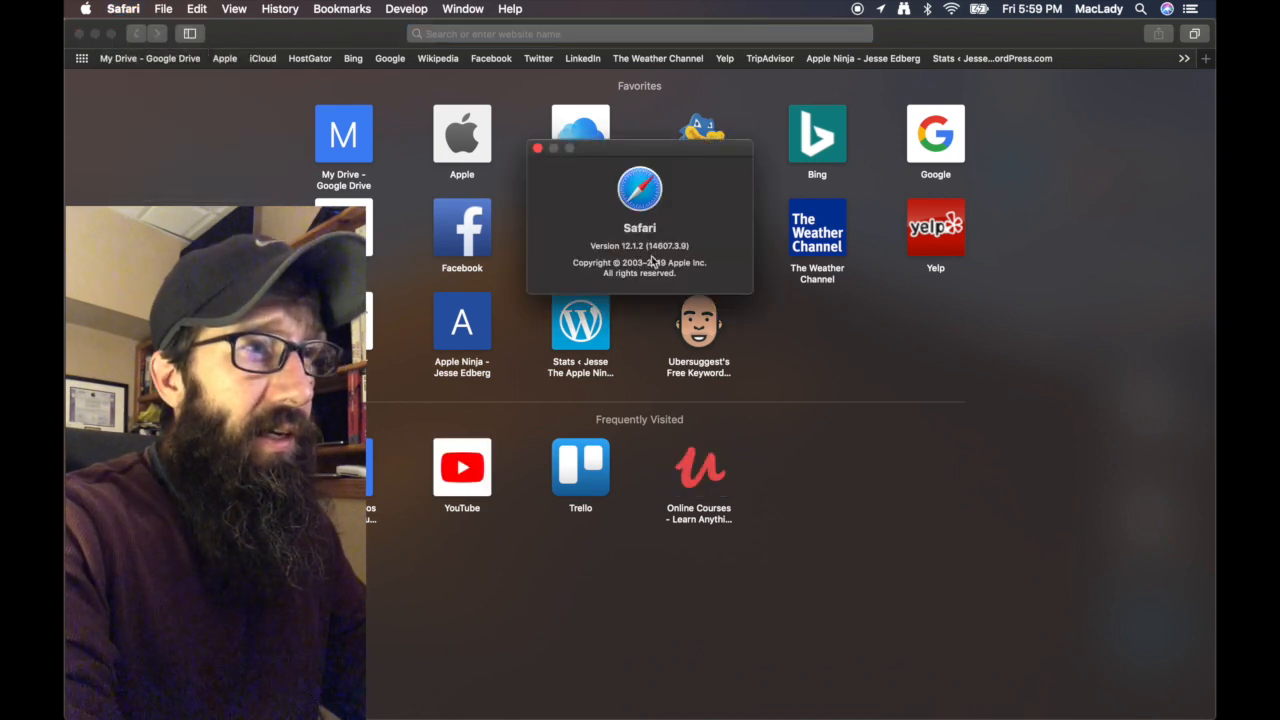
mouse_move(560, 180)
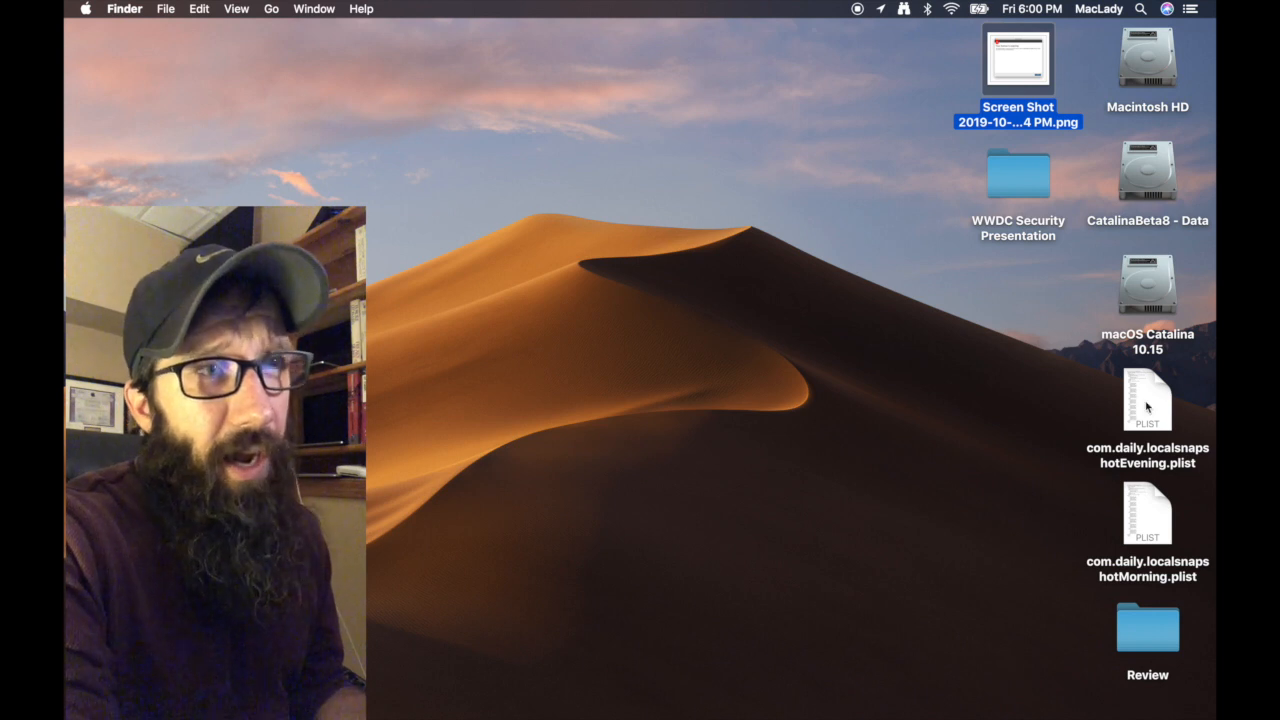
Quick Look the Morning plist's schedule, then preview the Evening plist scheduling tmutil localsnapshot at hour 21
click(1148, 400)
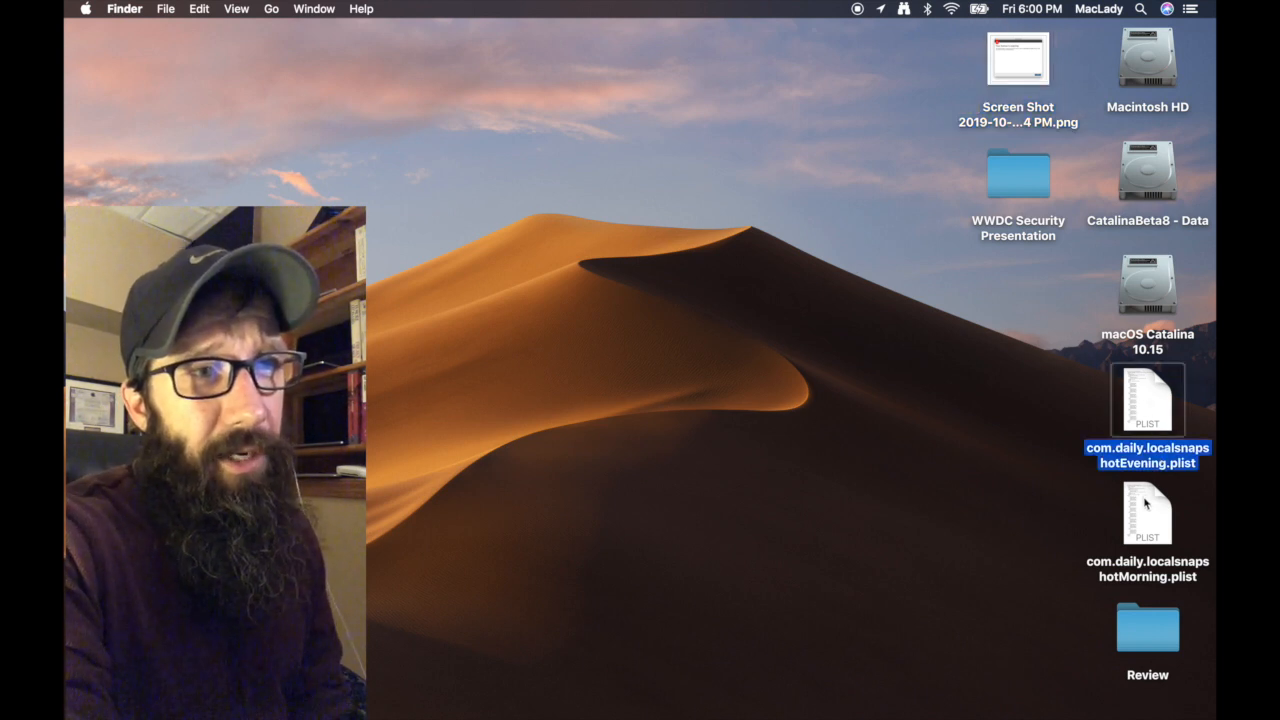
click(1148, 512)
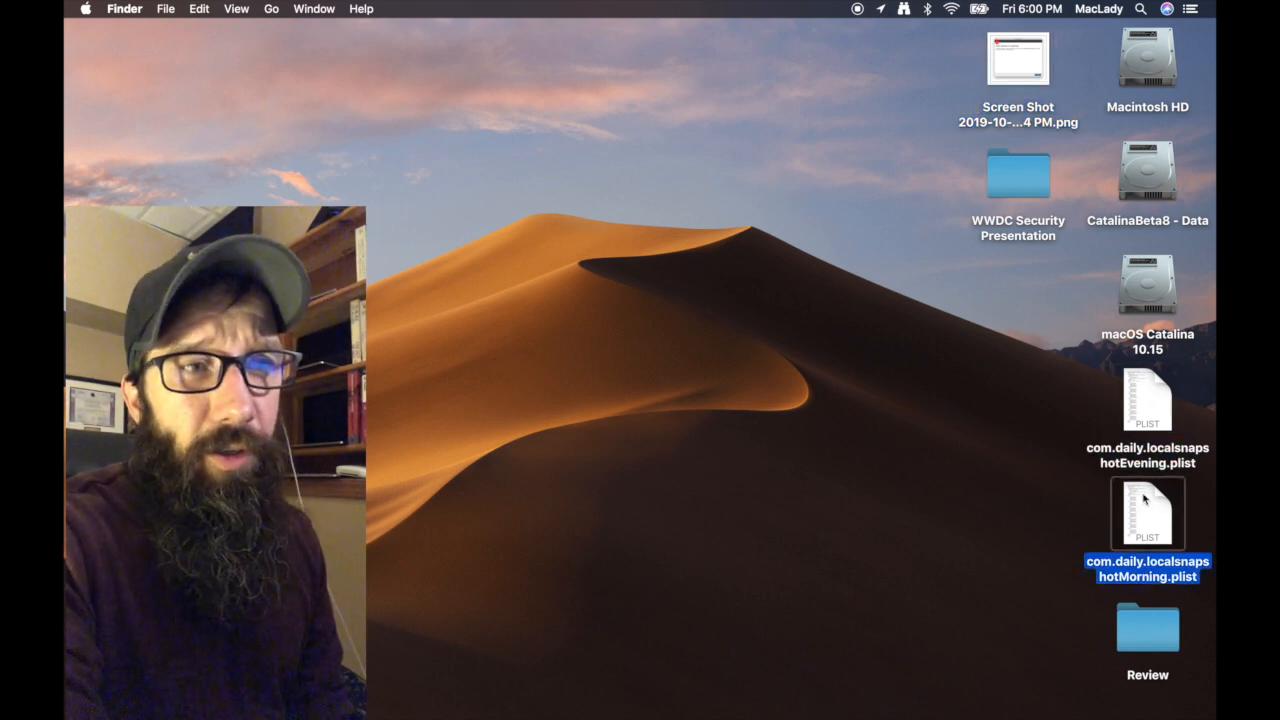
click(1148, 400)
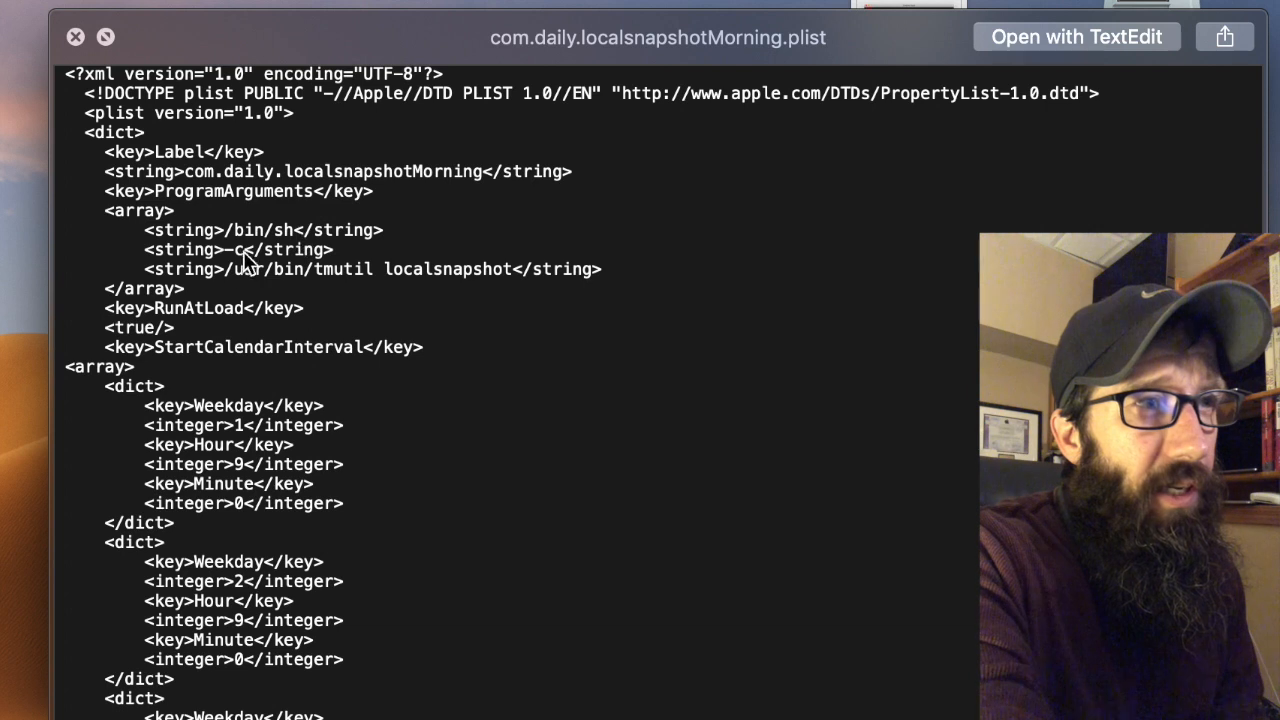
mouse_move(504, 292)
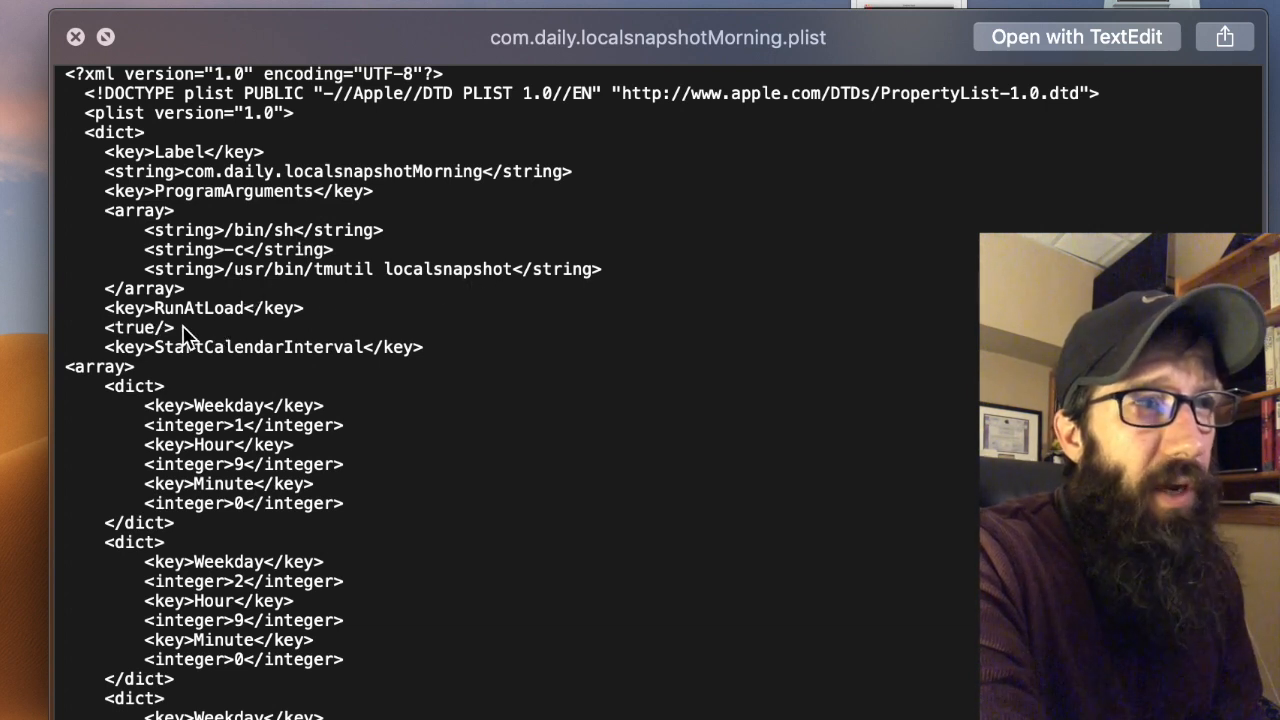
mouse_move(218, 332)
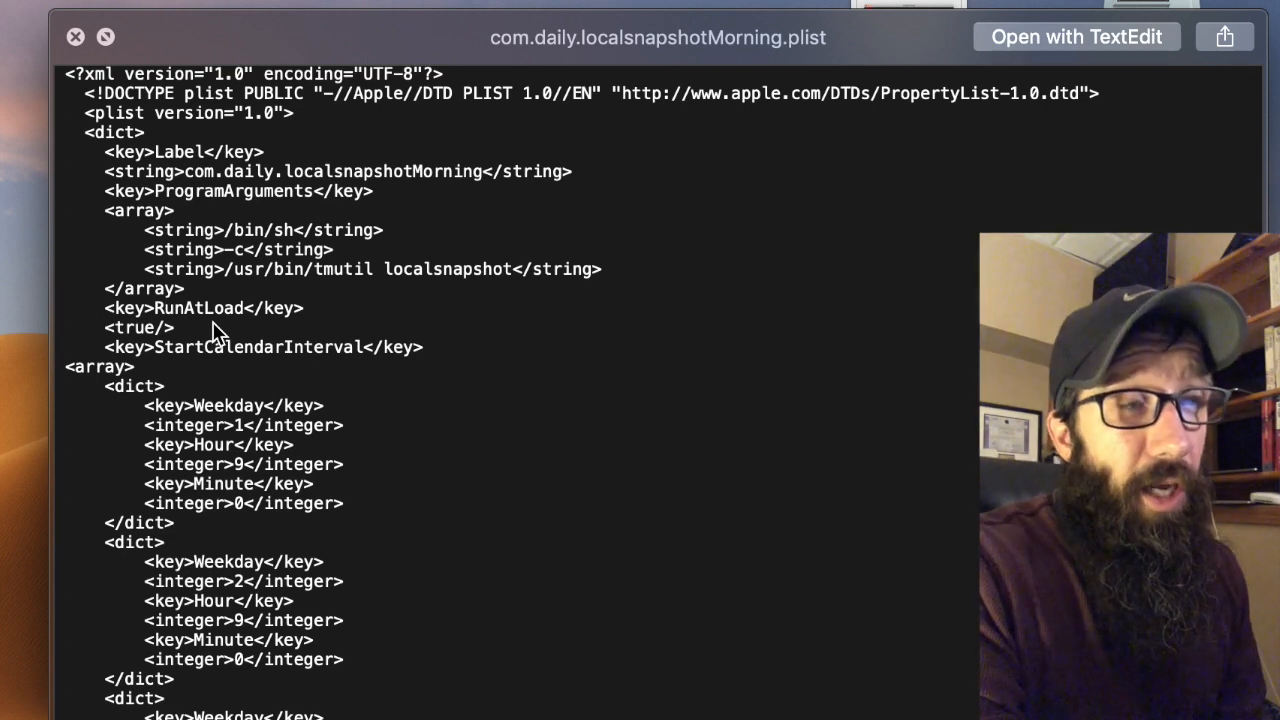
mouse_move(336, 398)
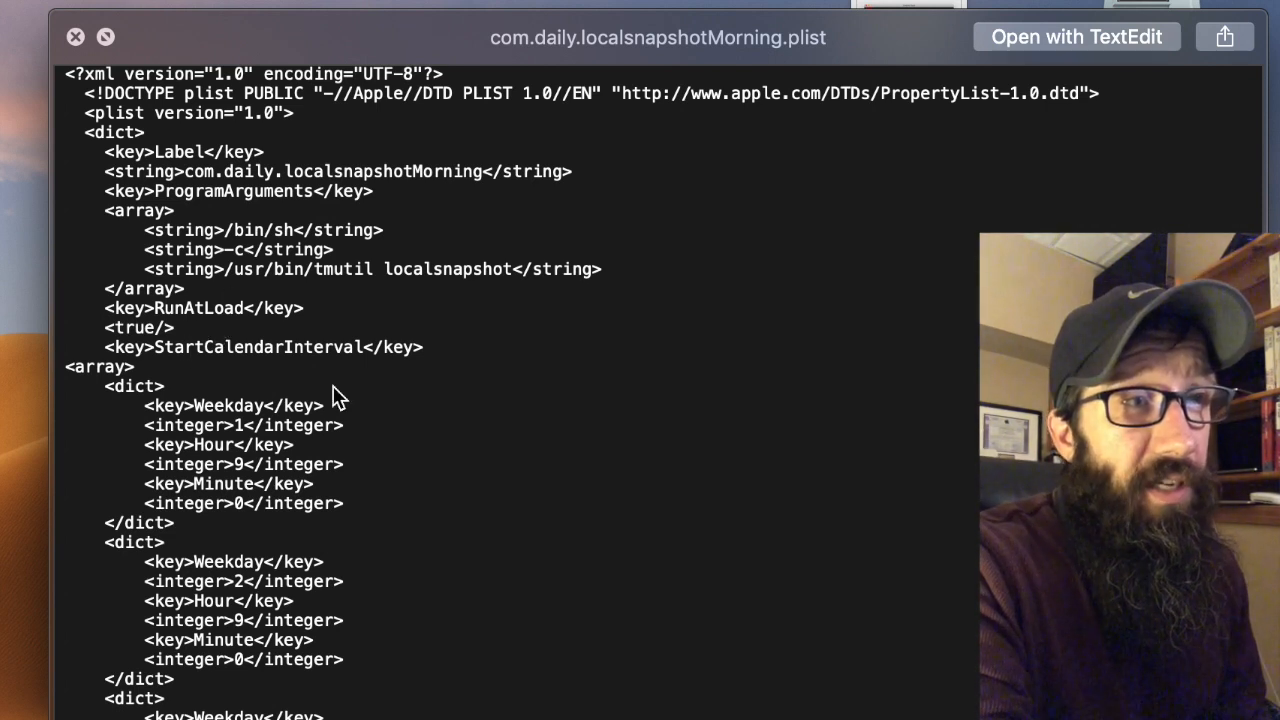
mouse_move(300, 380)
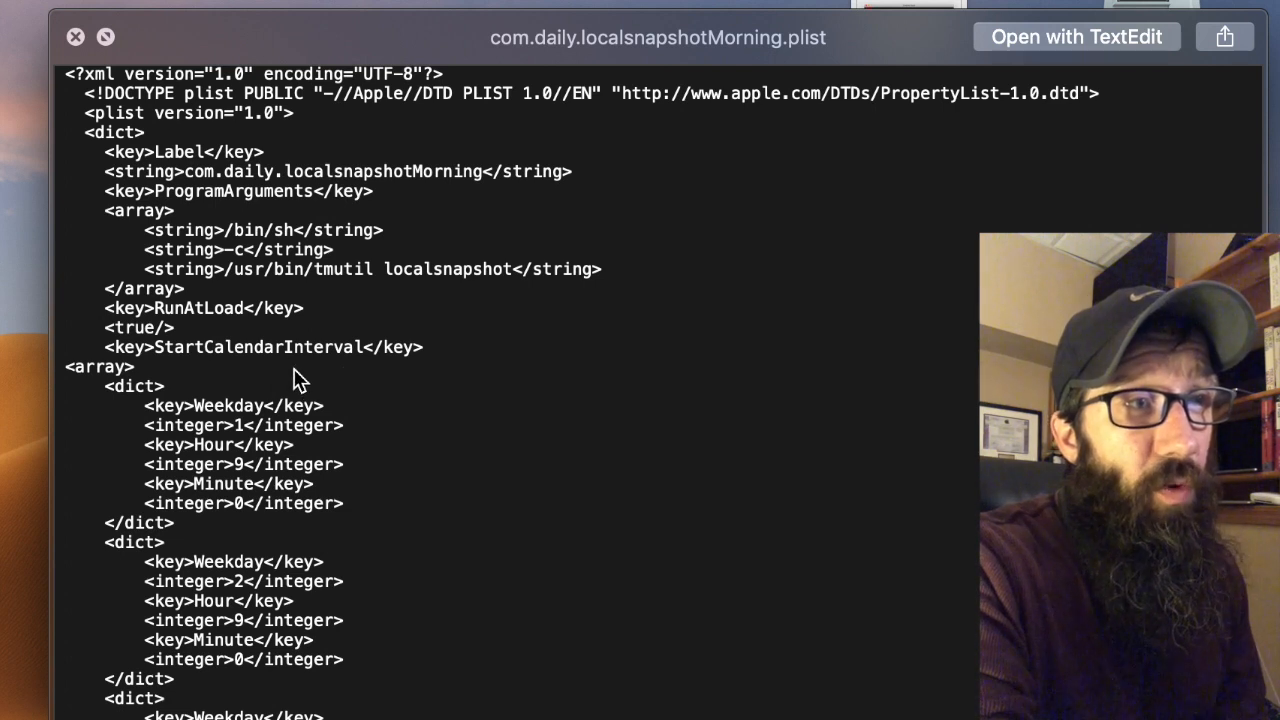
mouse_move(344, 392)
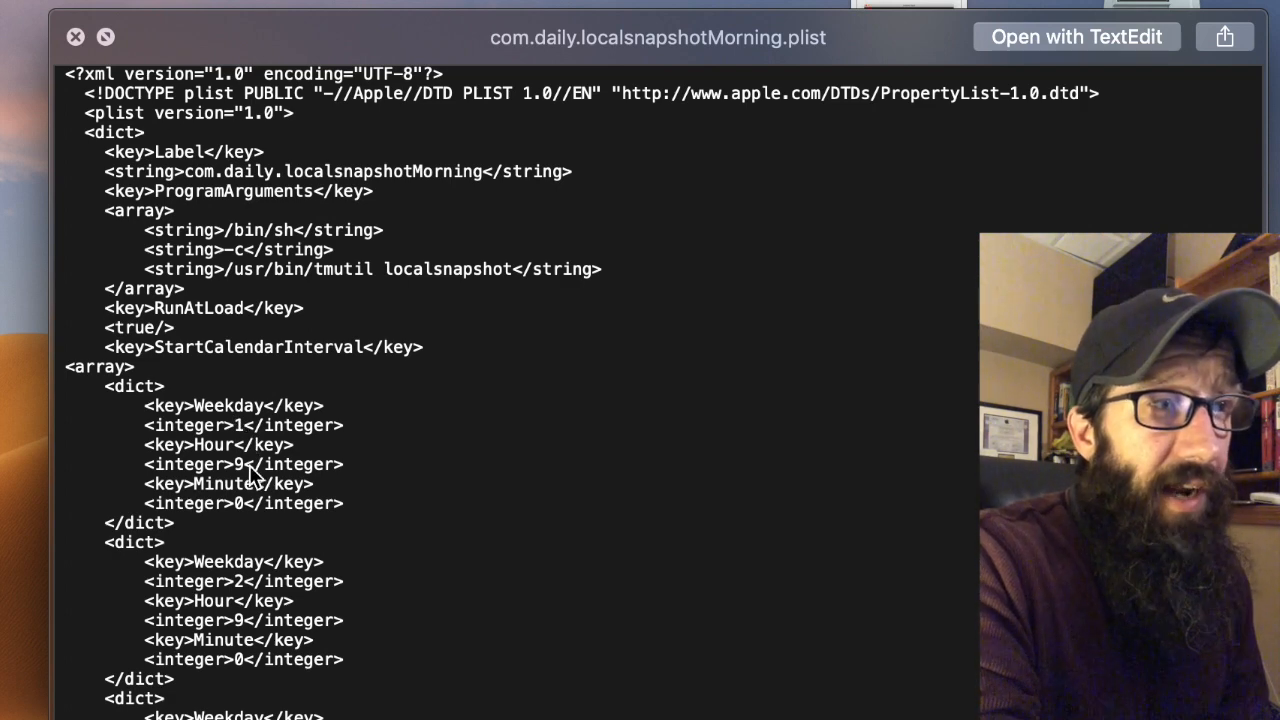
scroll(down, 3)
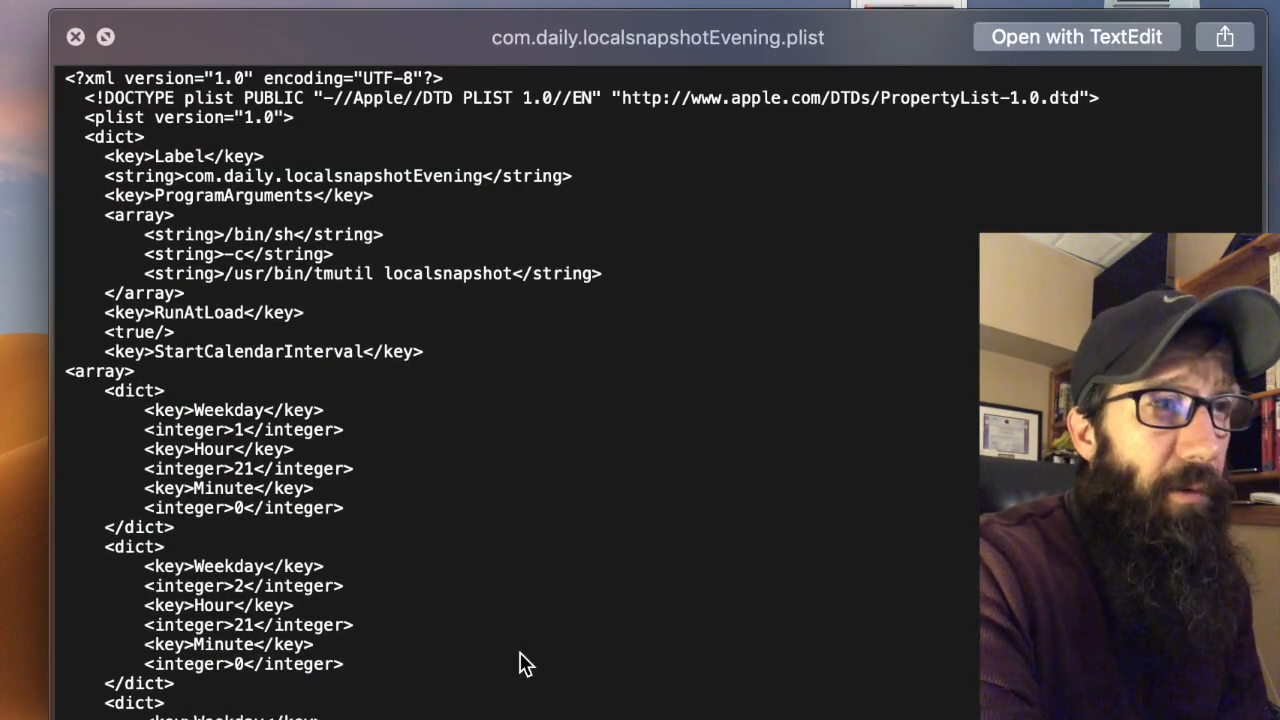
mouse_move(256, 460)
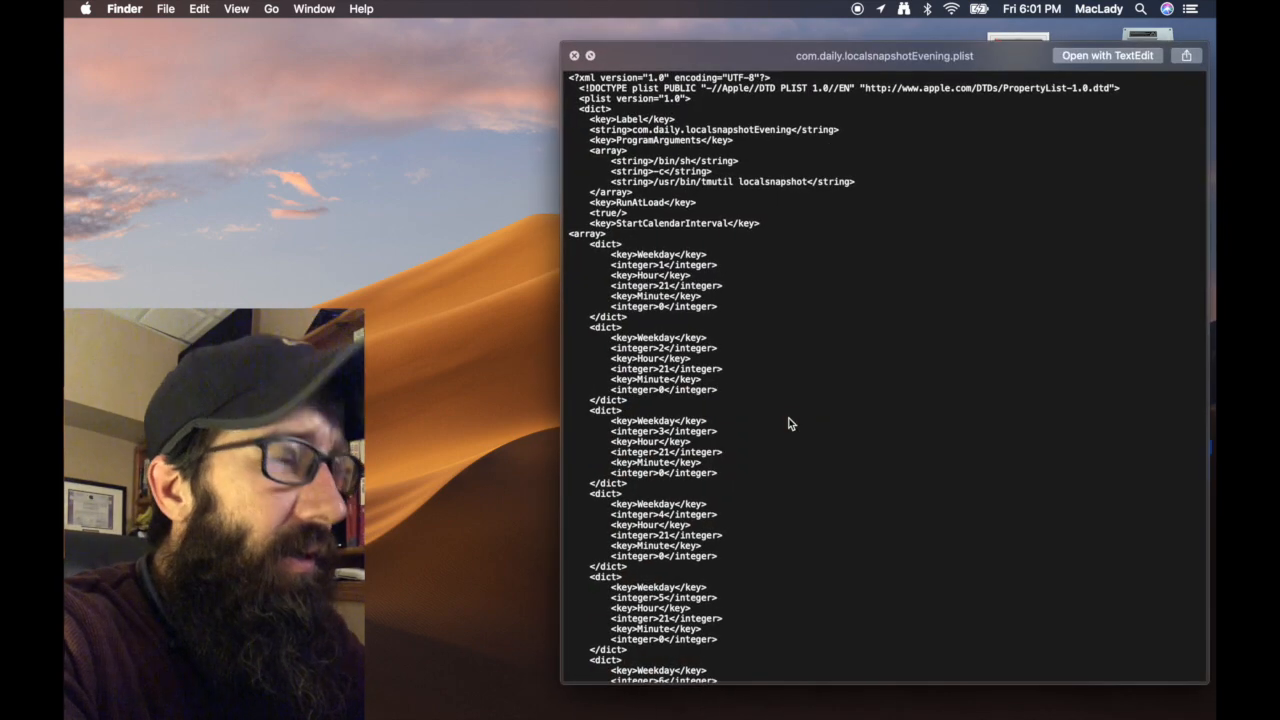
Copy the Evening and Morning localsnapshot plists into /Library/LaunchDaemons/ with sudo cp and the admin password
key(cmd+space)
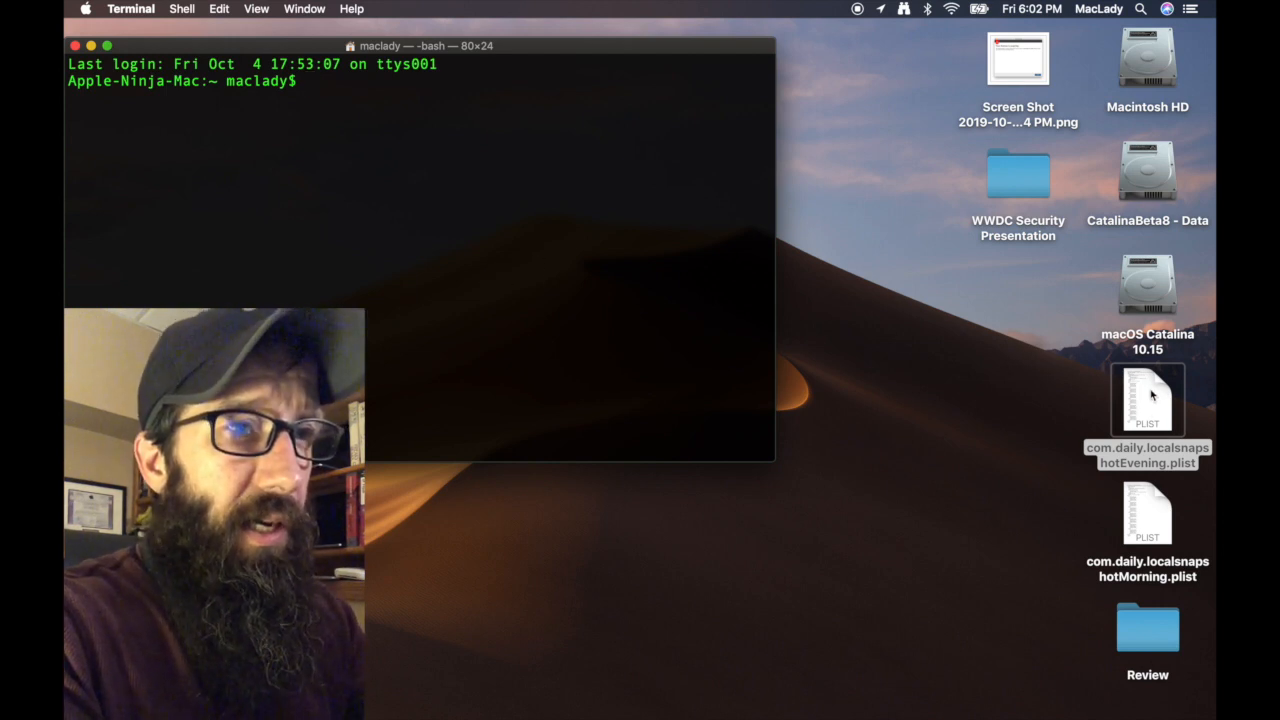
drag(1148, 400, 636, 300)
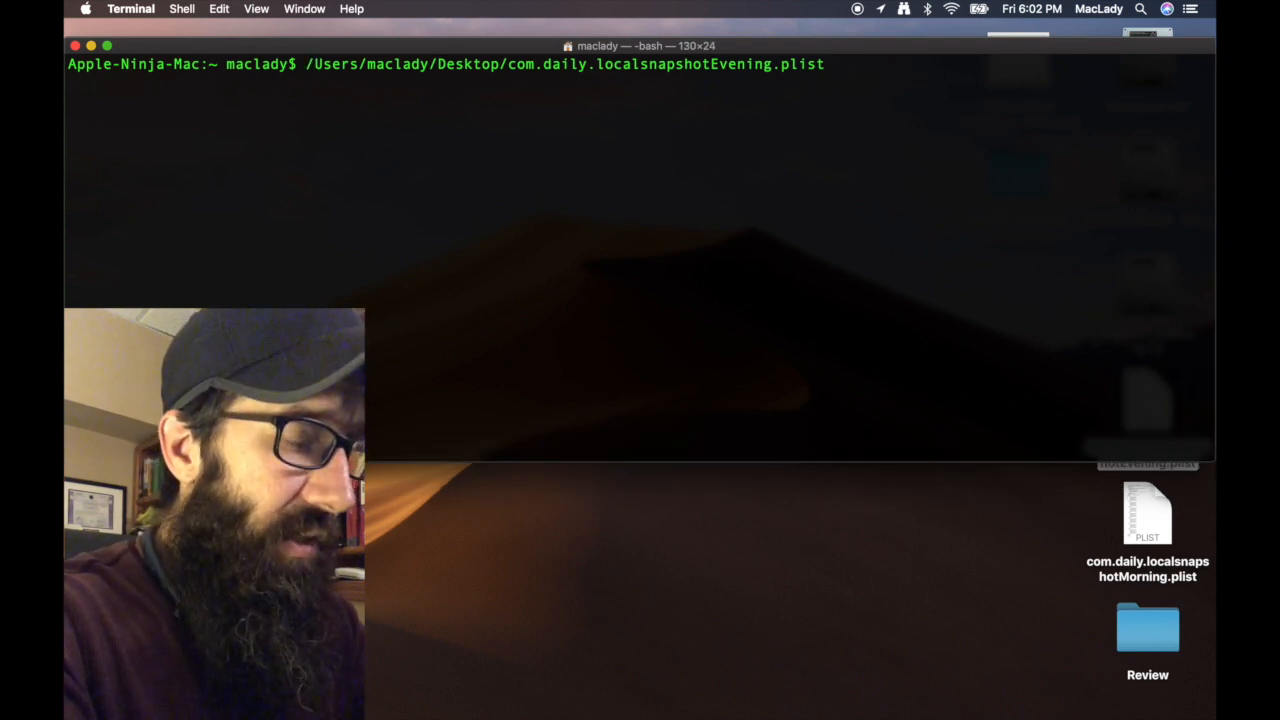
text(sudo)
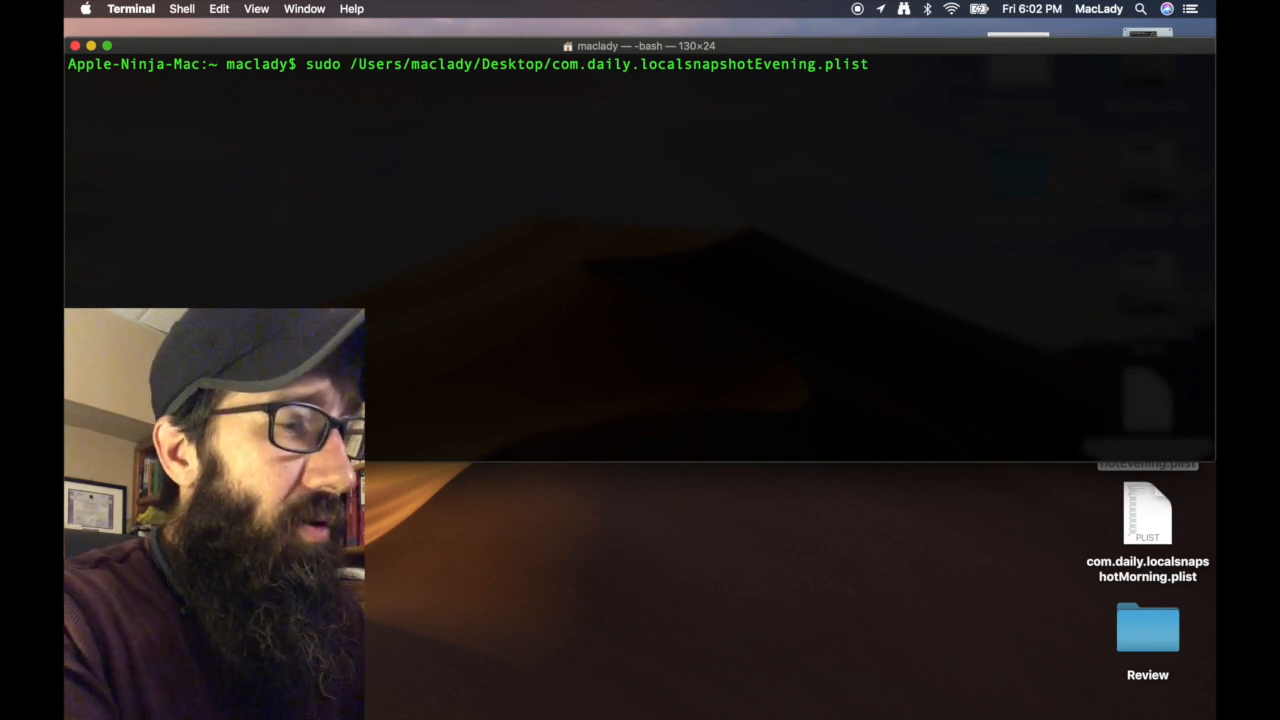
text(cp)
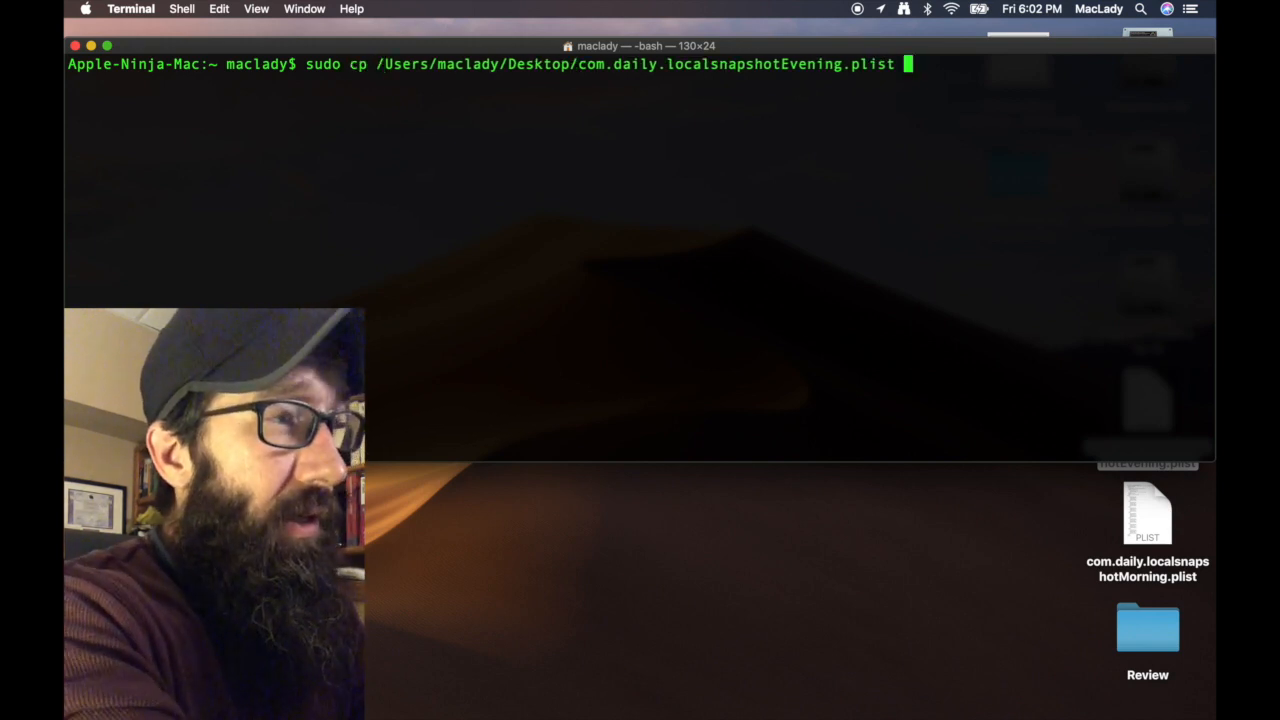
text(/Library/LaunchDaemons/)
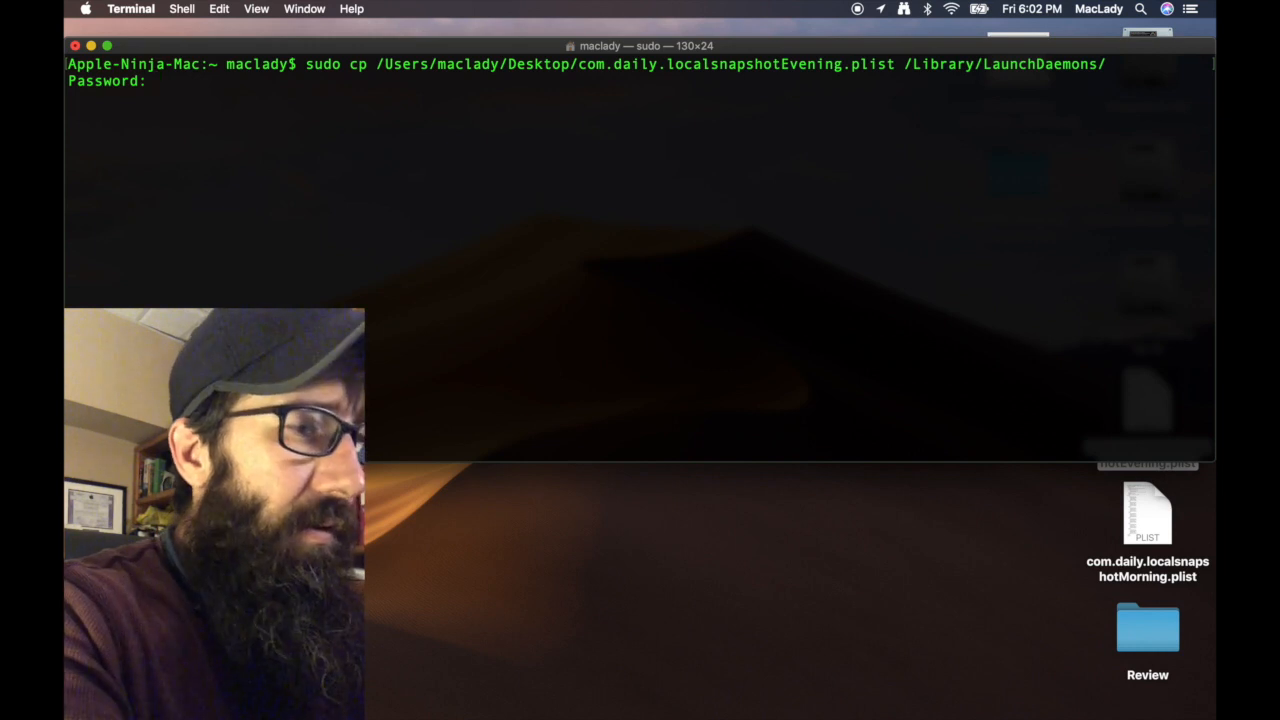
key(enter)
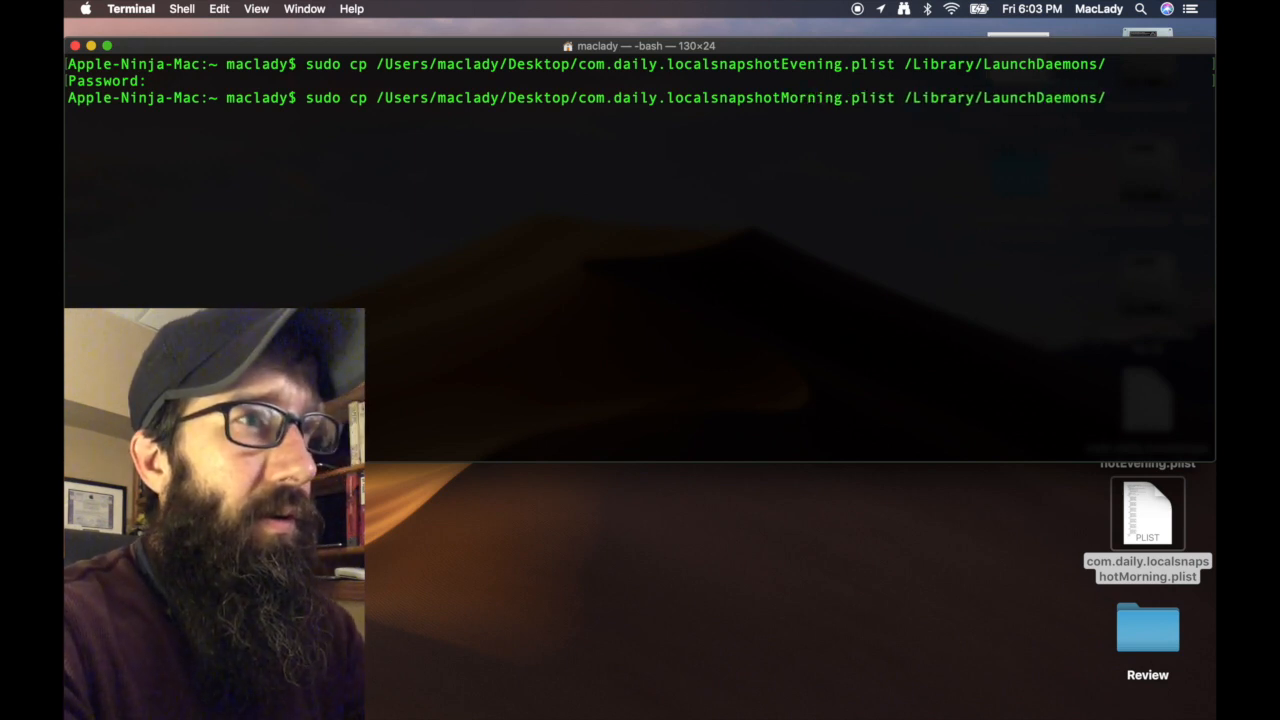
key(Return)
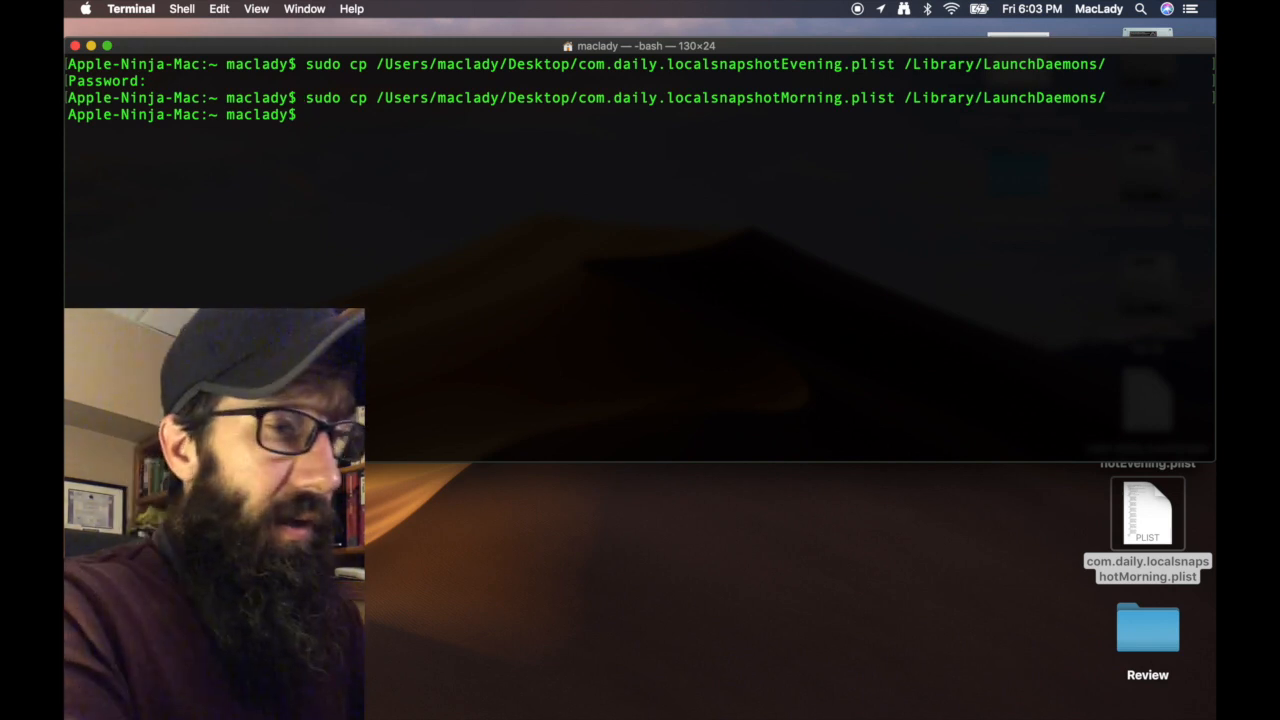
Load the com.daily.localsnapshotMorning.plist launch daemon with sudo launchctl load
text(sudo launch)
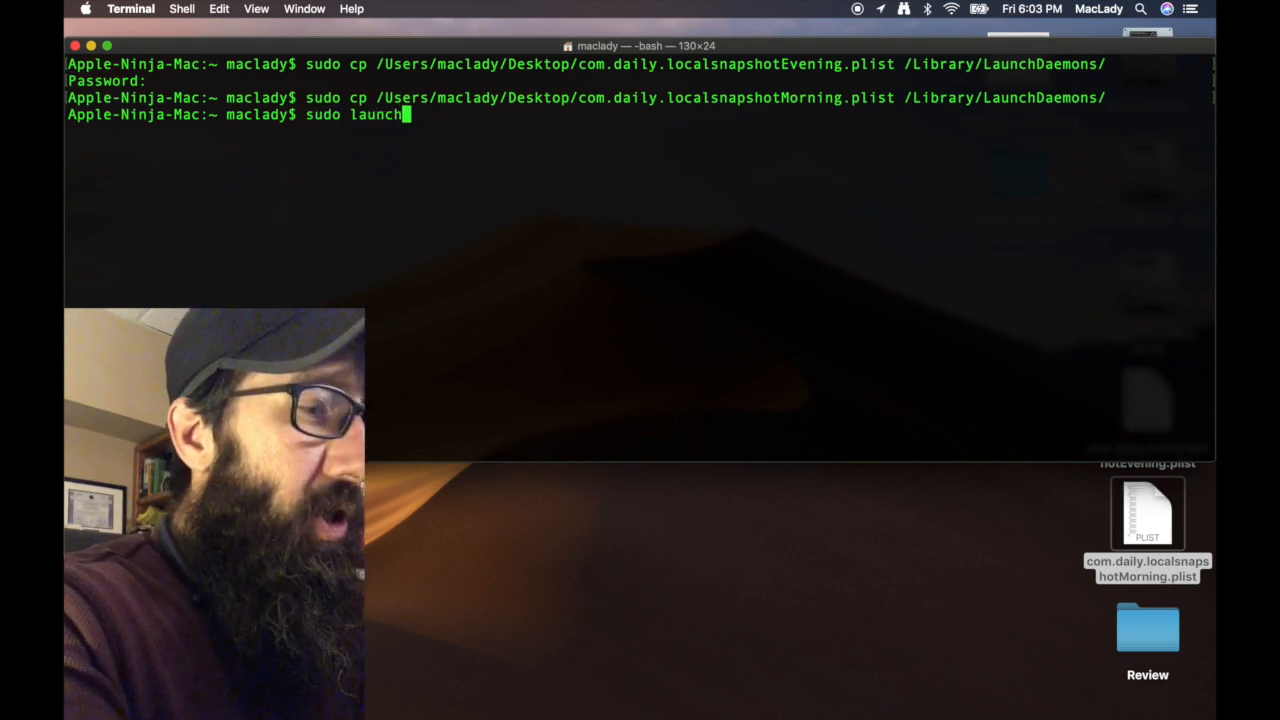
text(ctl load)
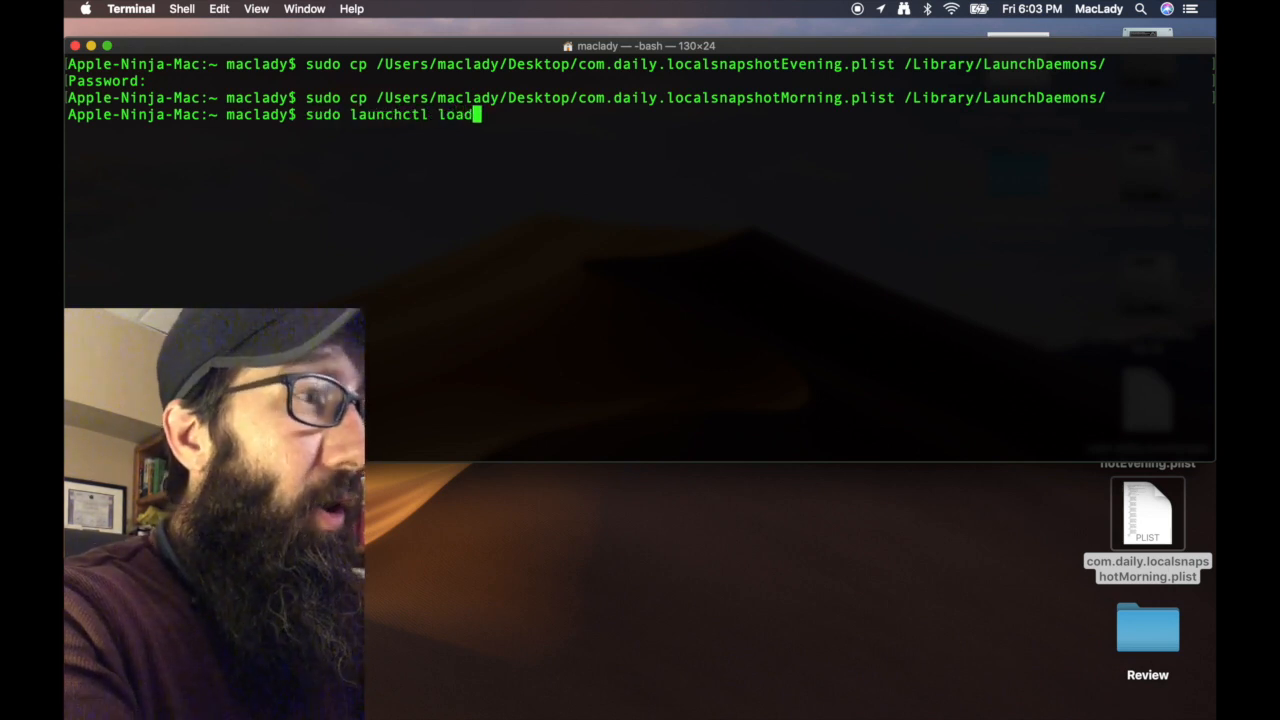
text(/Library/)
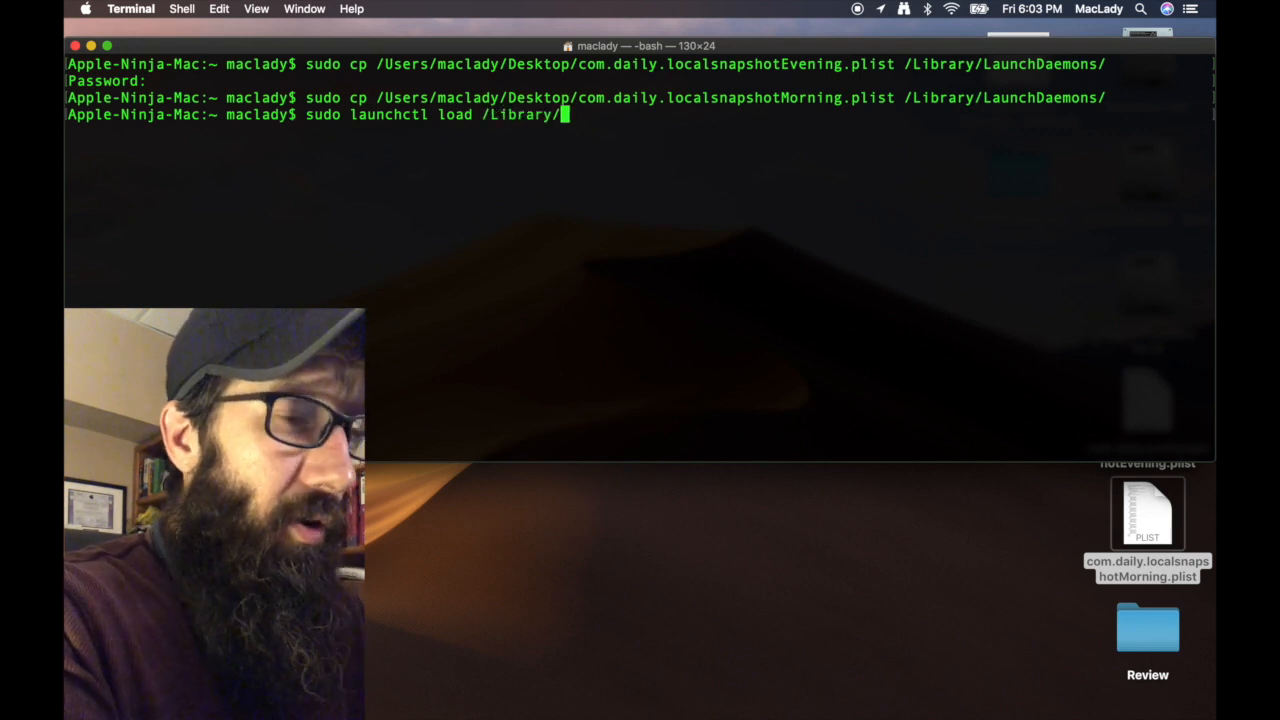
text(LaunchDaemons/com.daily.localsnapshot)
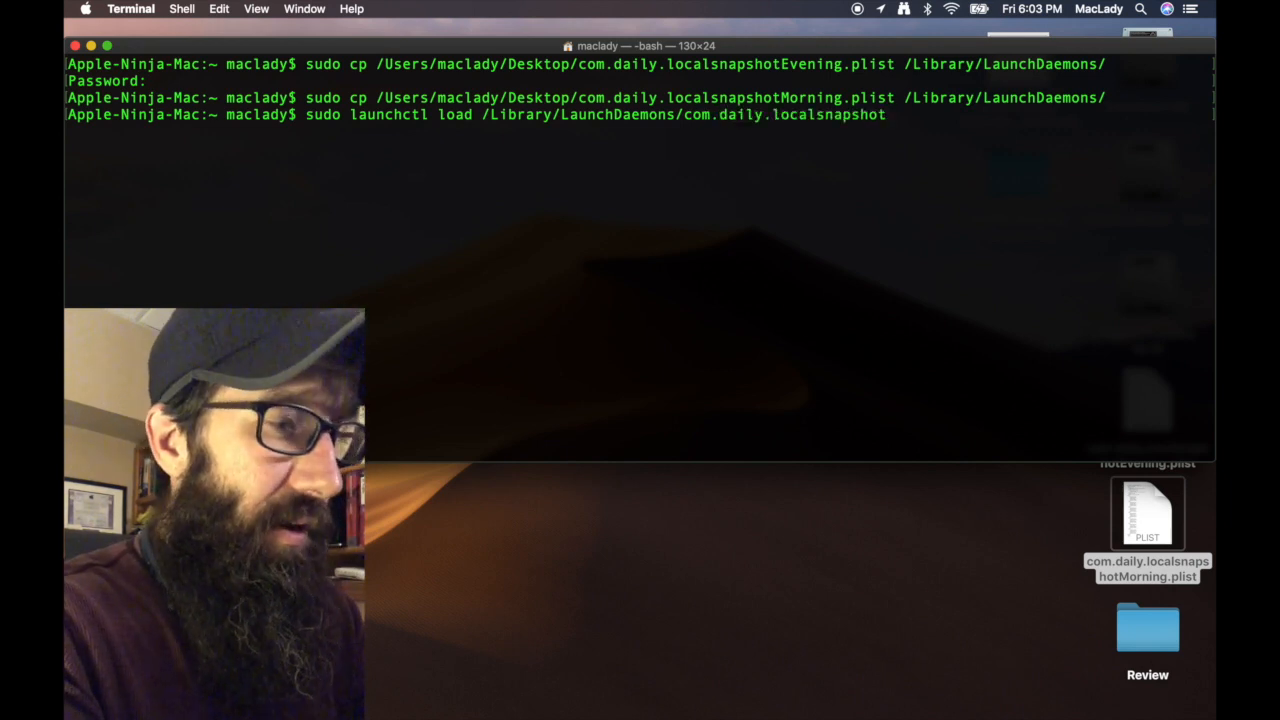
text(Morning.plist)
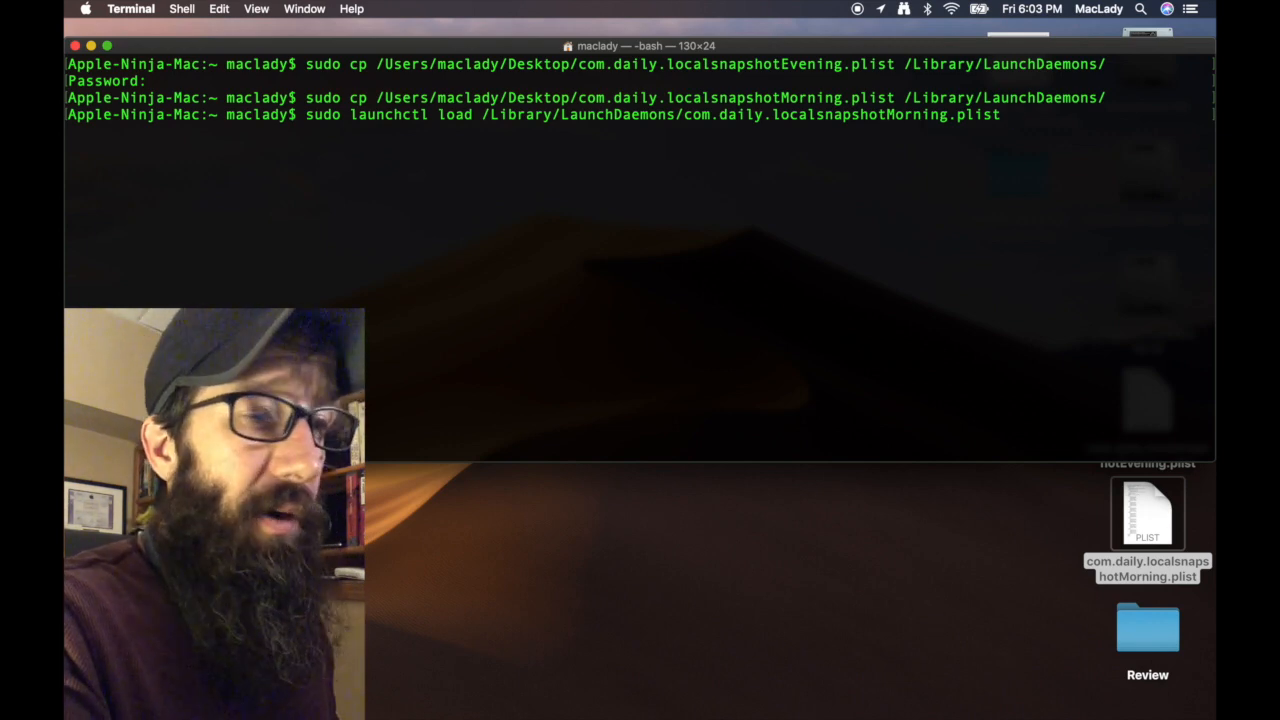
key(Return)
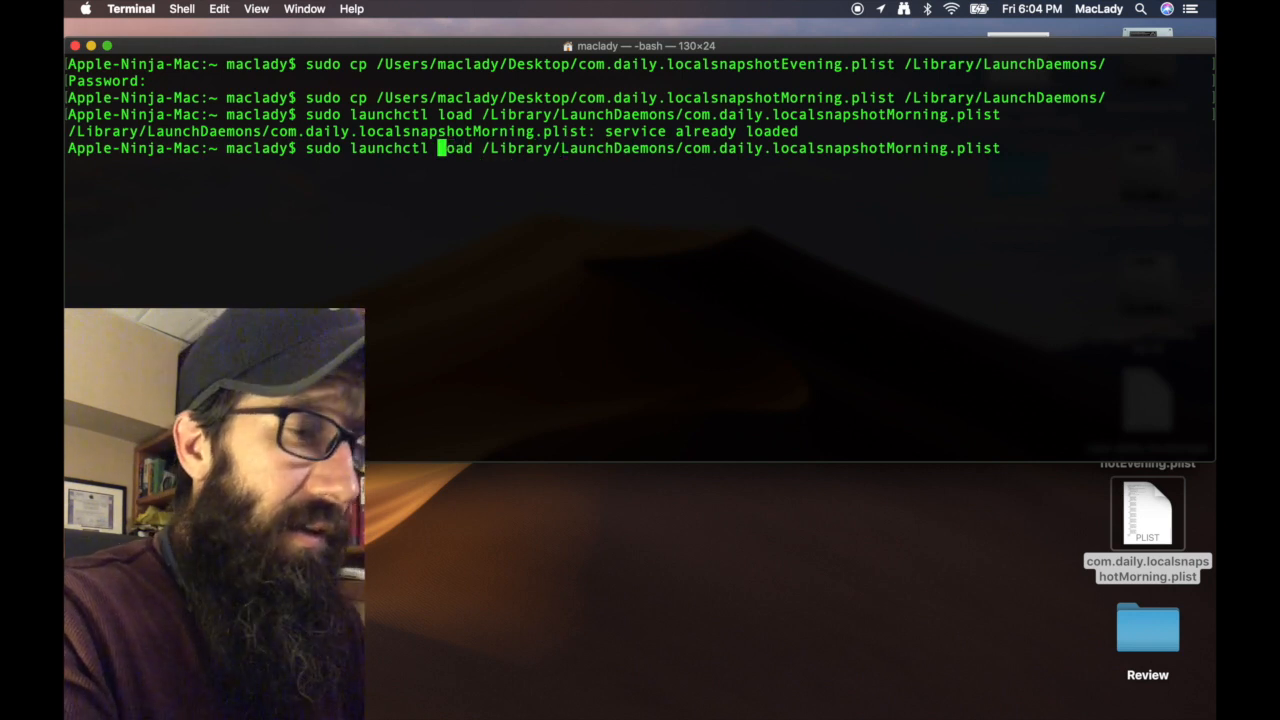
Unload and reload the Morning snapshot daemon so it picks up the new plist
text(un)
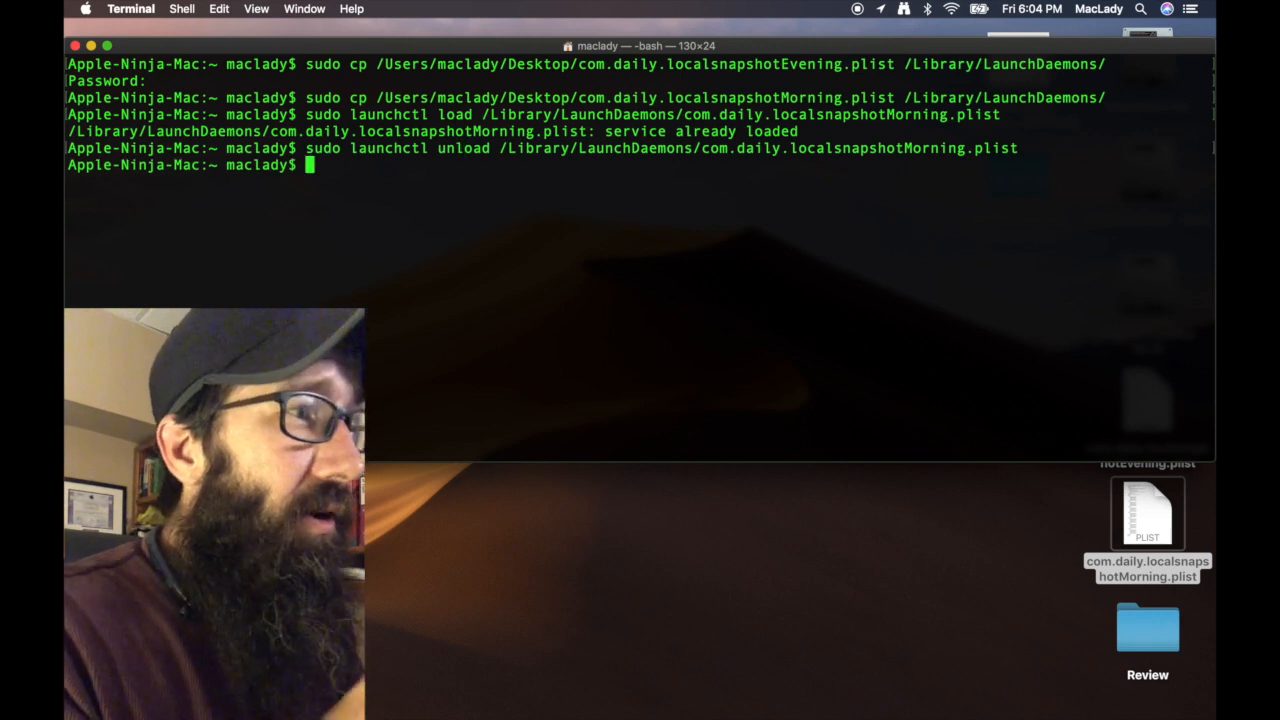
text(sudo launchctl load /Library/LaunchDaemons/com.daily.localsnapshotMorning.plist)
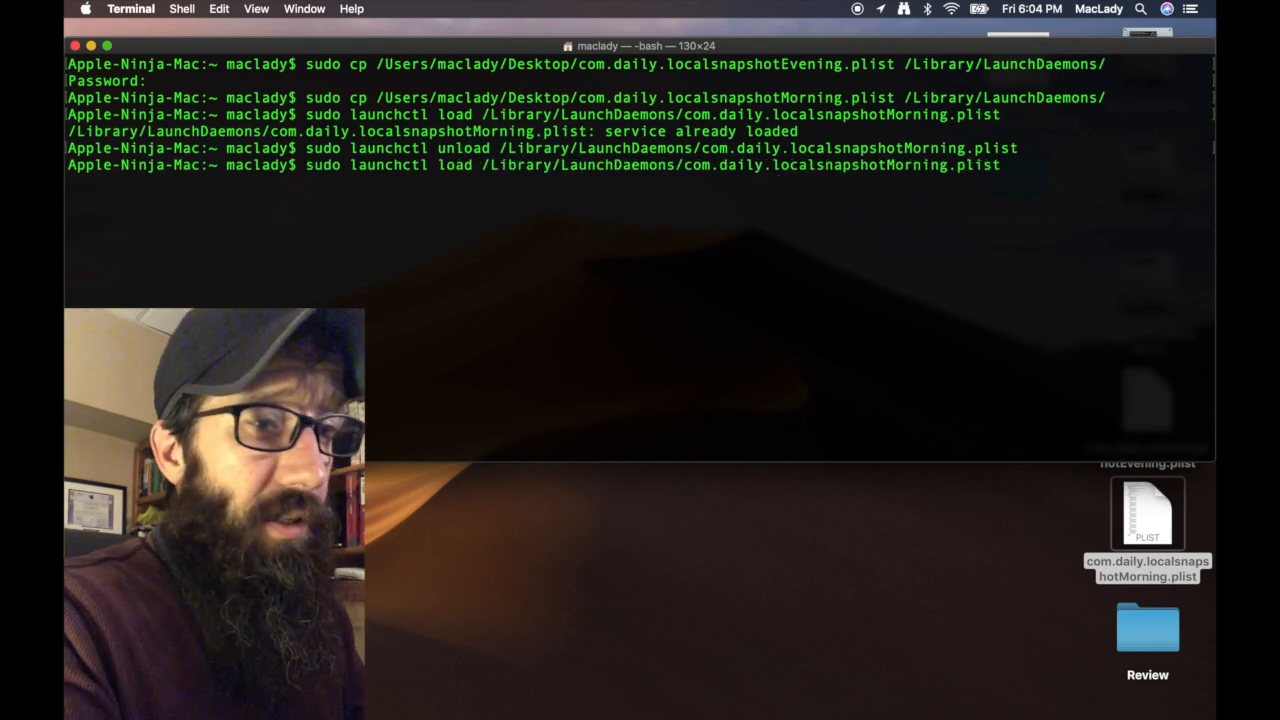
key(Return)
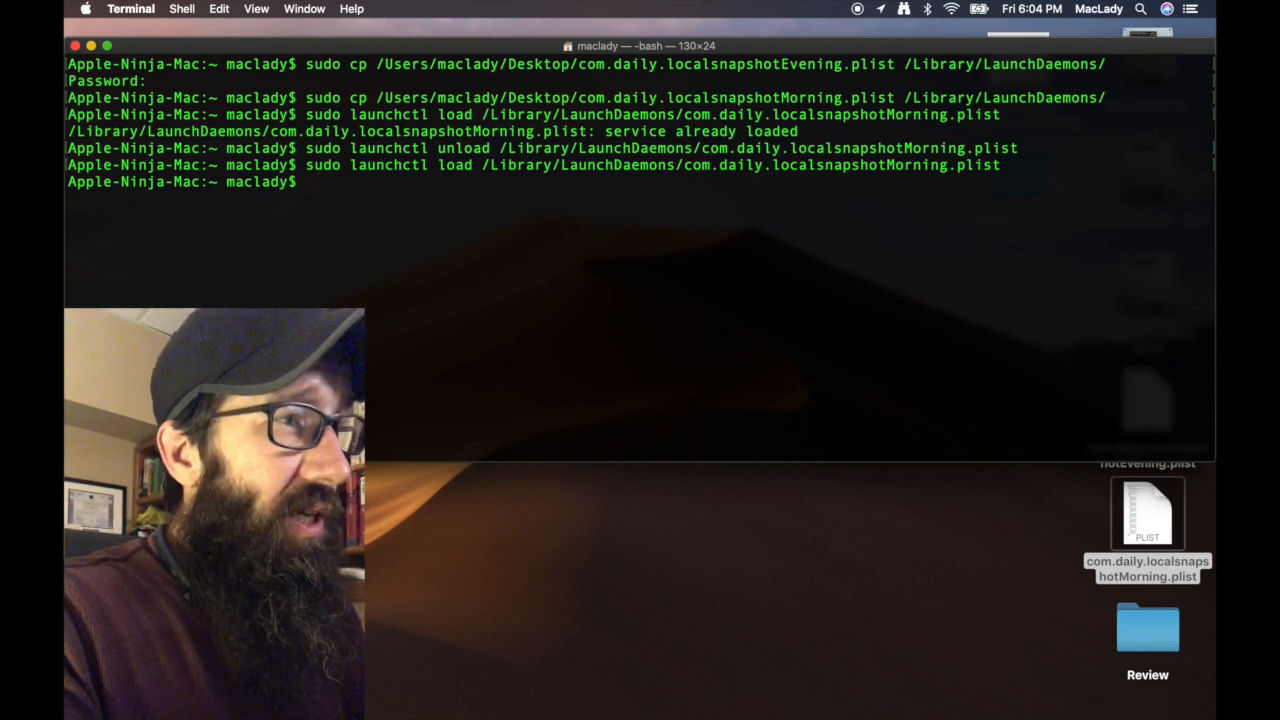
Load the com.daily.localsnapshotEvening.plist launch daemon the same way
text(sudo launchctl load /Library/LaunchDaemons/com.daily.localsnapshotMorning.plist)
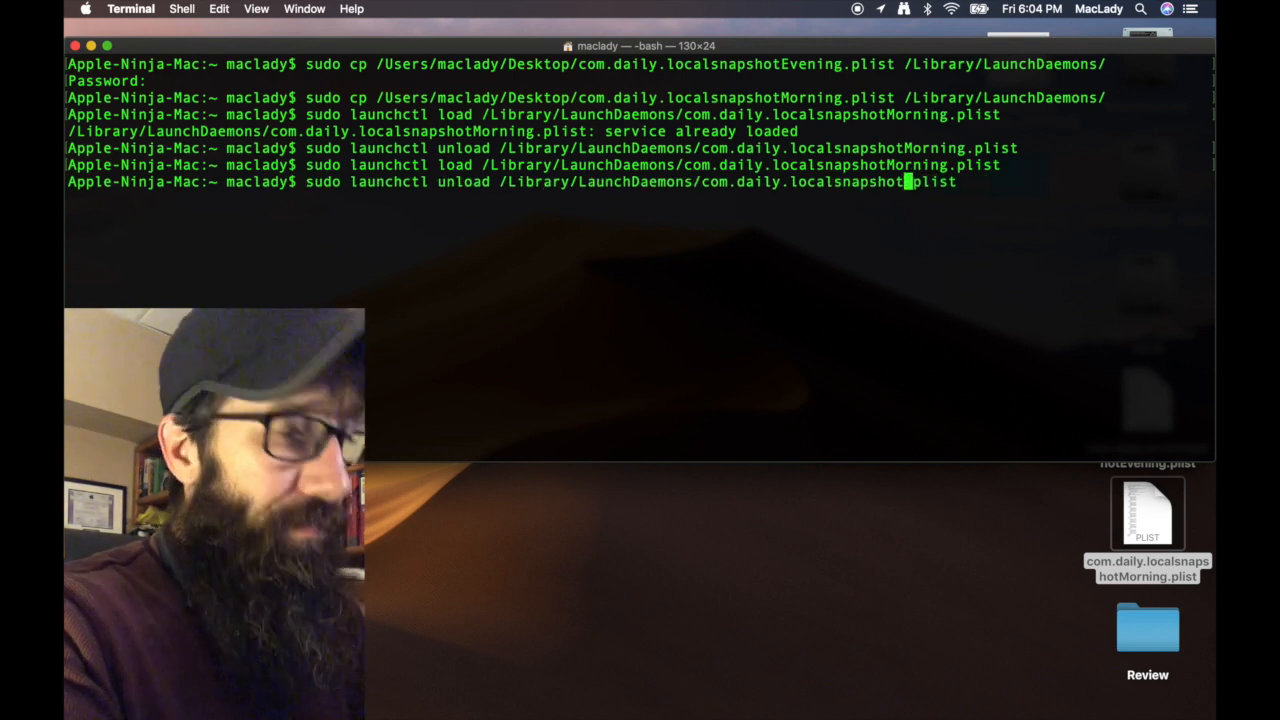
text(Evening)
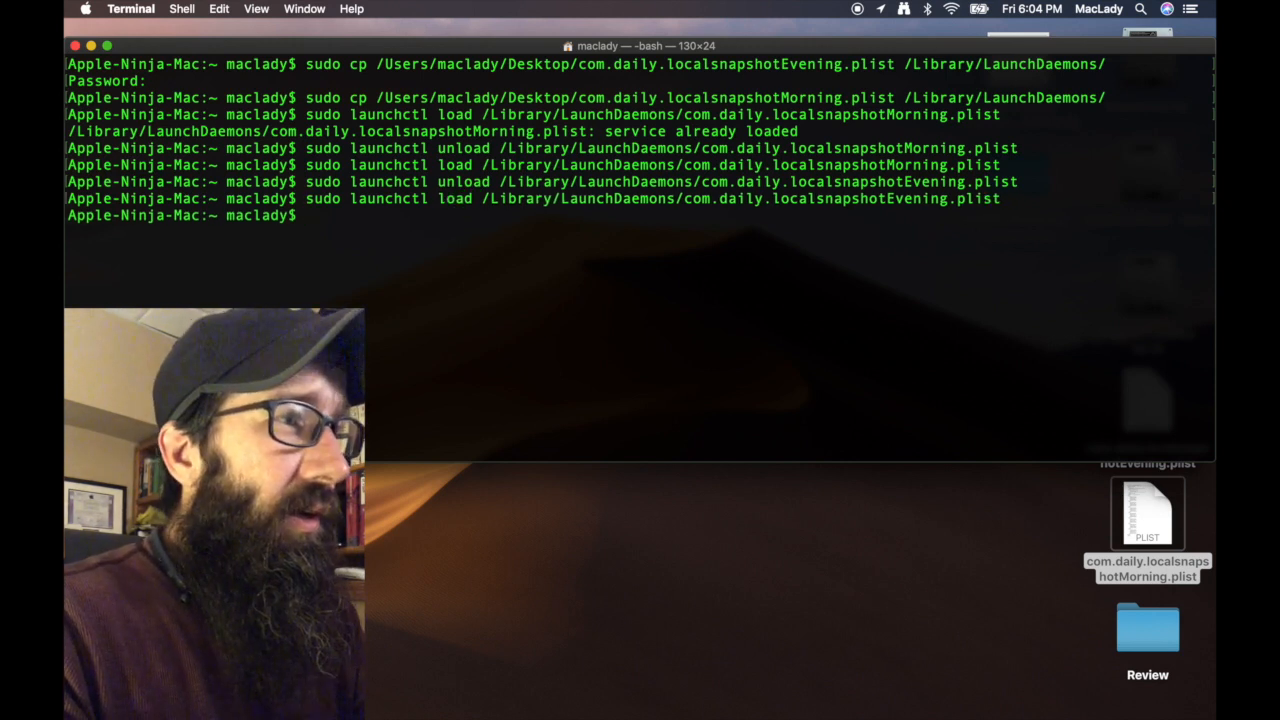
Enter tmutil listlocalsnapshots at the prompt to list local snapshots
text(tmutil li)
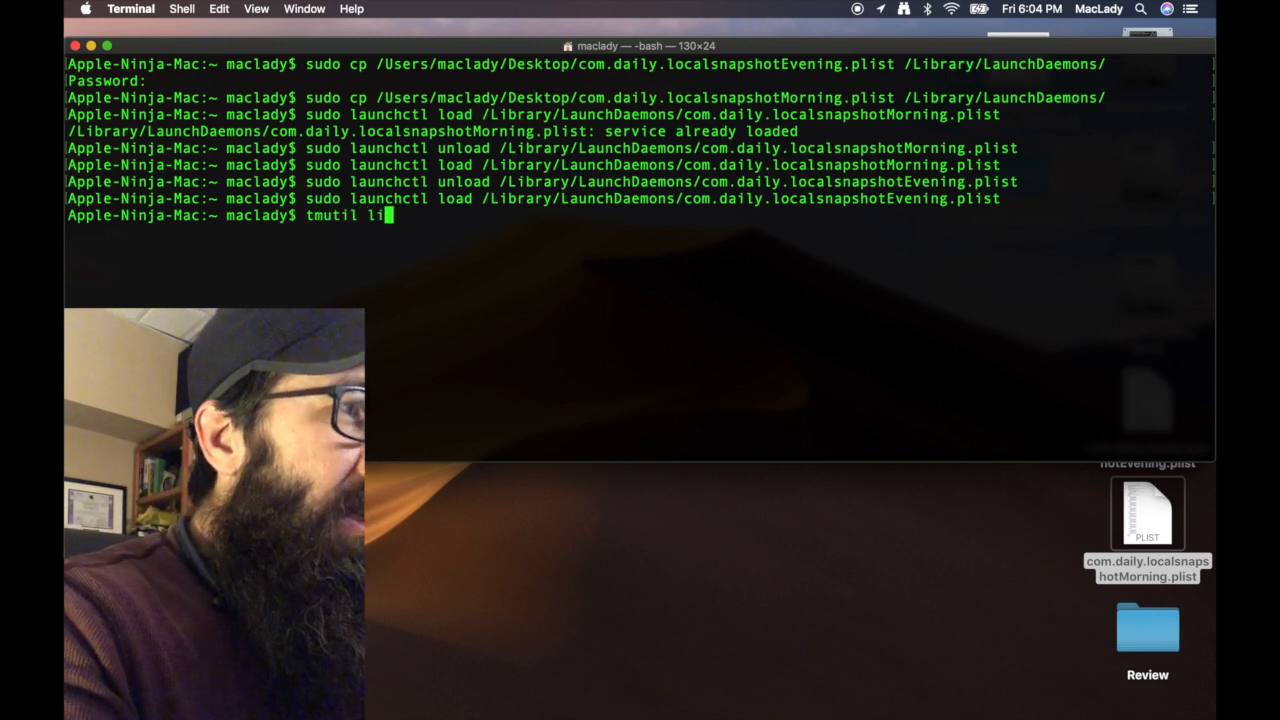
text(stlocal)
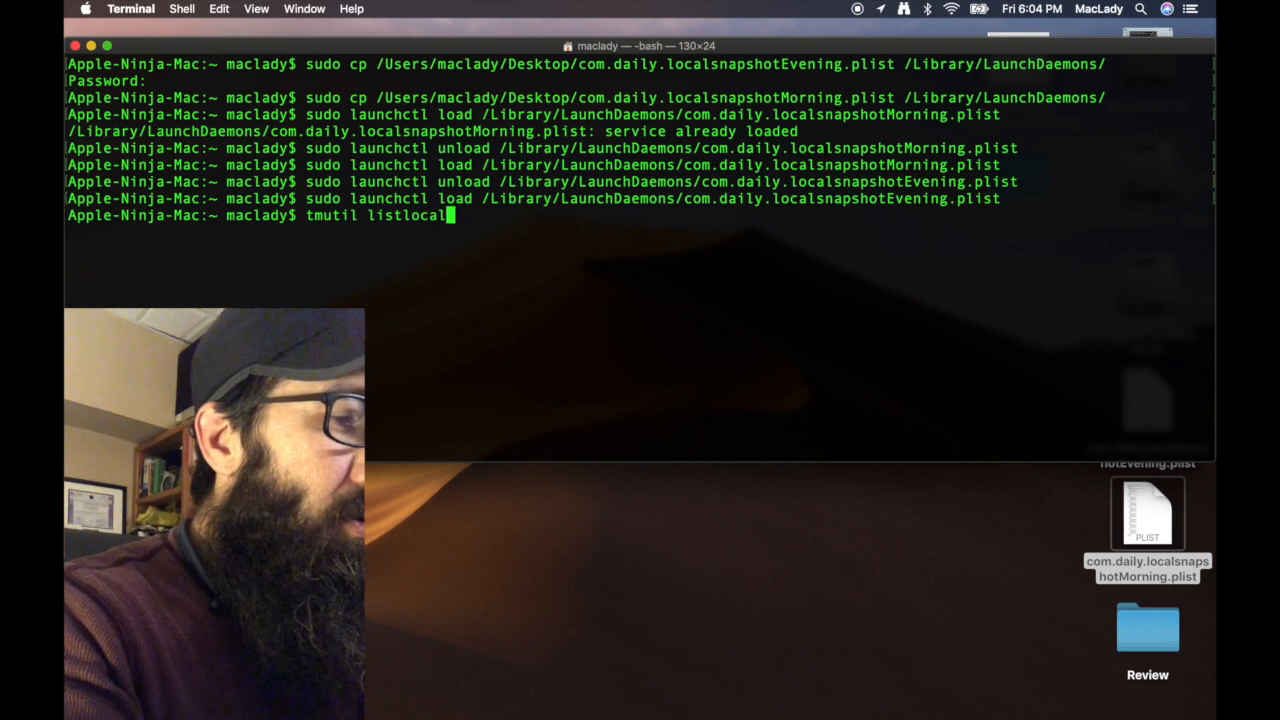
text(snapshots)
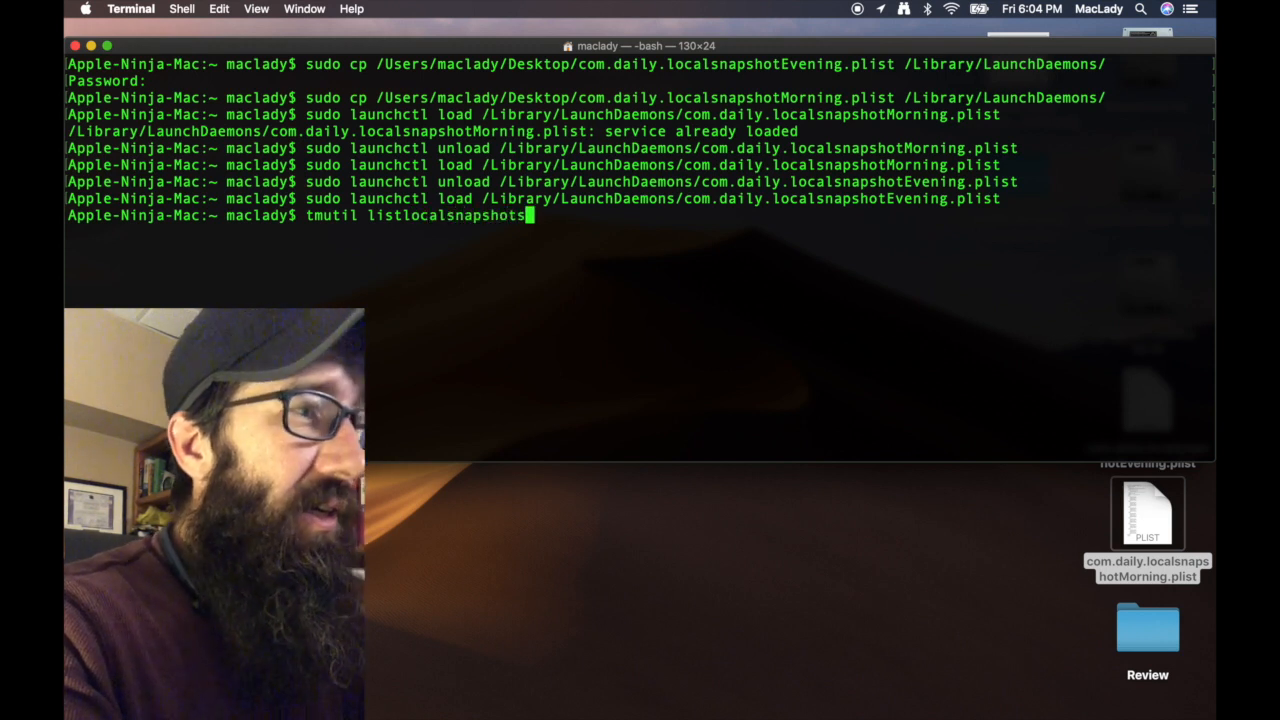